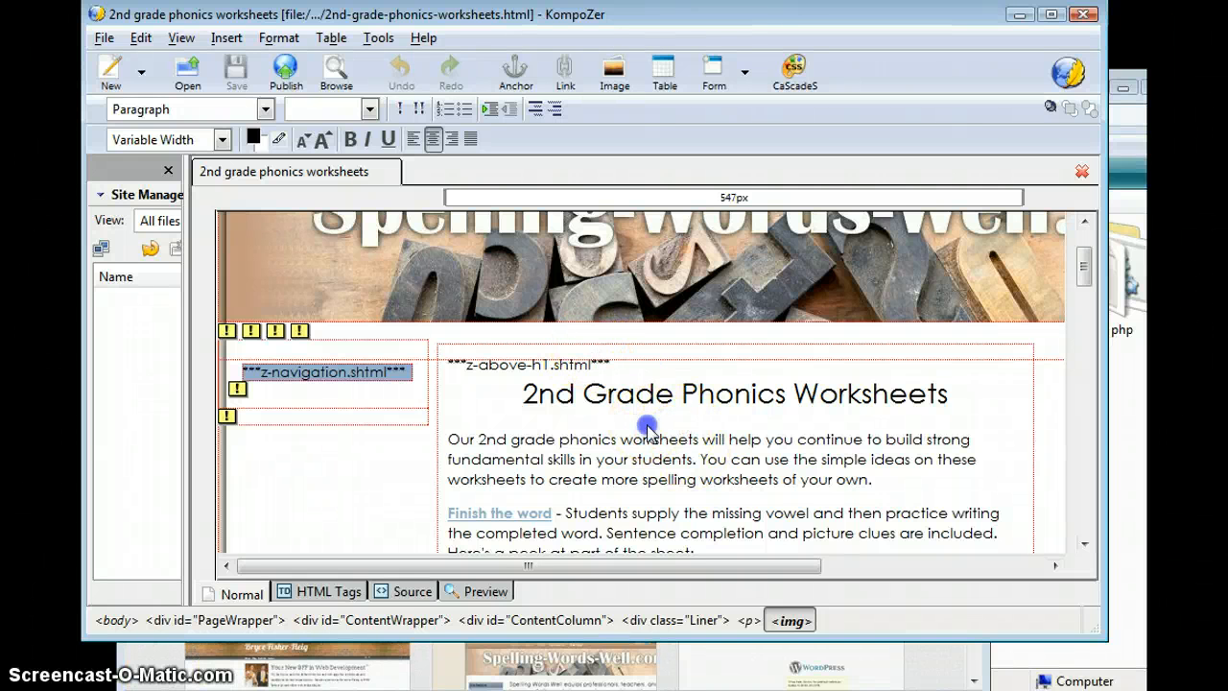
- Scroll up and down the page to locate the Finish the Word worksheet image
{"action": "scroll", "scroll_direction": "up", "scroll_amount": 3}
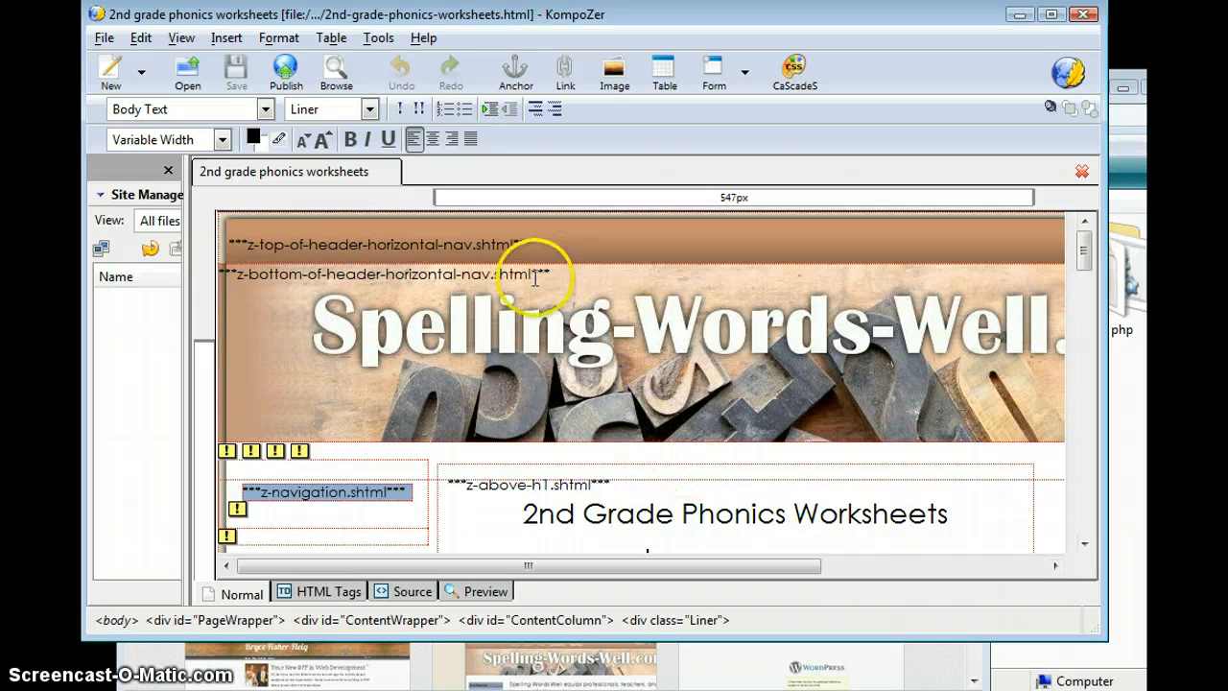
{"action": "mouse_move", "coordinate": [761, 397]}
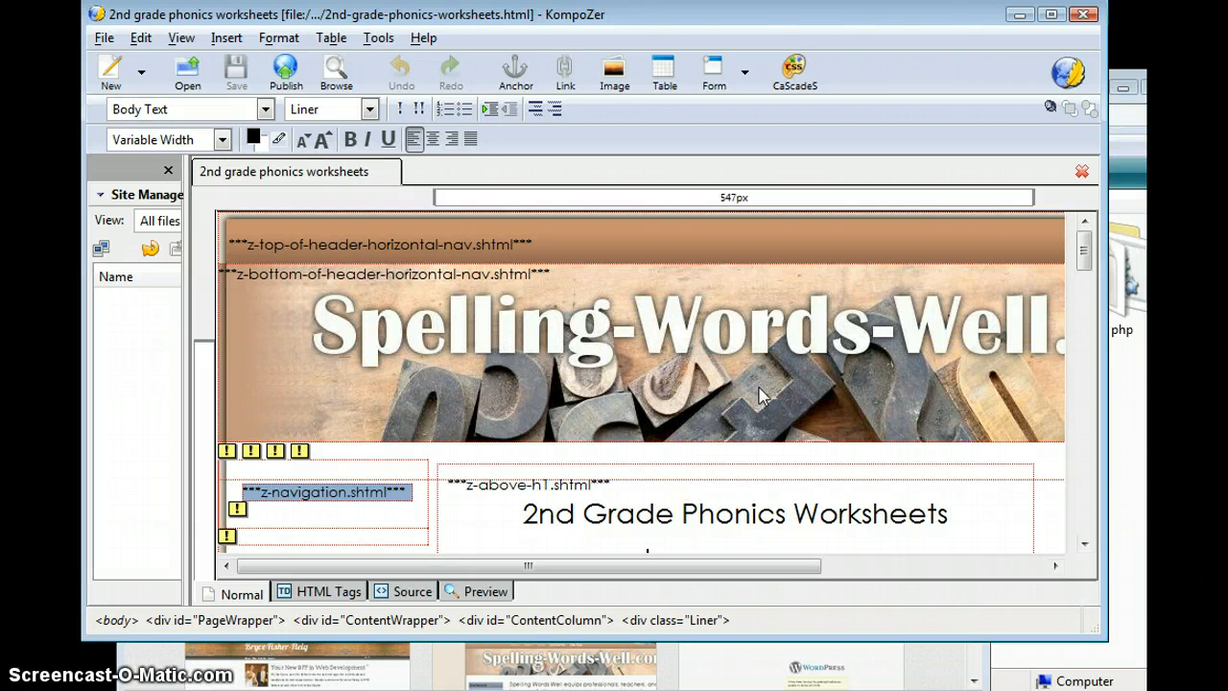
{"action": "mouse_move", "coordinate": [671, 413]}
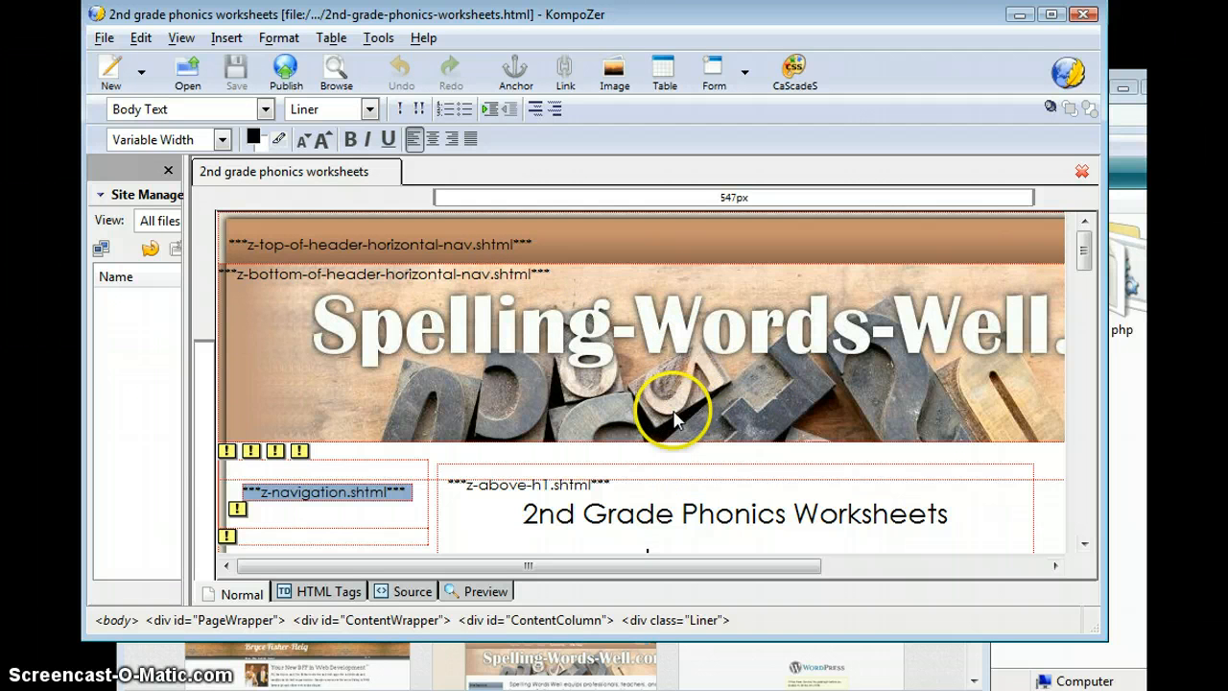
{"action": "mouse_move", "coordinate": [621, 390]}
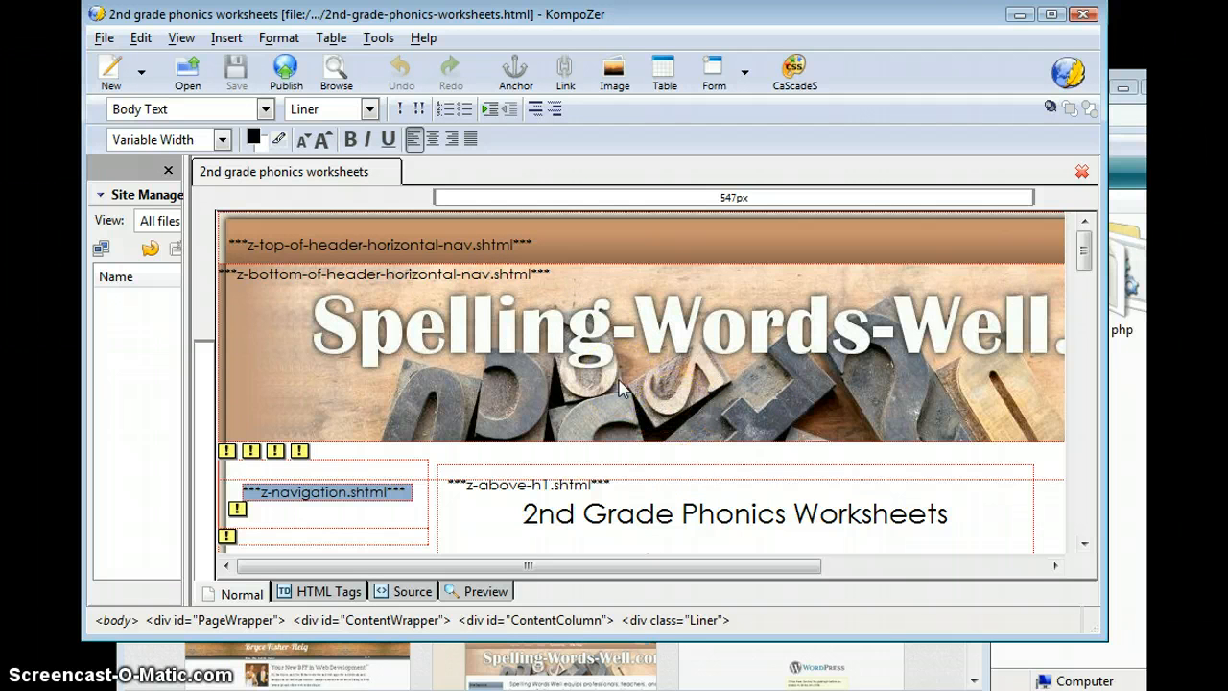
{"action": "mouse_move", "coordinate": [590, 197]}
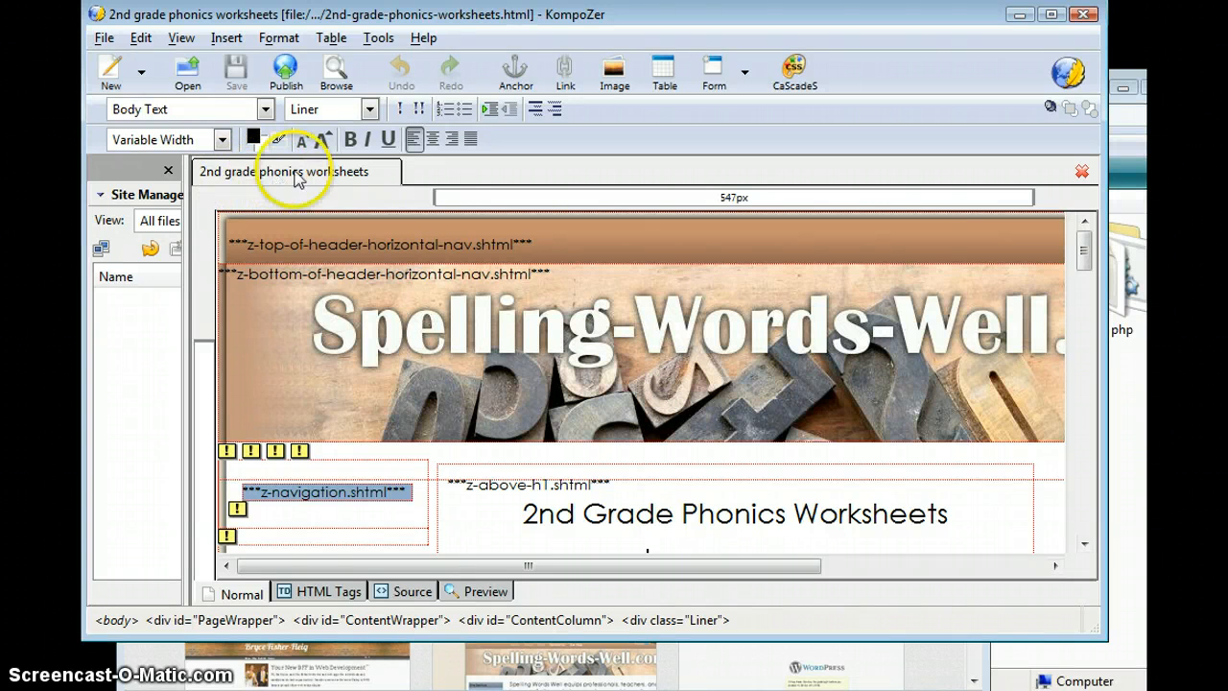
{"action": "scroll", "scroll_direction": "down", "scroll_amount": 3}
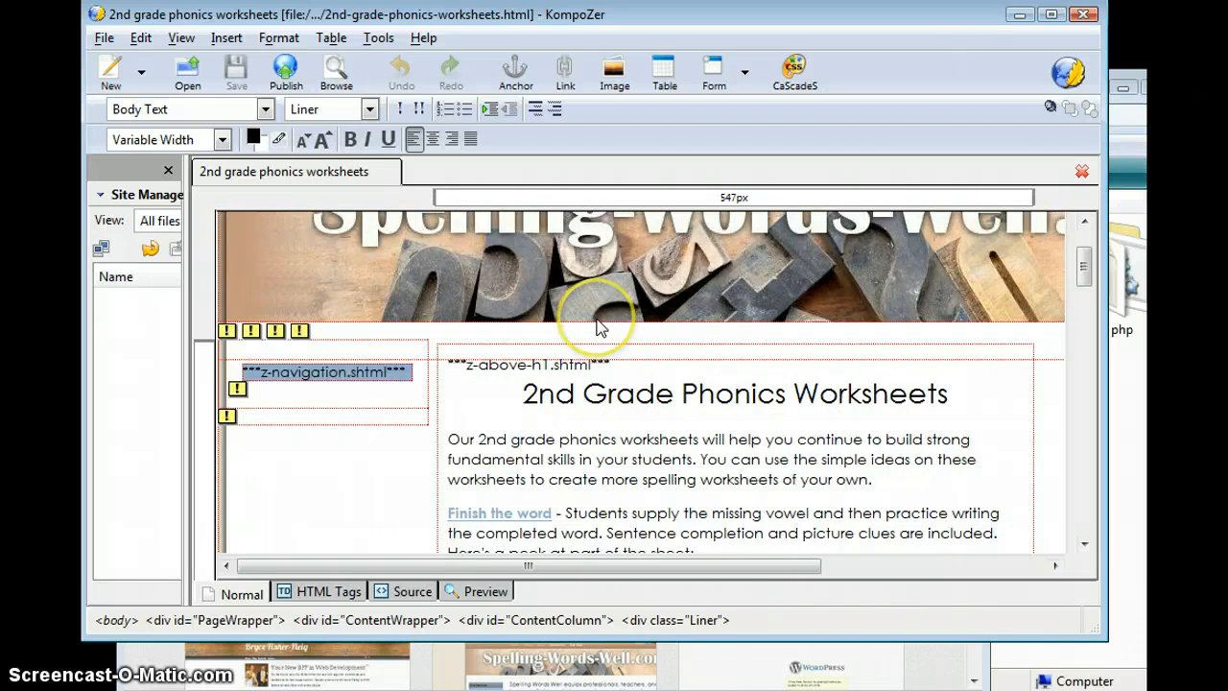
{"action": "scroll", "scroll_direction": "down", "scroll_amount": 3}
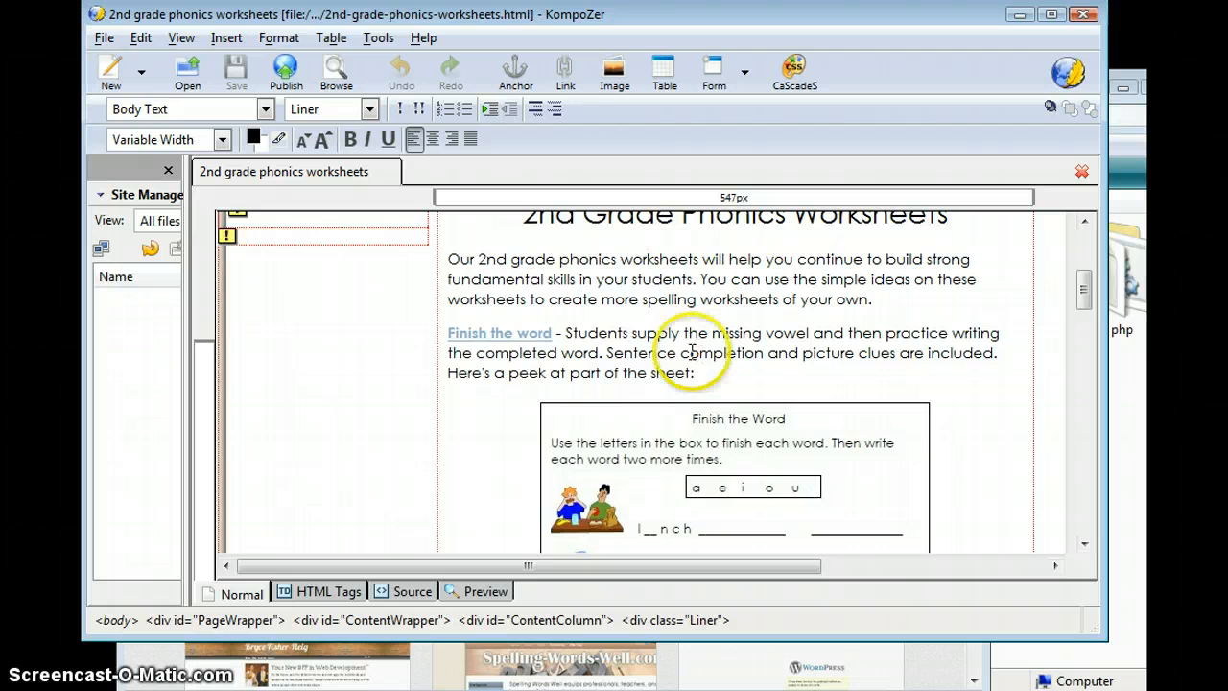
{"action": "scroll", "scroll_direction": "up", "scroll_amount": 3}
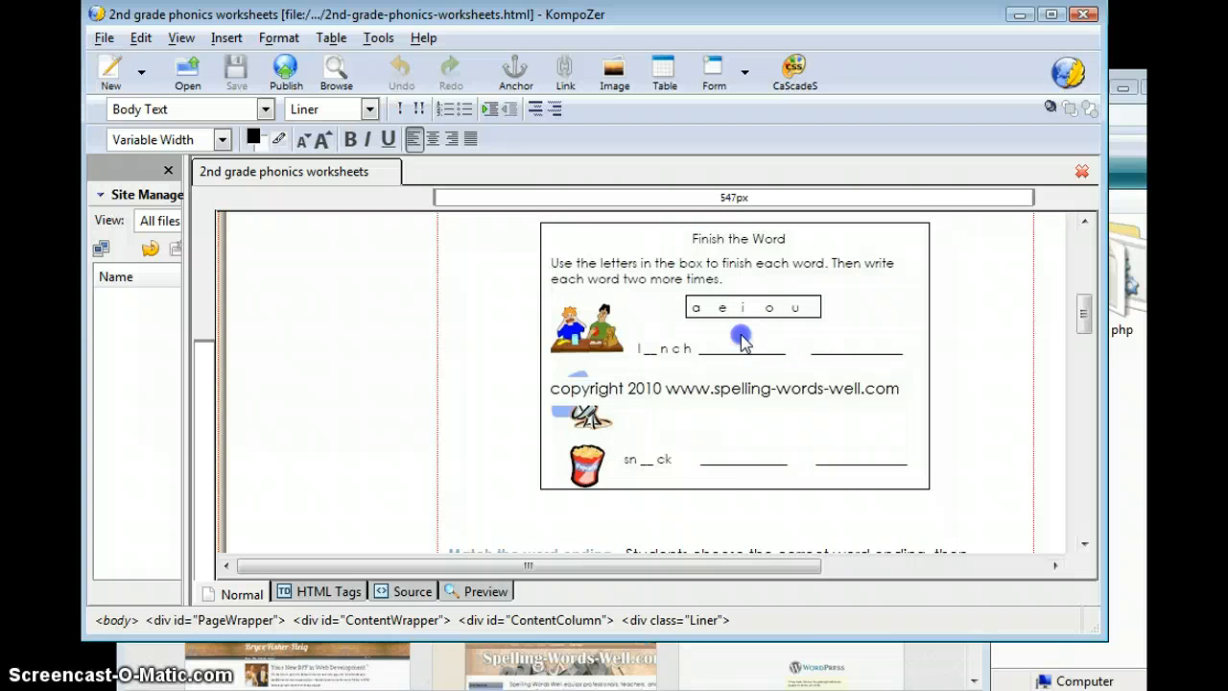
{"action": "scroll", "scroll_direction": "down", "scroll_amount": 3}
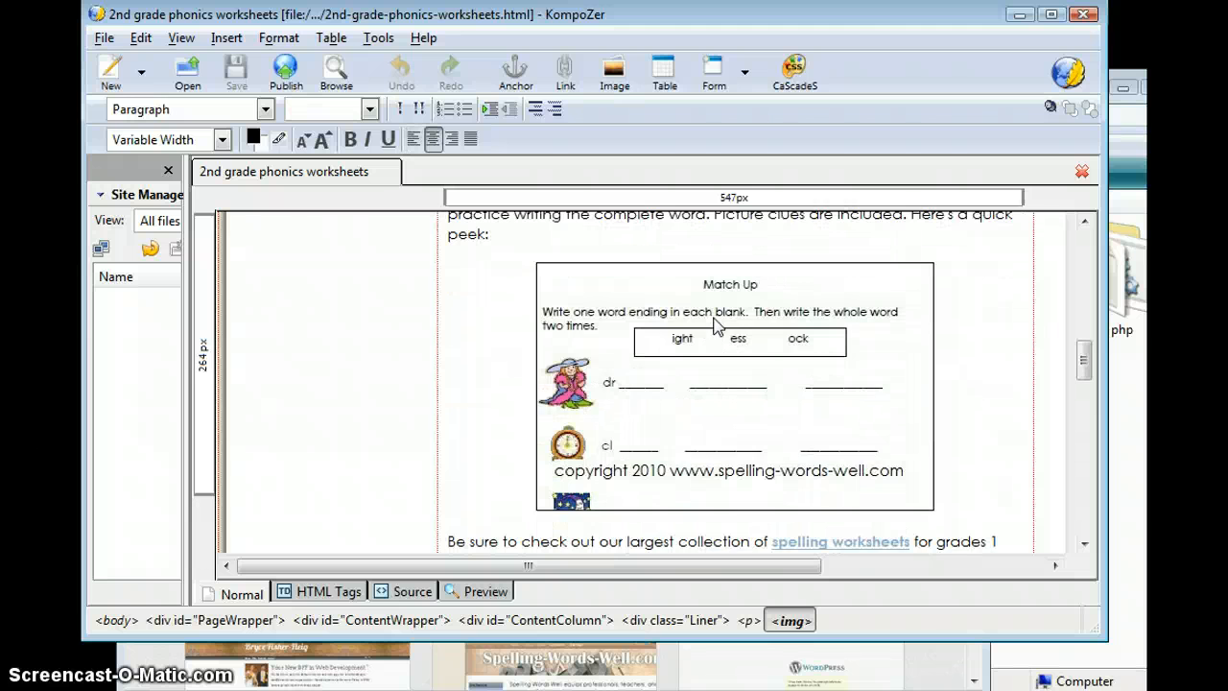
{"action": "scroll", "scroll_direction": "down", "scroll_amount": 3}
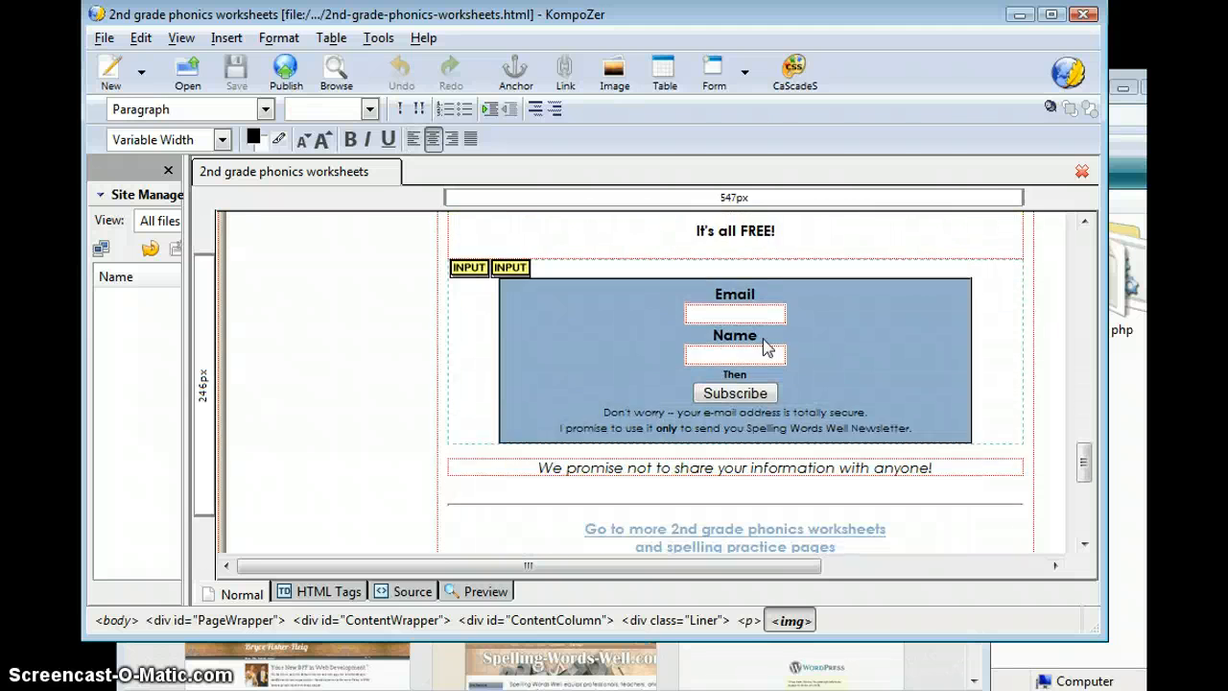
{"action": "scroll", "scroll_direction": "down", "scroll_amount": 3}
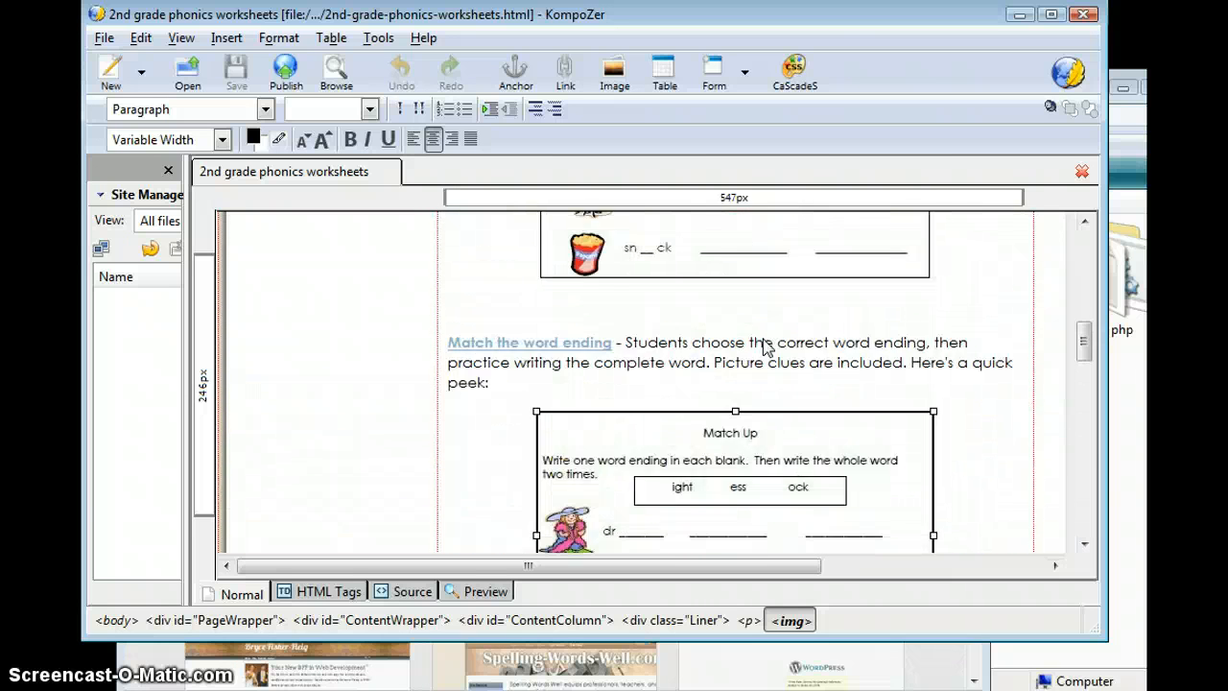
{"action": "scroll", "scroll_direction": "up", "scroll_amount": 3}
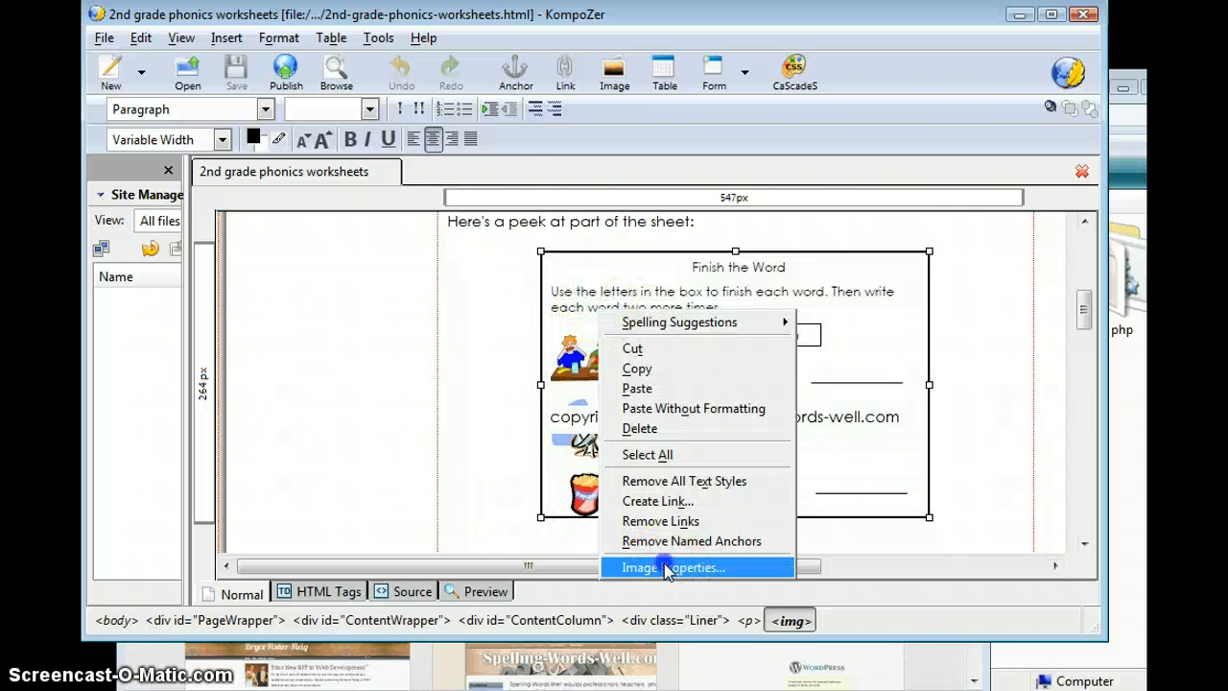
- Review the Finish the Word image's relative image-files path and cancel without changes
{"action": "left_click", "coordinate": [672, 567]}
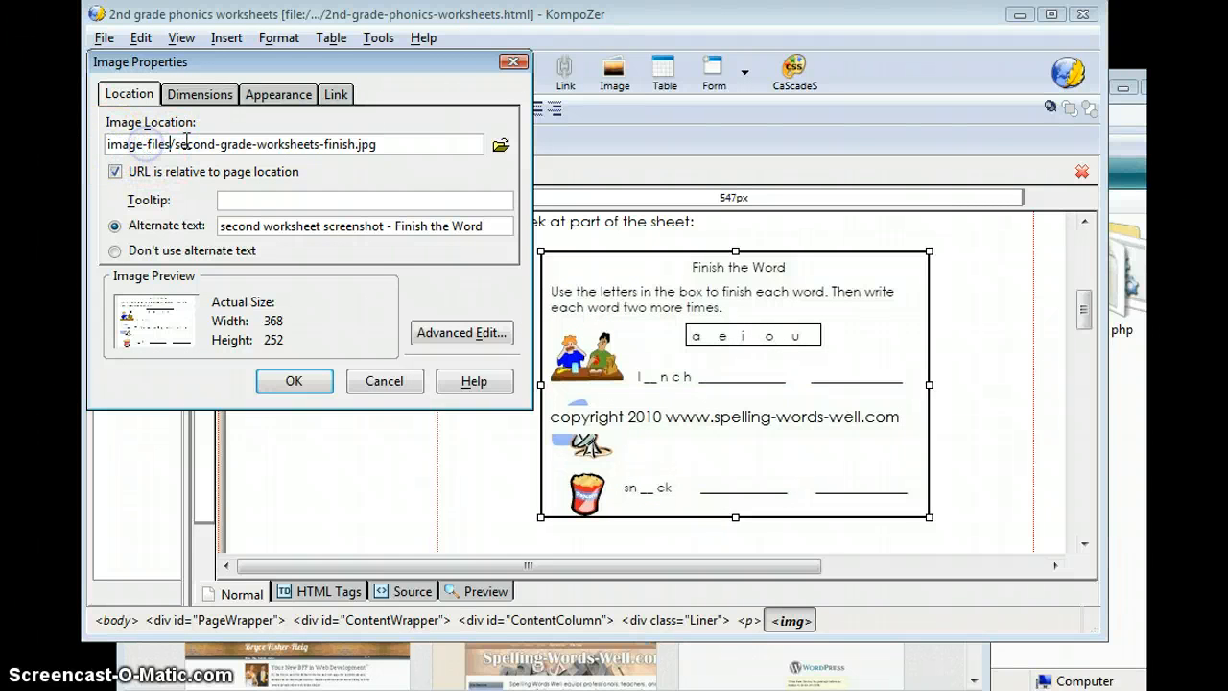
{"action": "double_click", "coordinate": [269, 144]}
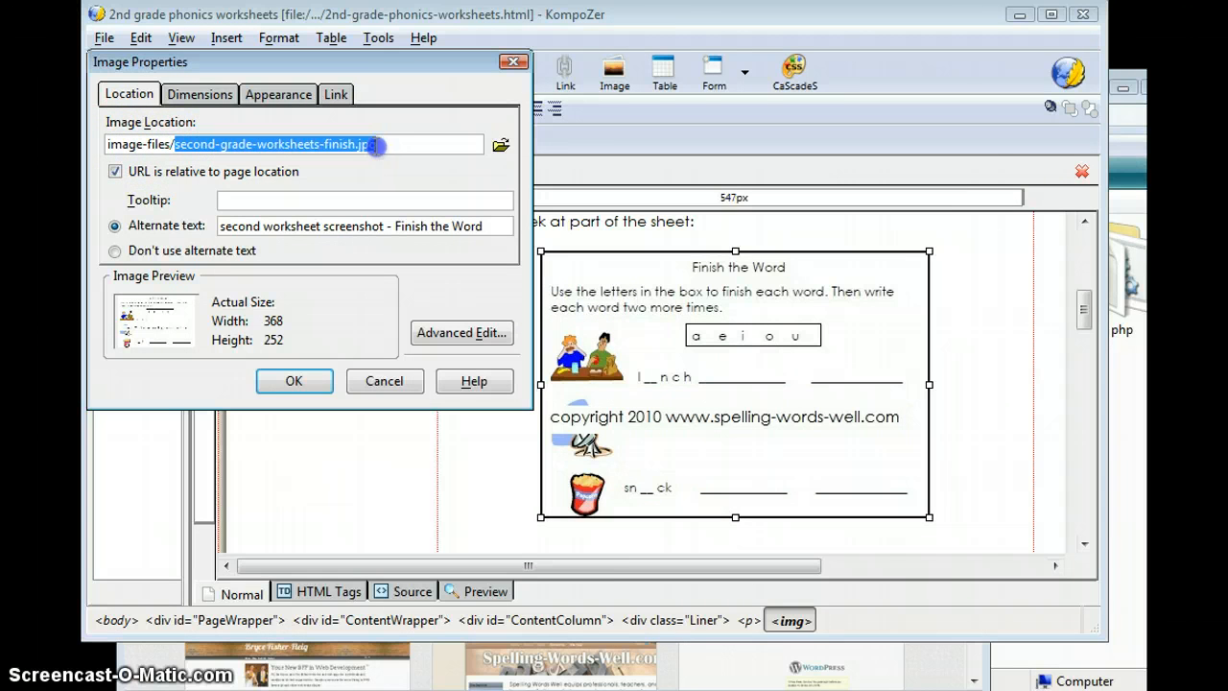
{"action": "mouse_move", "coordinate": [926, 44]}
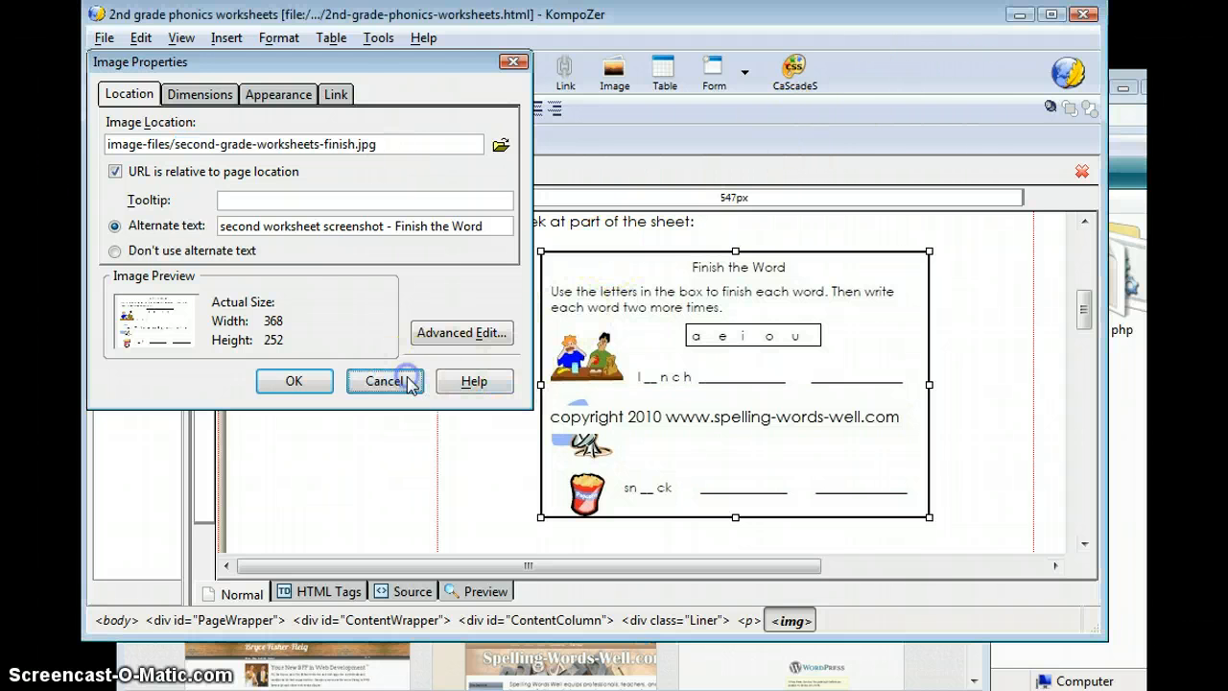
{"action": "left_click", "coordinate": [385, 381]}
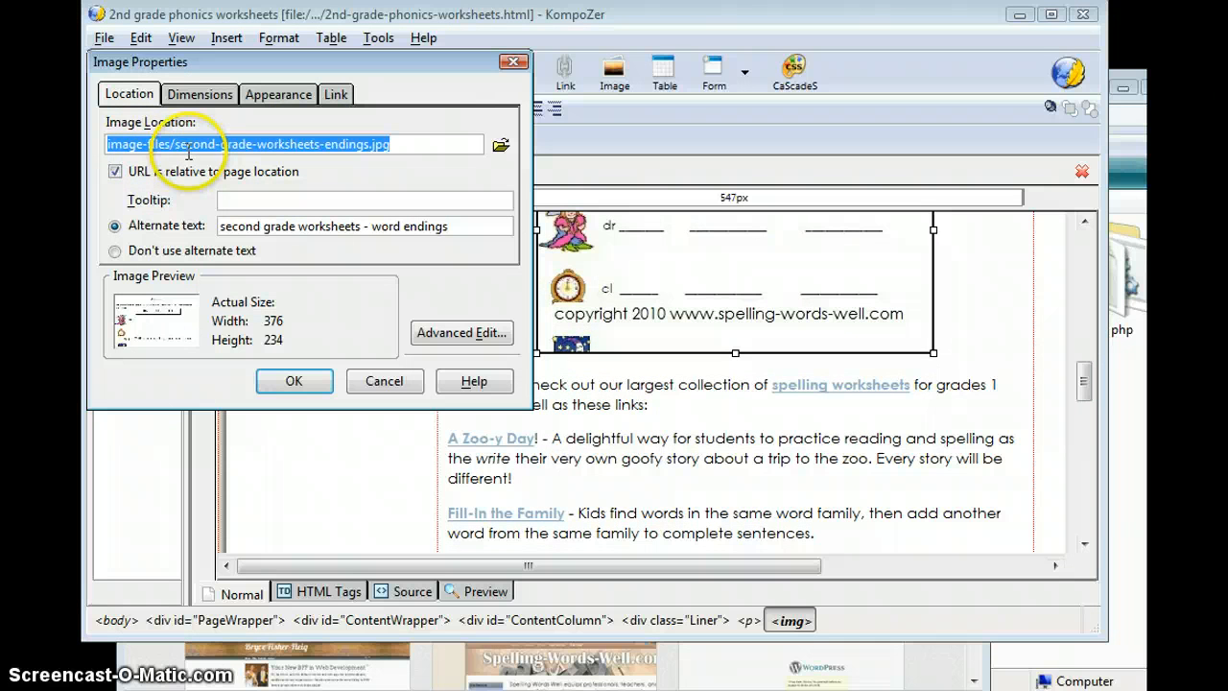
{"action": "mouse_move", "coordinate": [192, 144]}
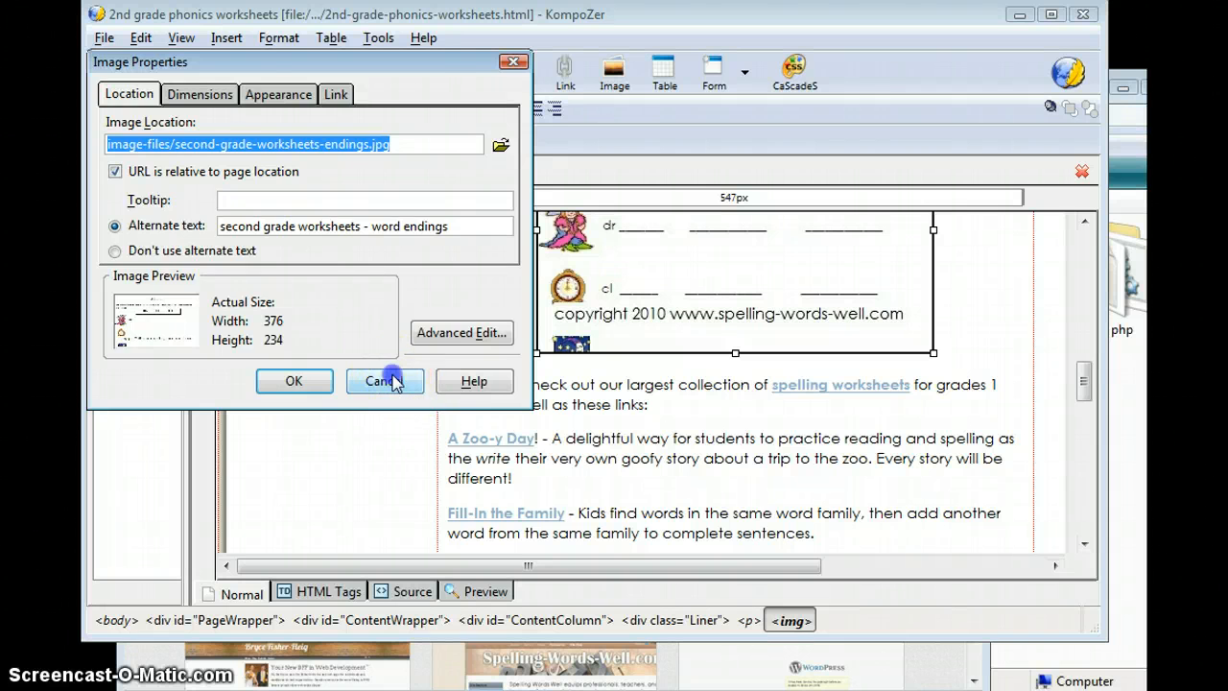
- Review the word endings image's full and relative paths and cancel without changes
{"action": "left_click", "coordinate": [384, 381]}
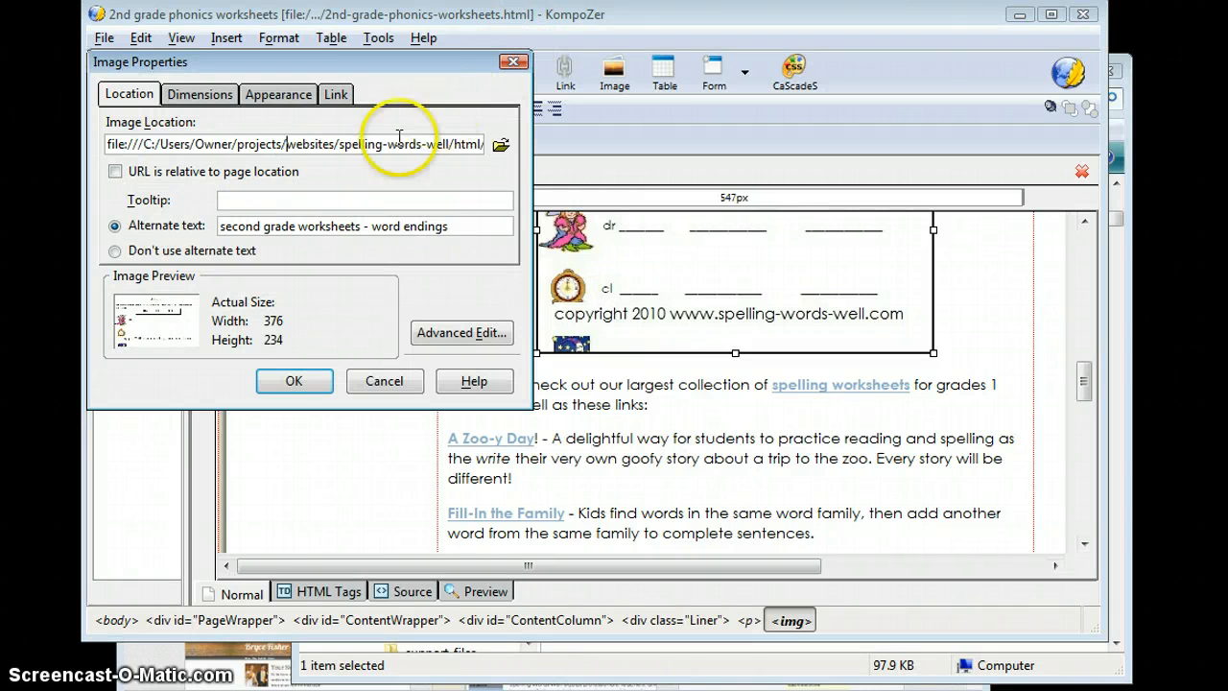
{"action": "left_click", "coordinate": [115, 171]}
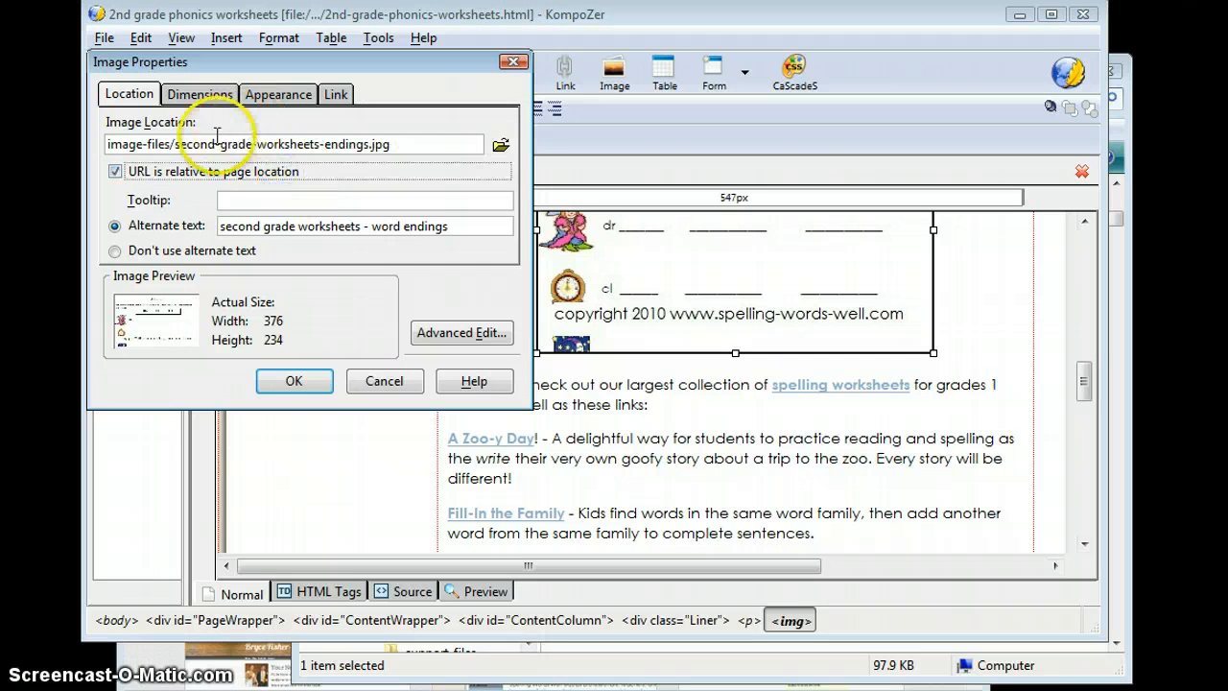
{"action": "double_click", "coordinate": [217, 144]}
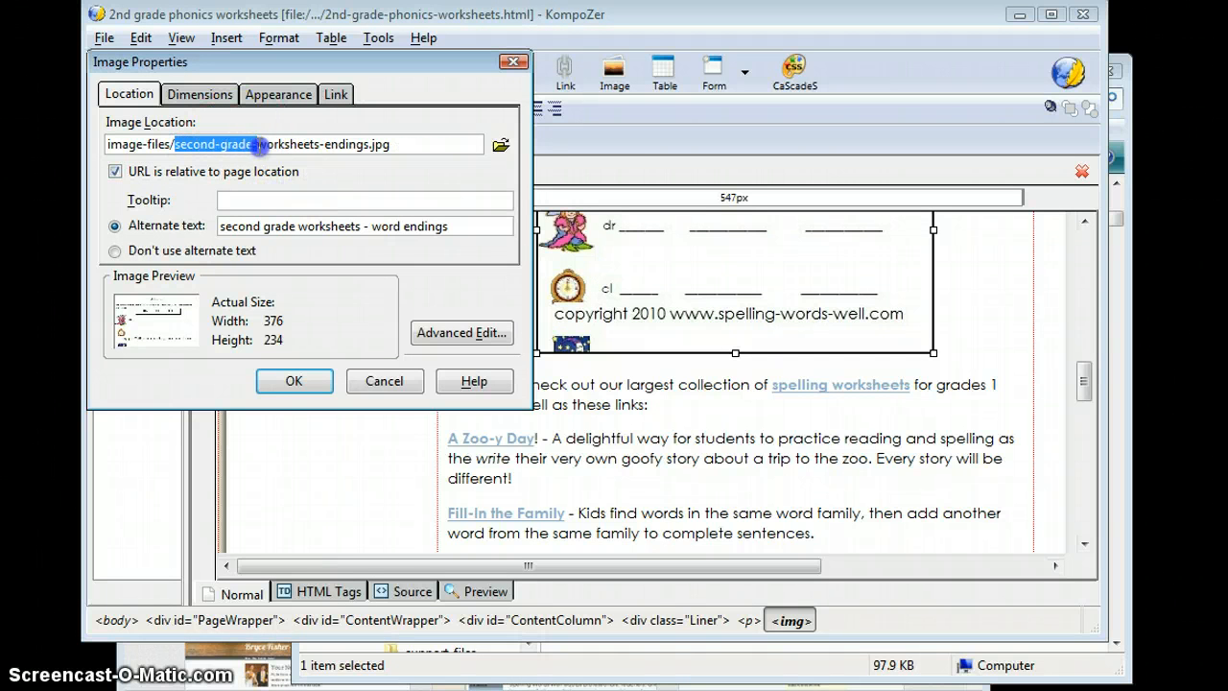
{"action": "left_click", "coordinate": [294, 380]}
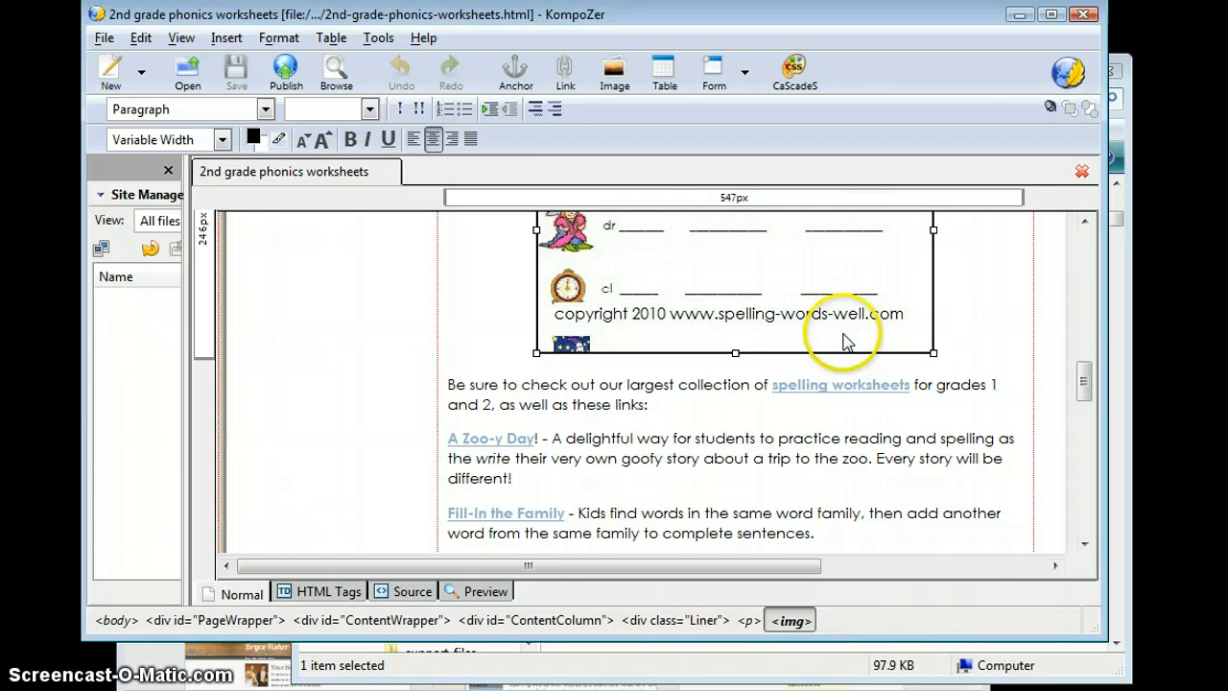
{"action": "mouse_move", "coordinate": [1130, 206]}
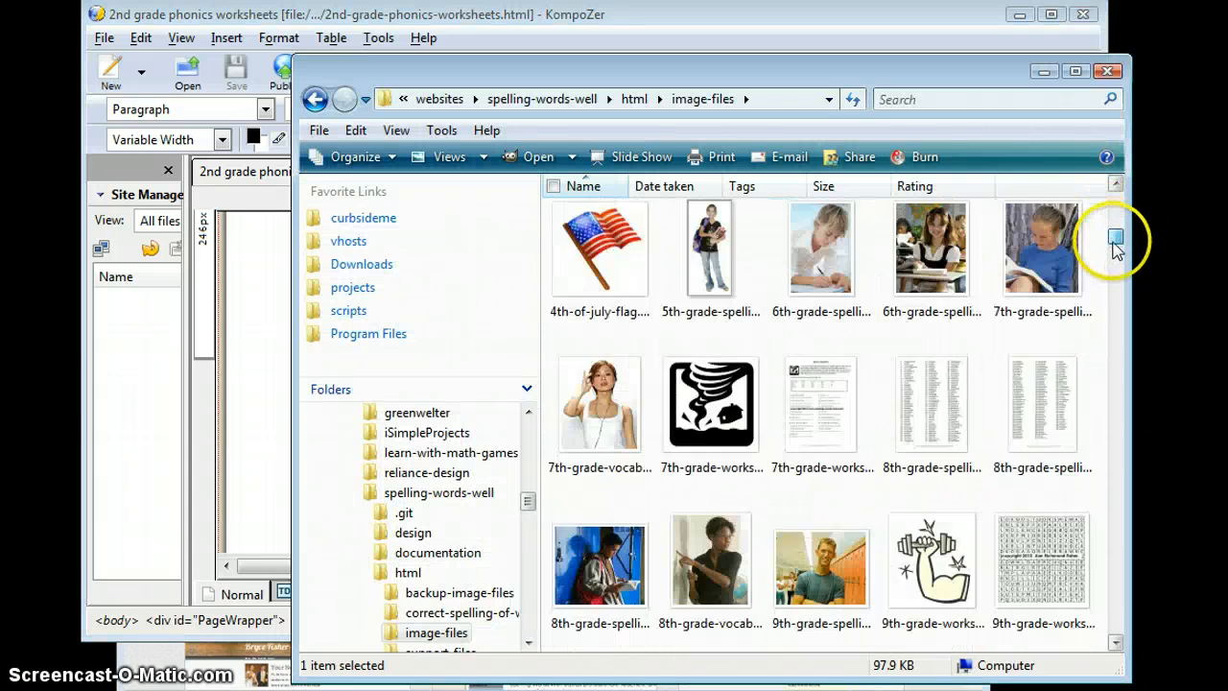
- Select second-grade-worksheets-endings.jpg and second-grade-worksheets-finish.jpg in html\image-files
{"action": "scroll", "scroll_direction": "down", "scroll_amount": 3}
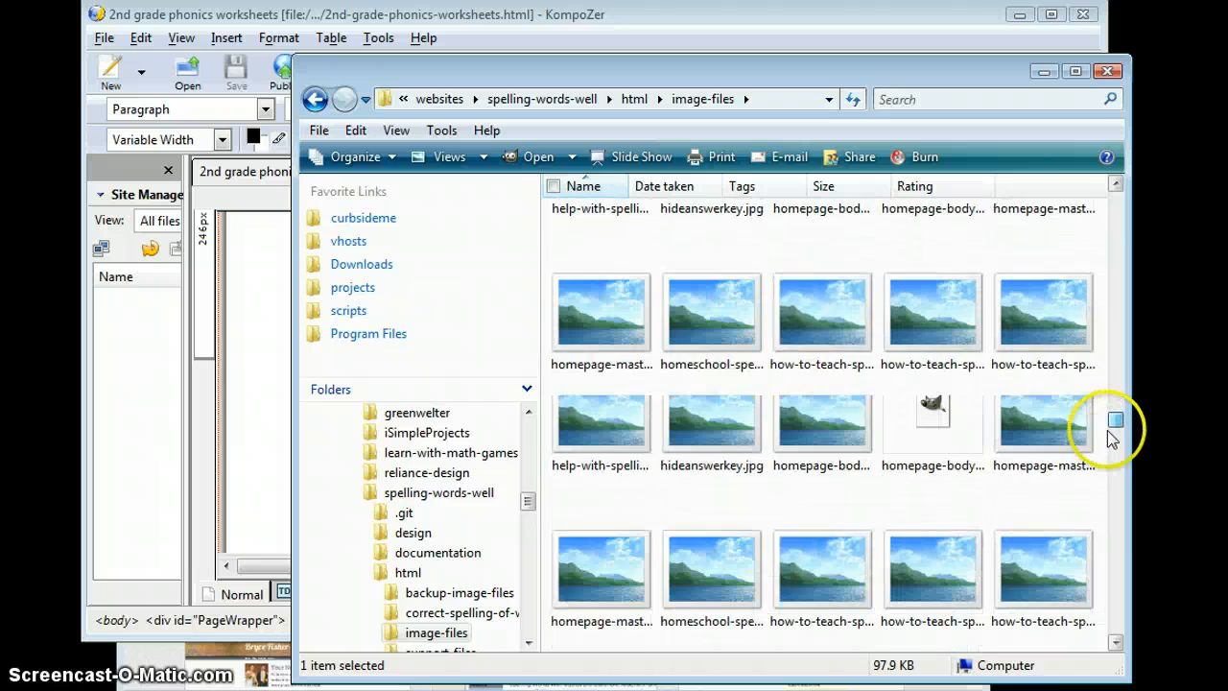
{"action": "scroll", "scroll_direction": "down", "scroll_amount": 3}
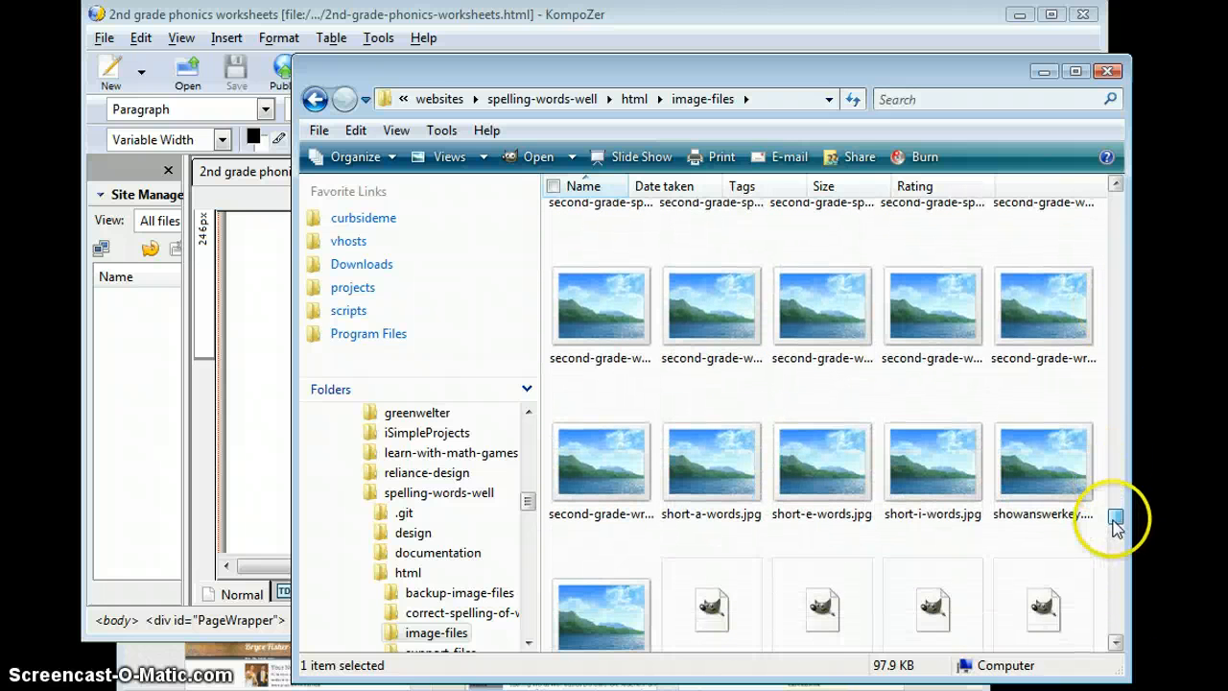
{"action": "left_click", "coordinate": [823, 294]}
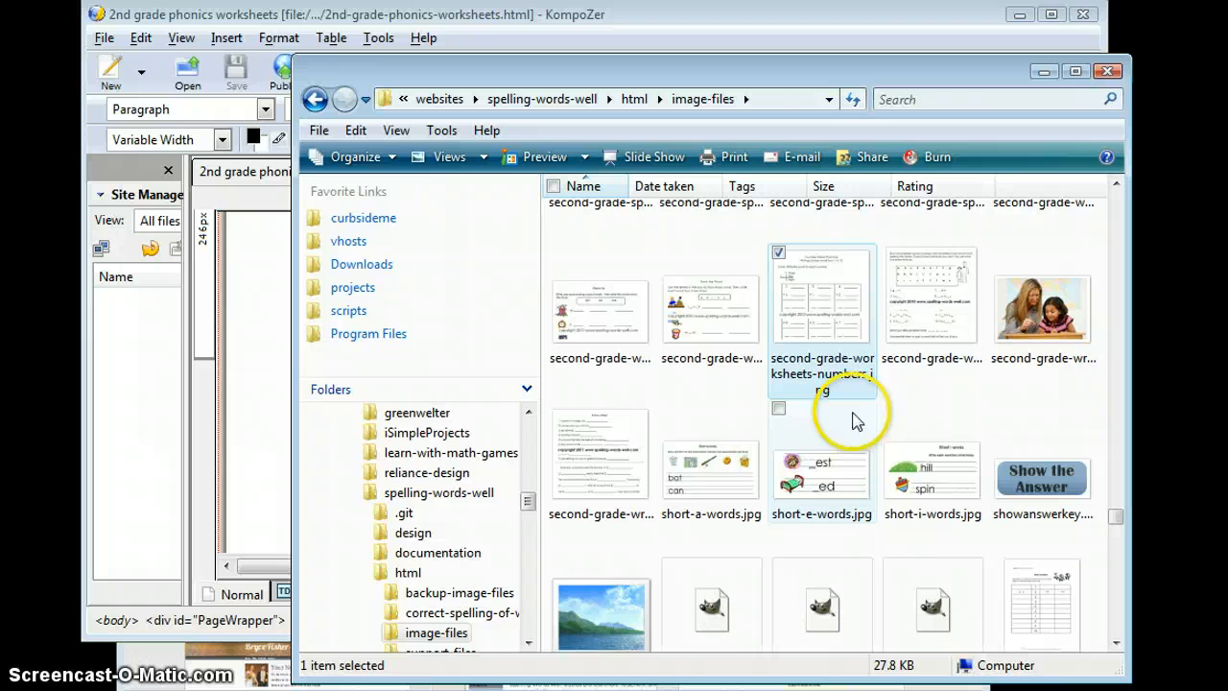
{"action": "left_click", "coordinate": [931, 293]}
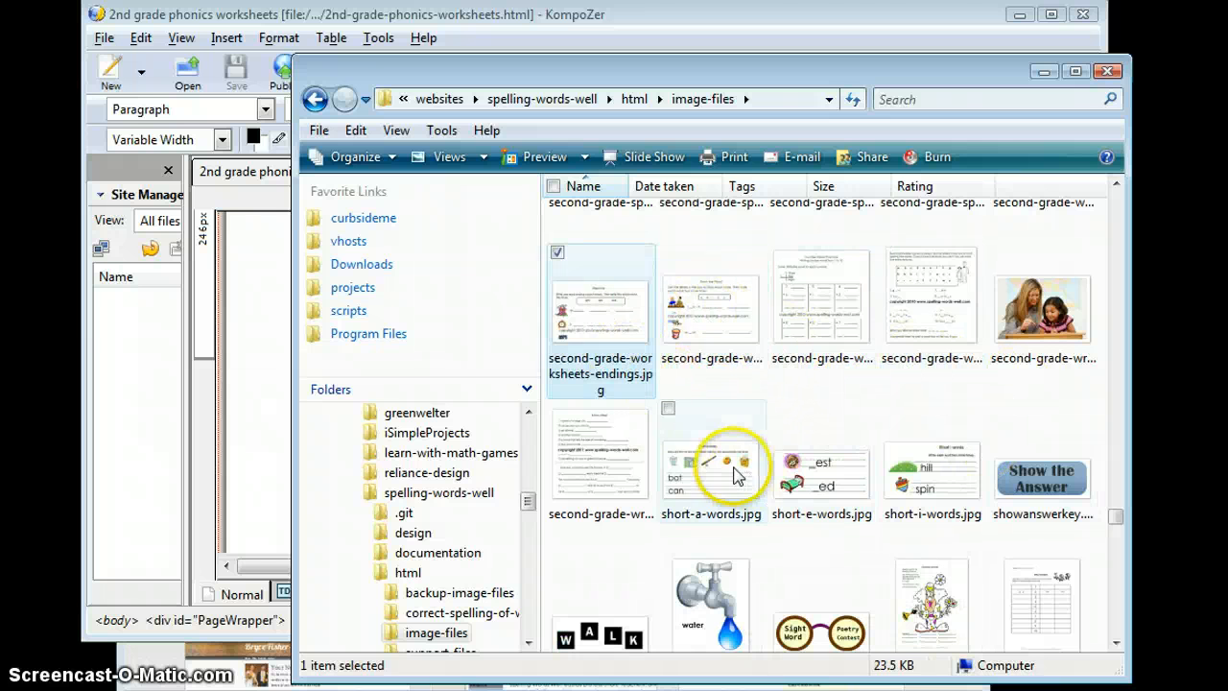
{"action": "mouse_move", "coordinate": [710, 316]}
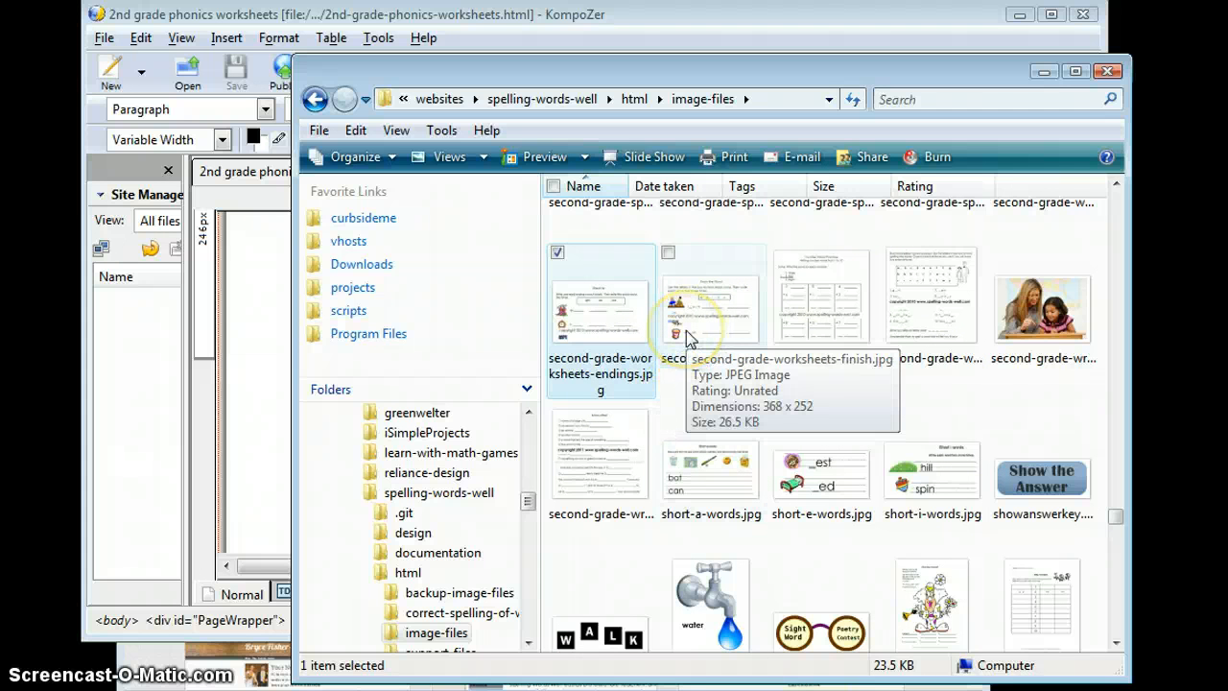
{"action": "left_click", "coordinate": [710, 307]}
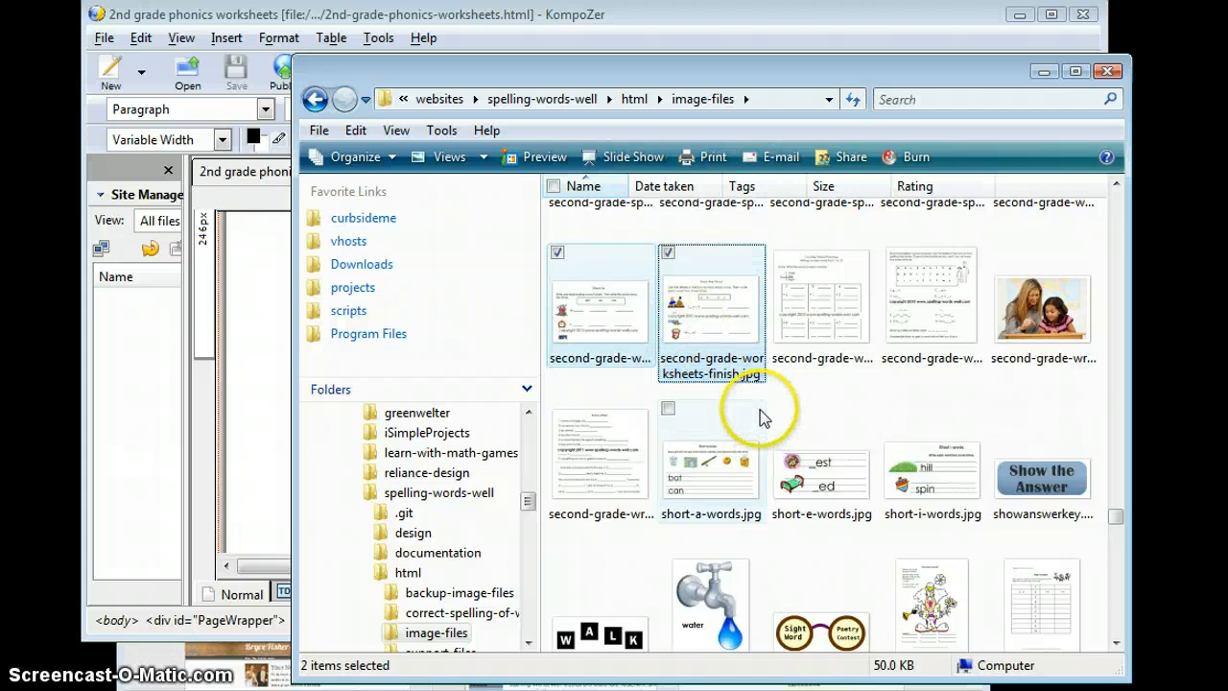
{"action": "mouse_move", "coordinate": [695, 411]}
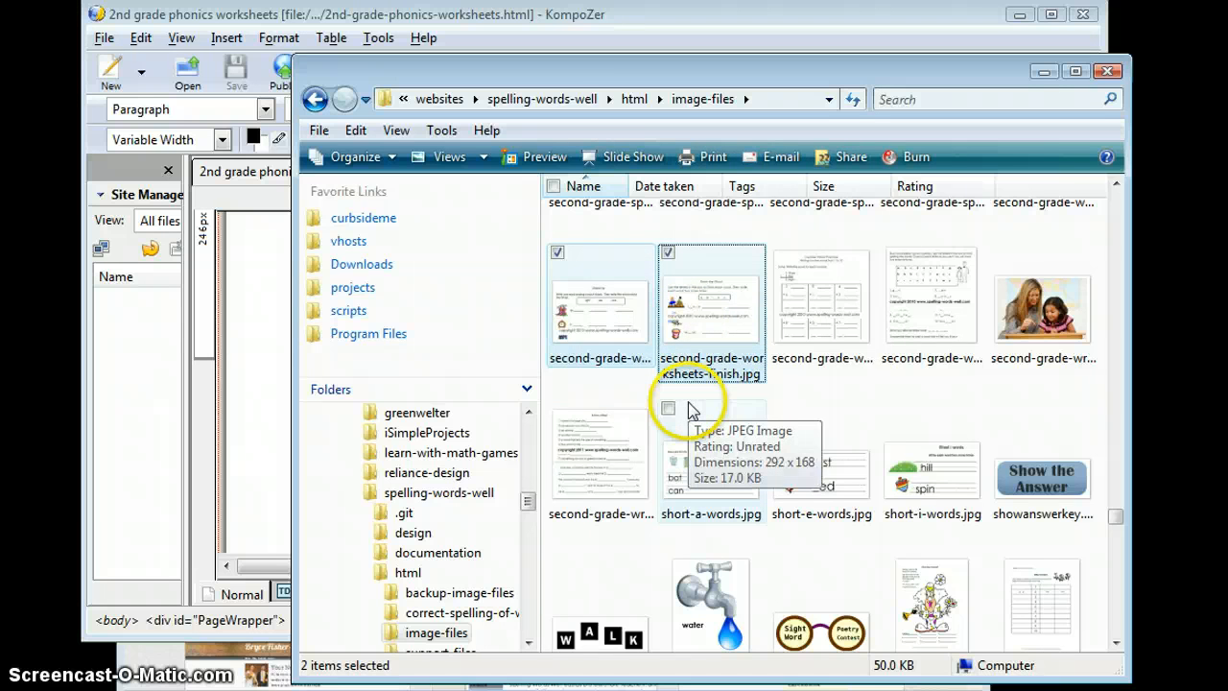
{"action": "mouse_move", "coordinate": [643, 96]}
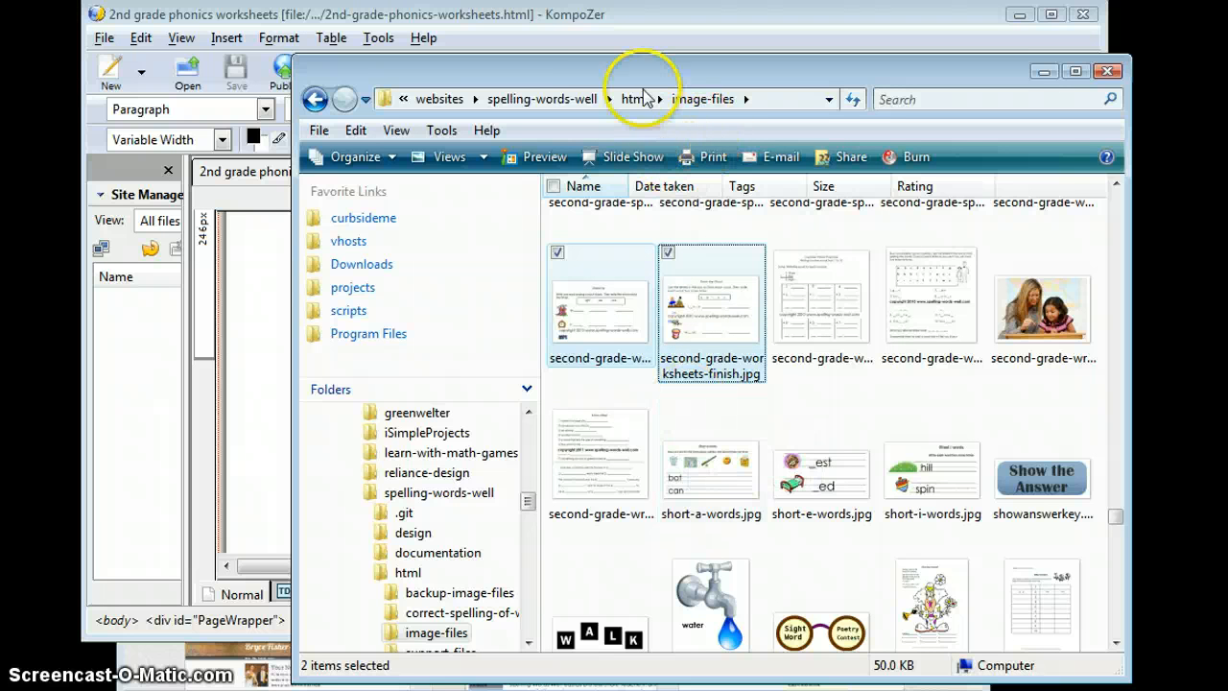
{"action": "mouse_move", "coordinate": [683, 109]}
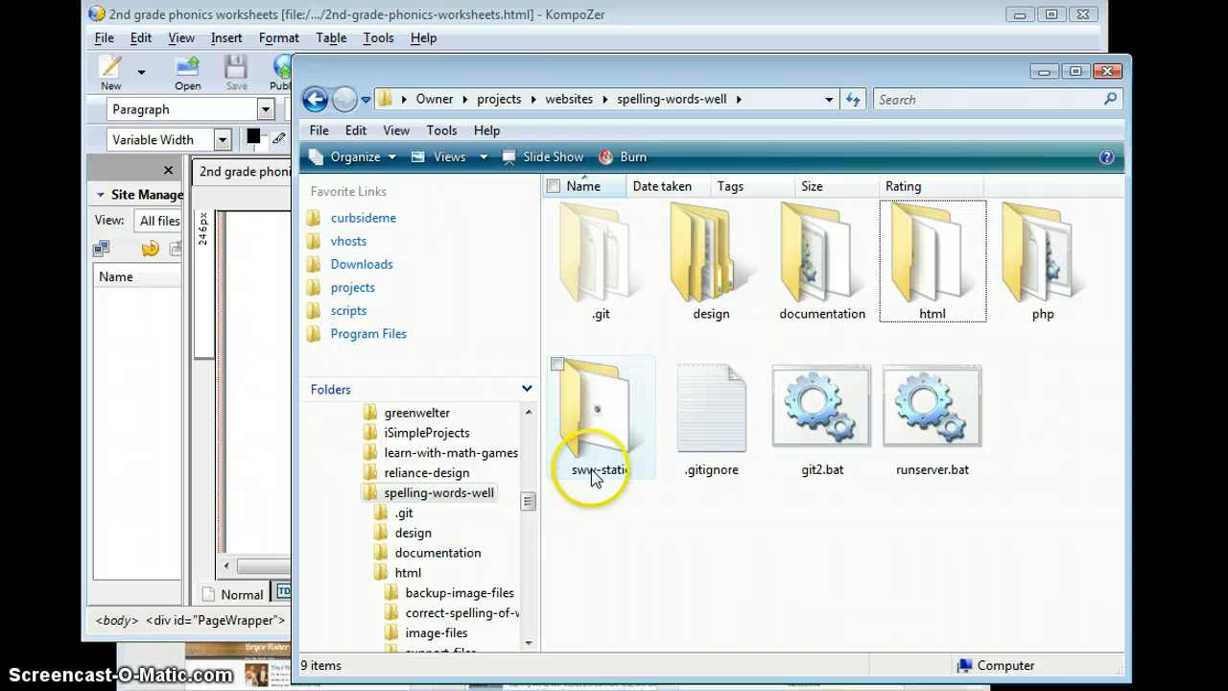
- Navigate into sww-static and then its img folder with 473 items
{"action": "left_click", "coordinate": [600, 417]}
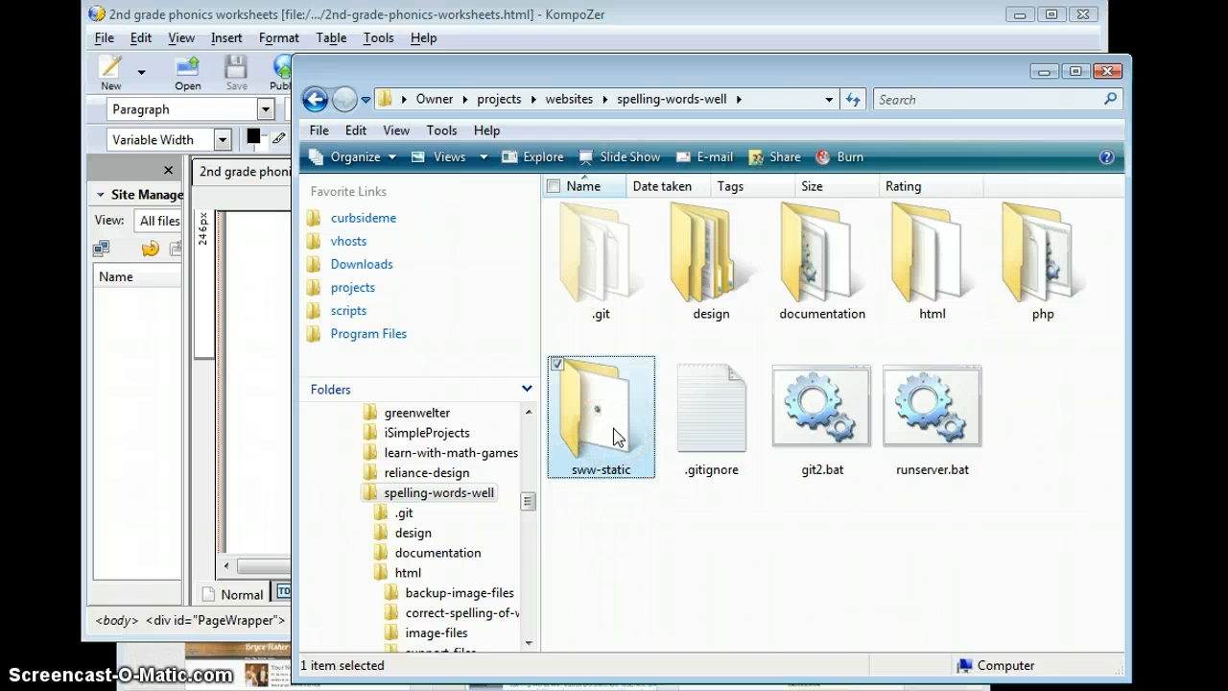
{"action": "double_click", "coordinate": [600, 408]}
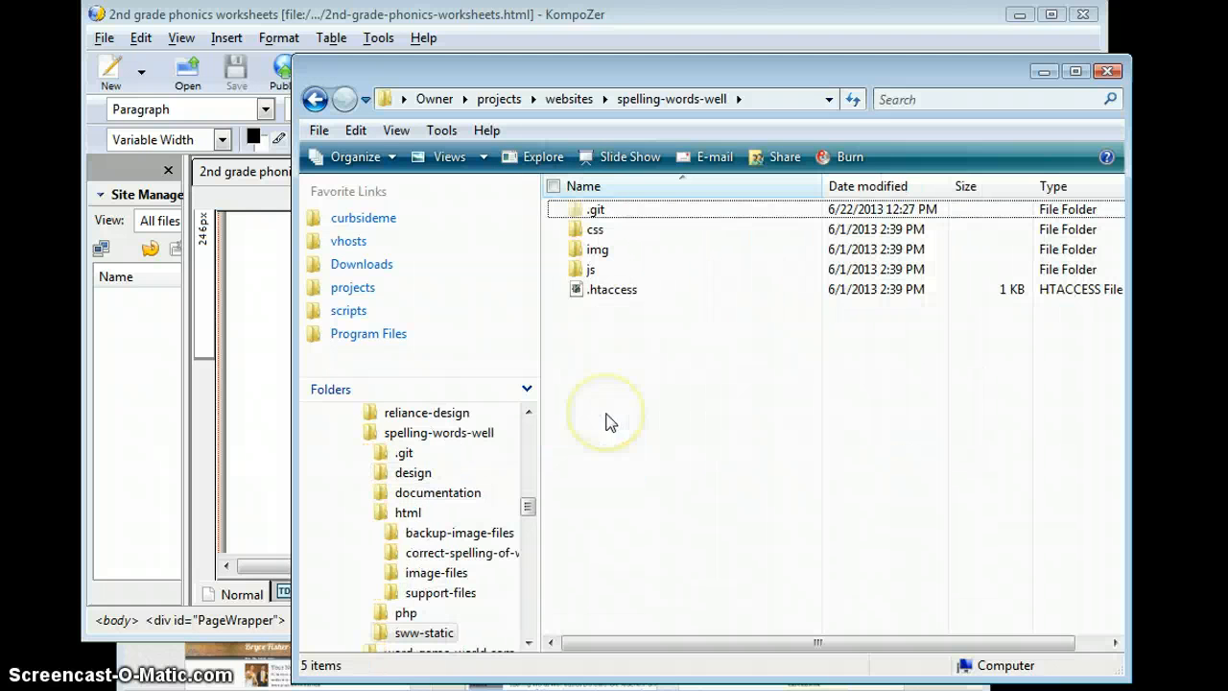
{"action": "double_click", "coordinate": [424, 633]}
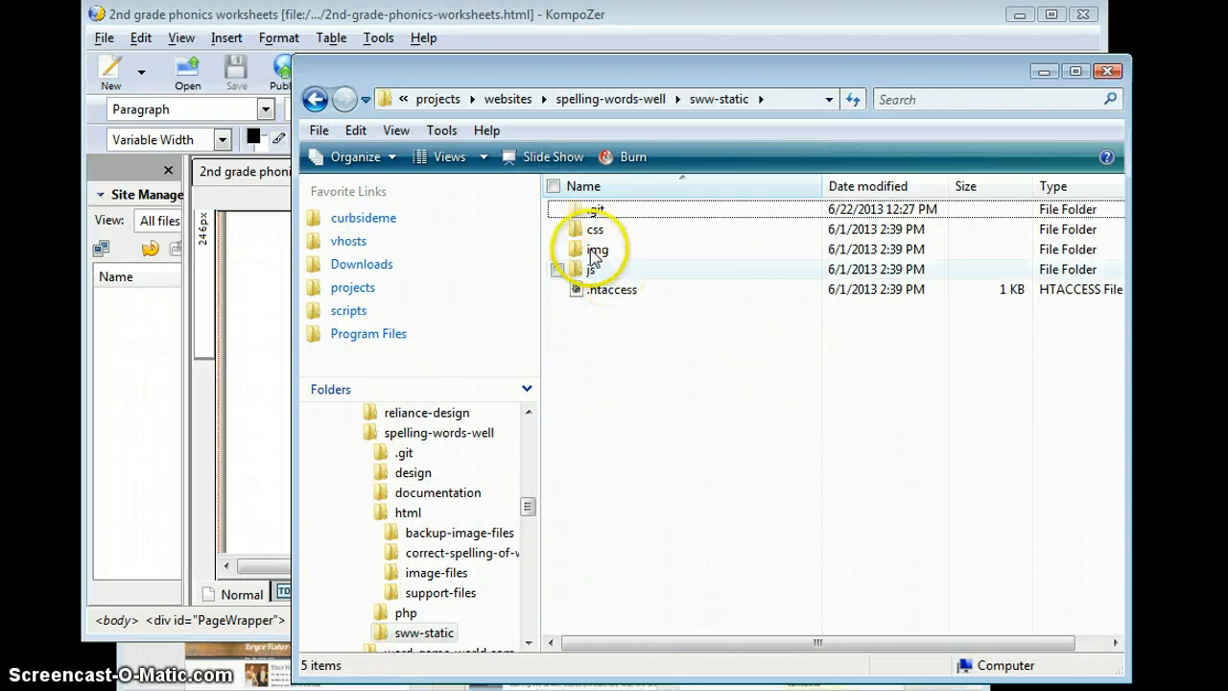
{"action": "mouse_move", "coordinate": [629, 257]}
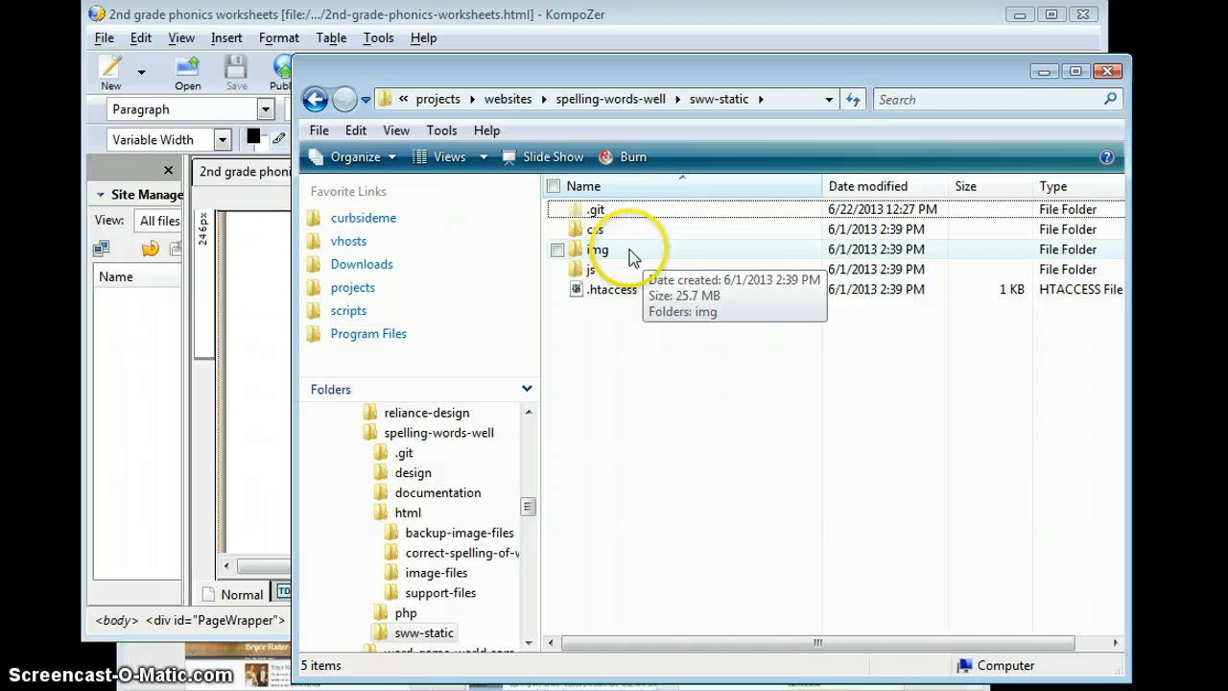
{"action": "left_click", "coordinate": [597, 249]}
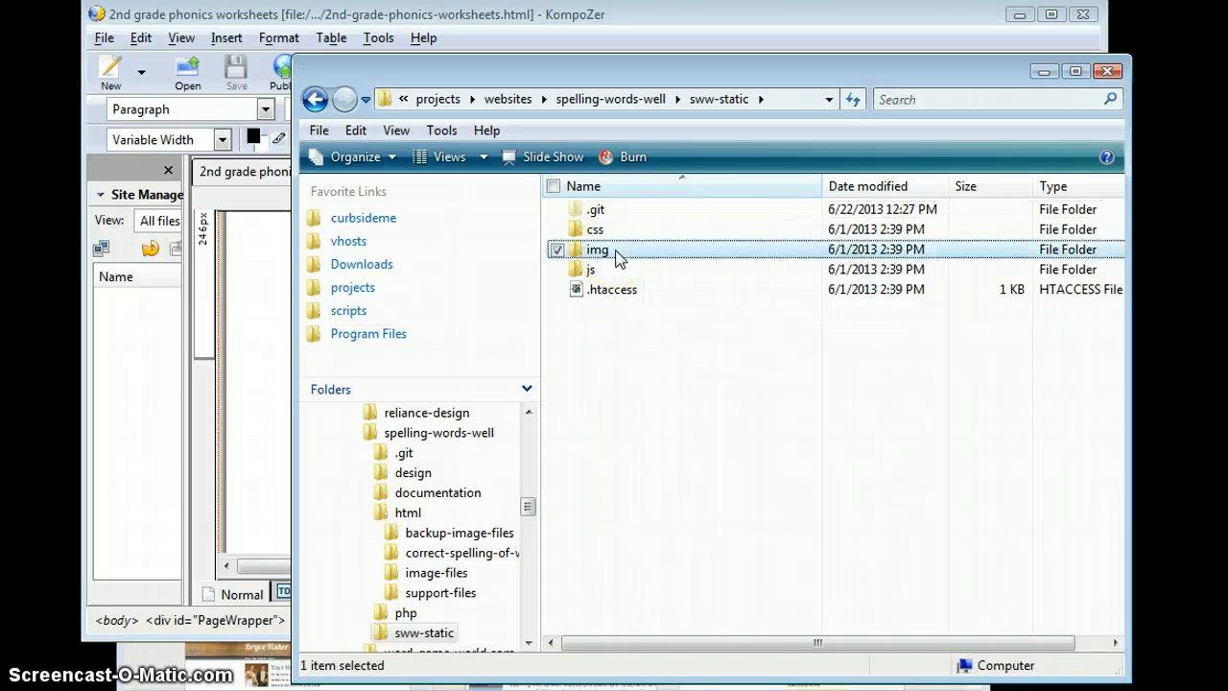
{"action": "double_click", "coordinate": [598, 248]}
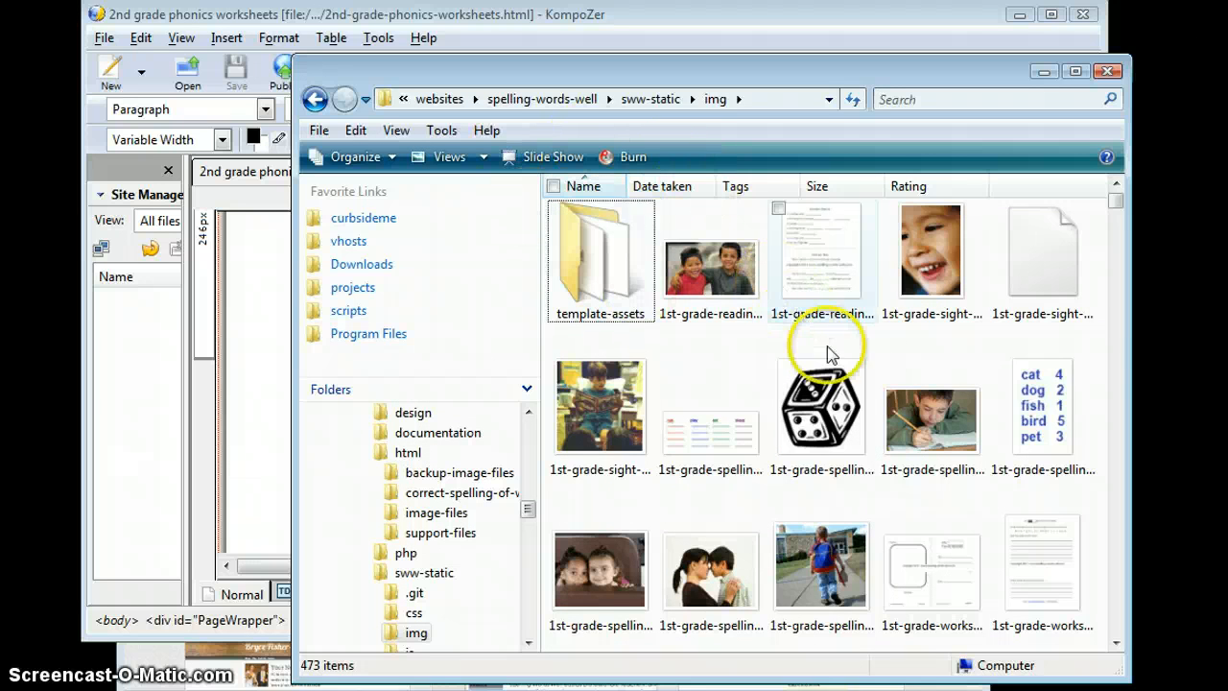
{"action": "mouse_move", "coordinate": [1085, 341]}
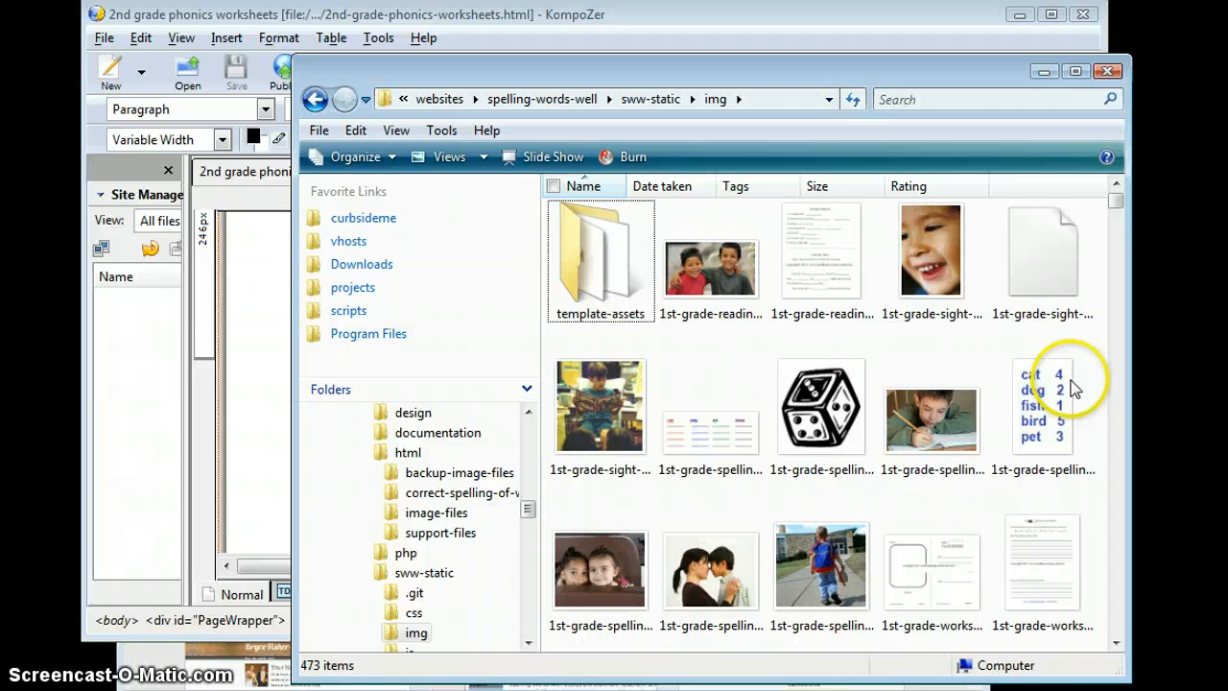
{"action": "mouse_move", "coordinate": [823, 314]}
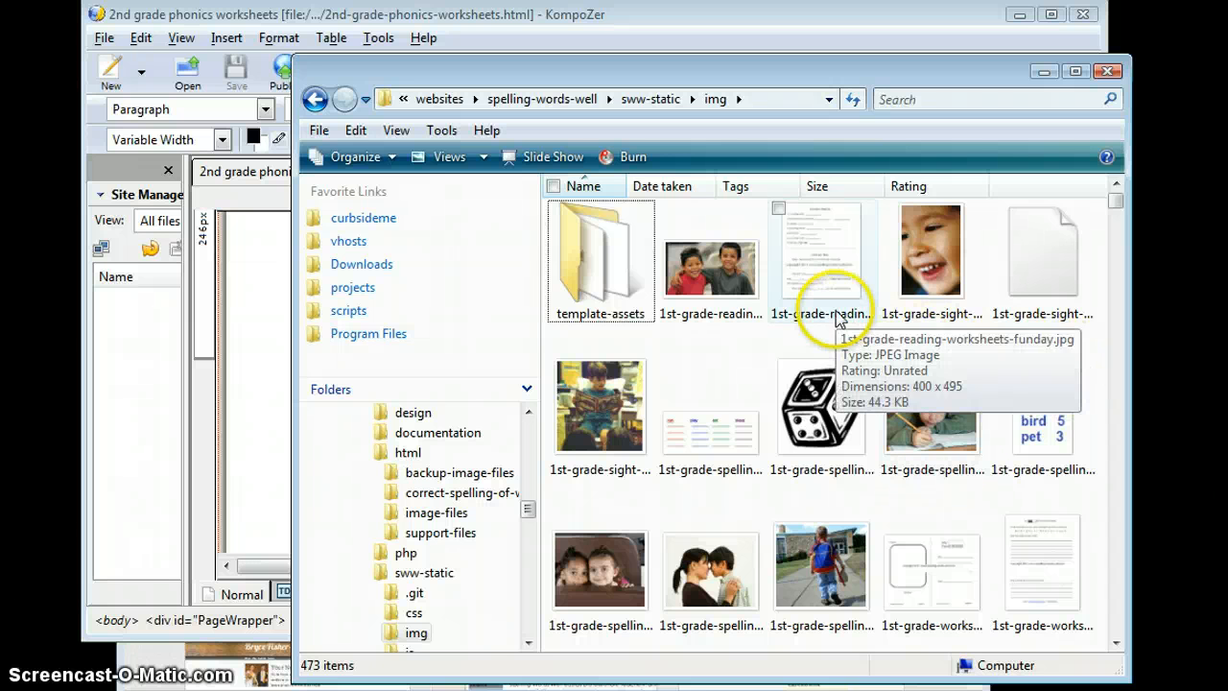
{"action": "mouse_move", "coordinate": [1034, 340]}
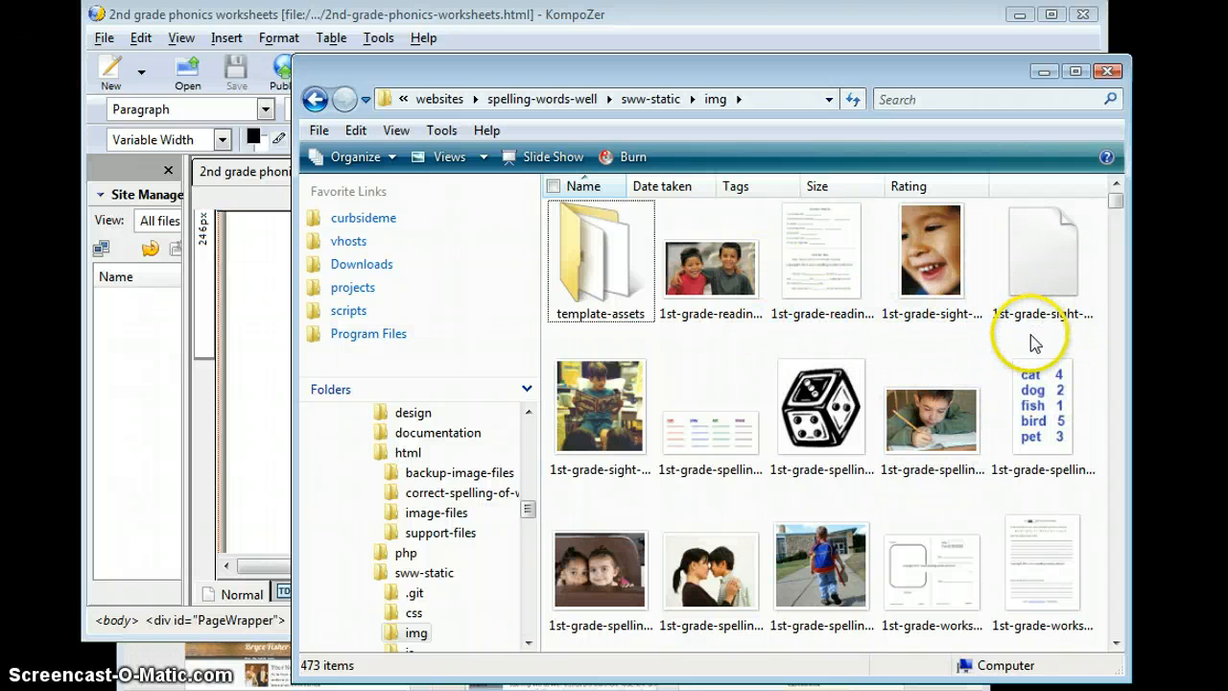
{"action": "mouse_move", "coordinate": [945, 331]}
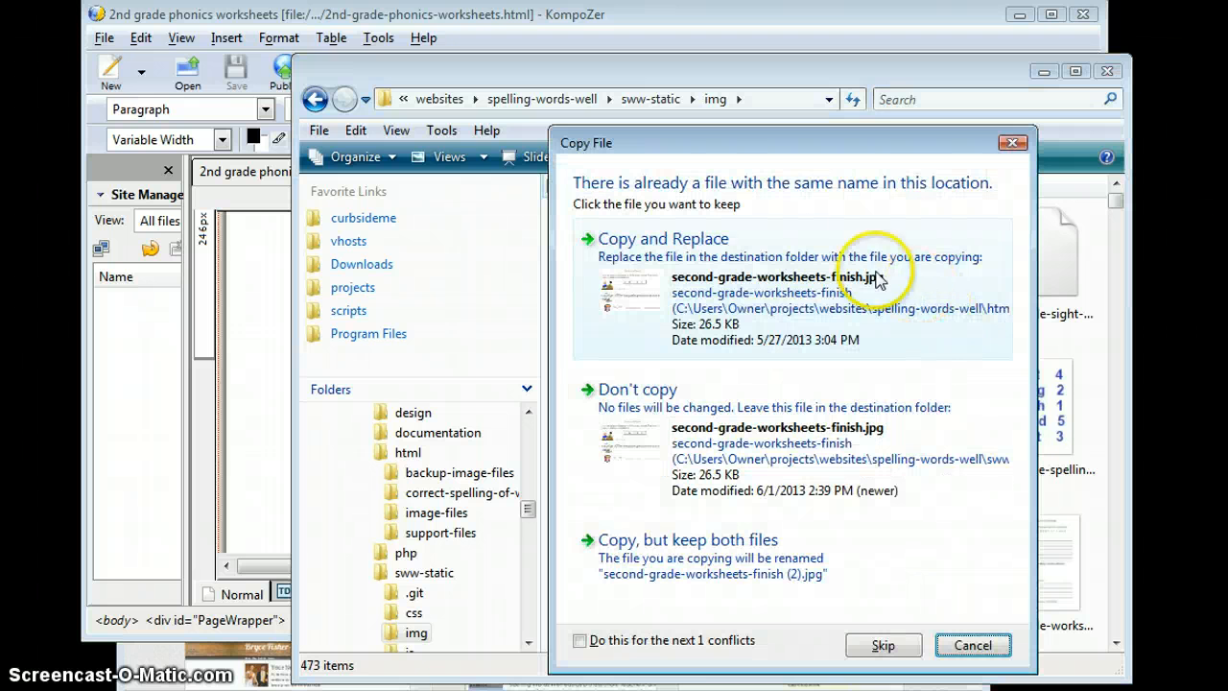
{"action": "mouse_move", "coordinate": [725, 293]}
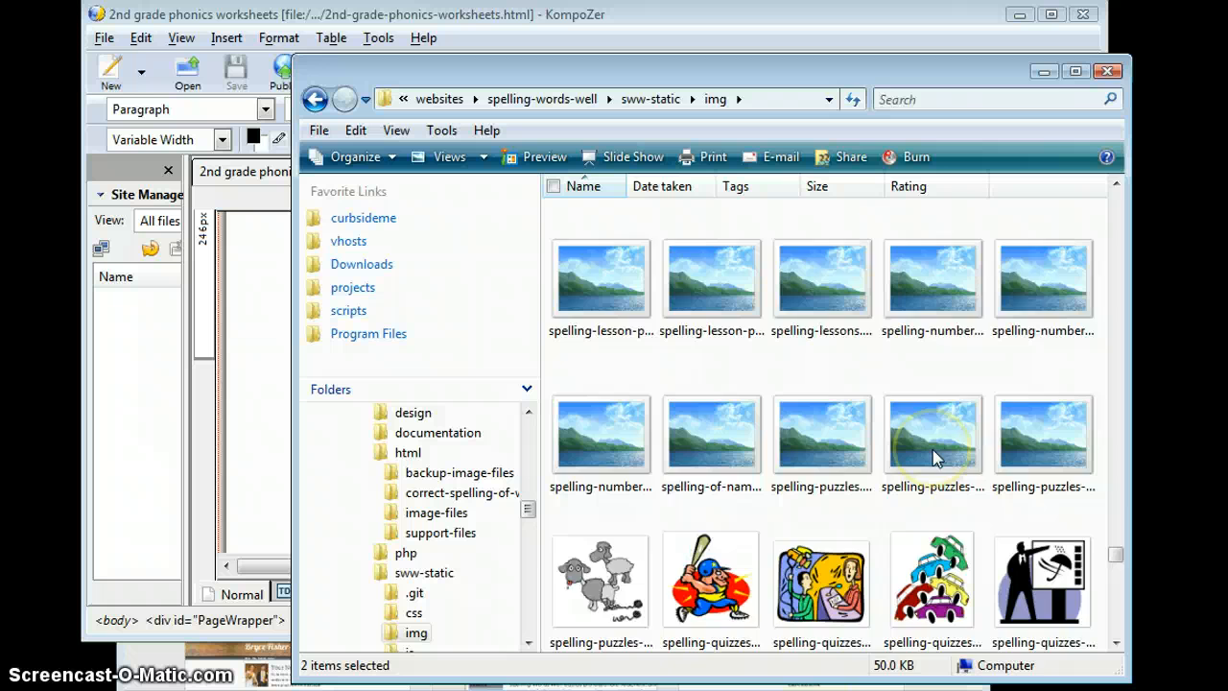
- Browse the img files and reverse the name sort order of the list
{"action": "scroll", "scroll_direction": "down", "scroll_amount": 3}
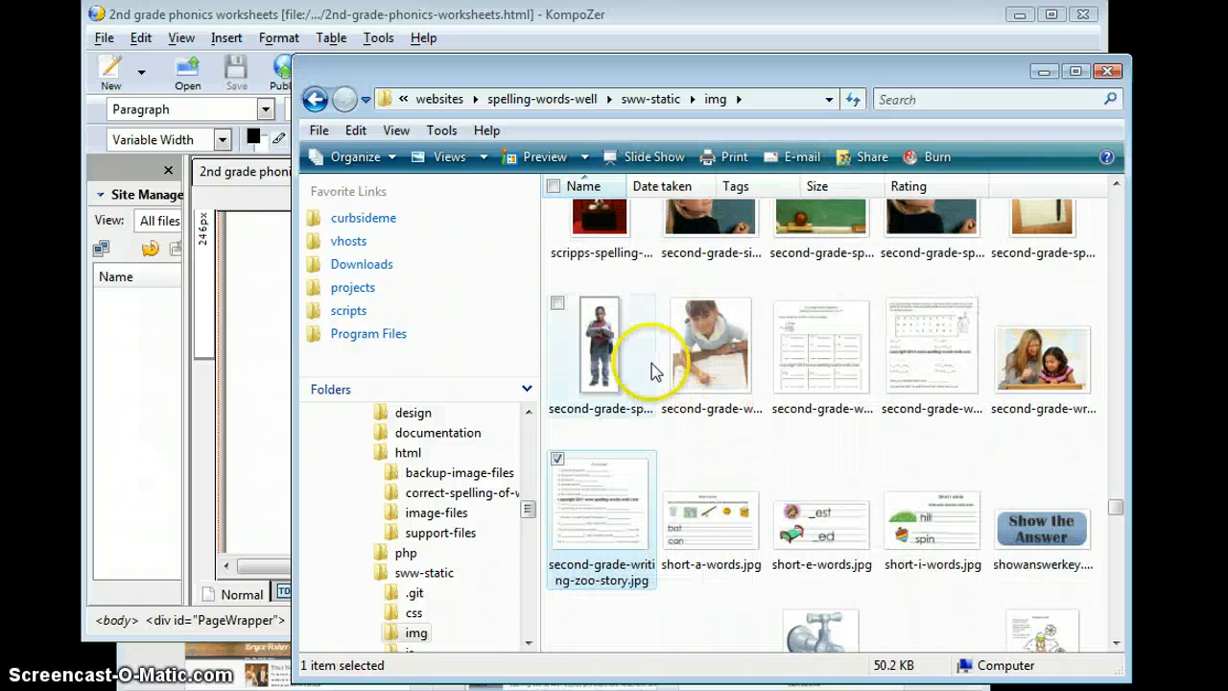
{"action": "mouse_move", "coordinate": [878, 427]}
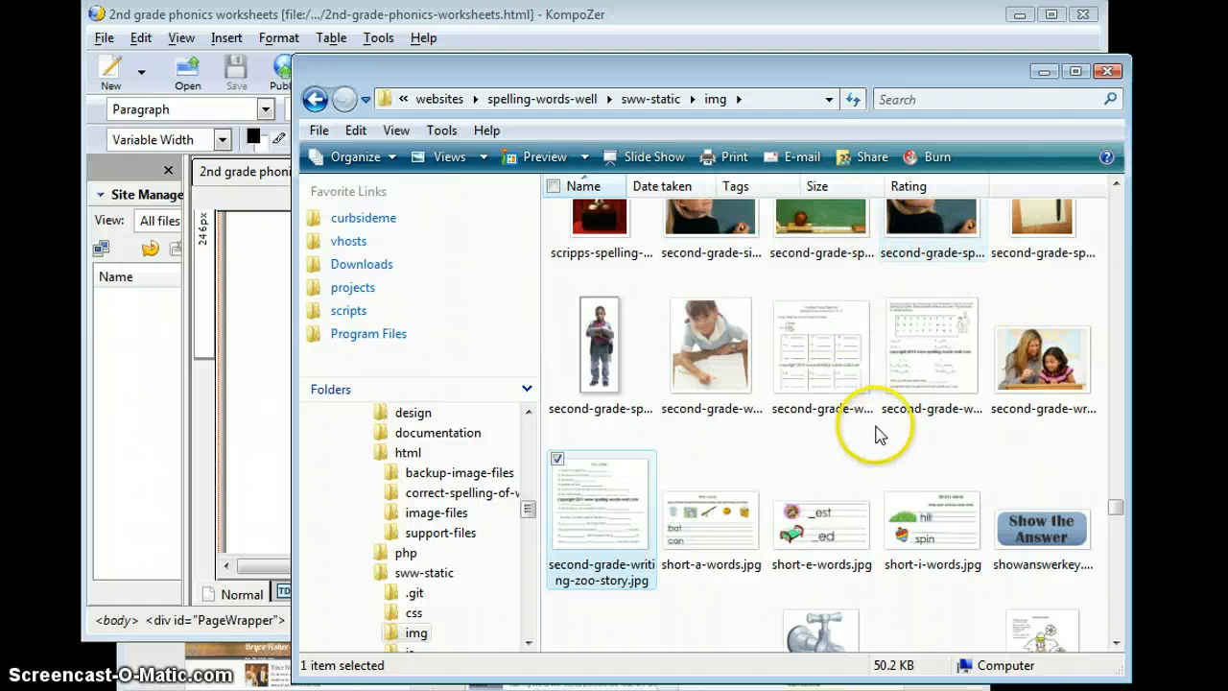
{"action": "left_click", "coordinate": [932, 345]}
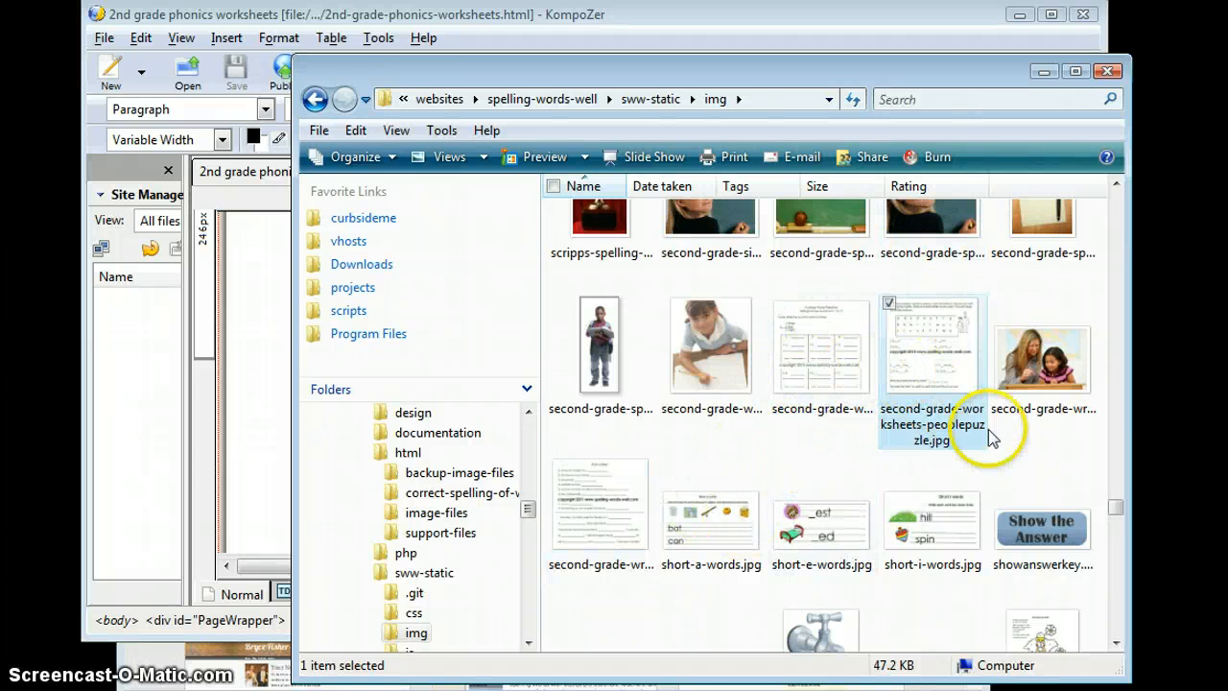
{"action": "left_click", "coordinate": [1042, 355]}
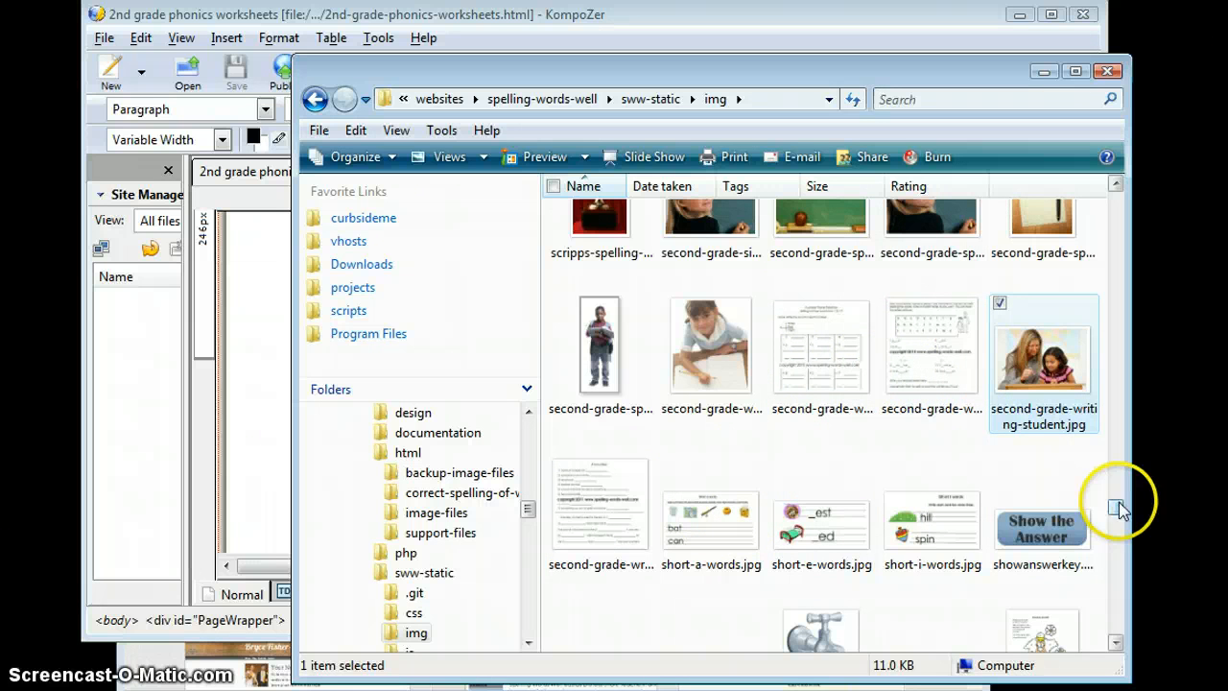
{"action": "left_click", "coordinate": [931, 504]}
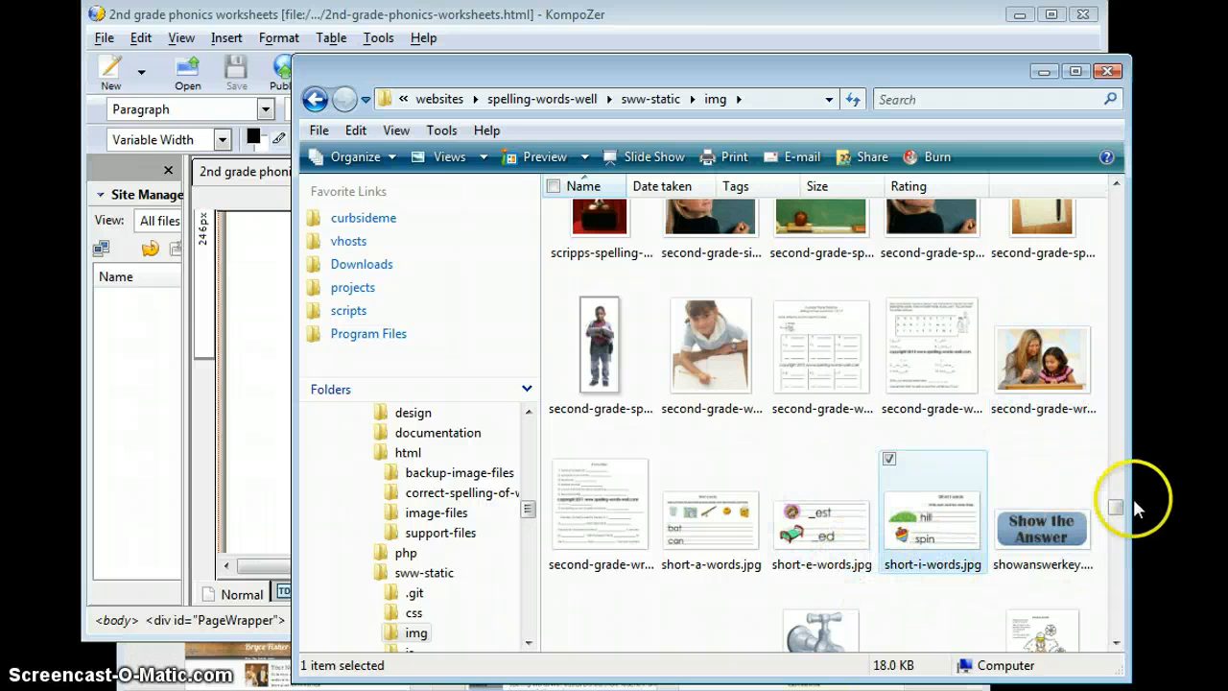
{"action": "right_click", "coordinate": [873, 432]}
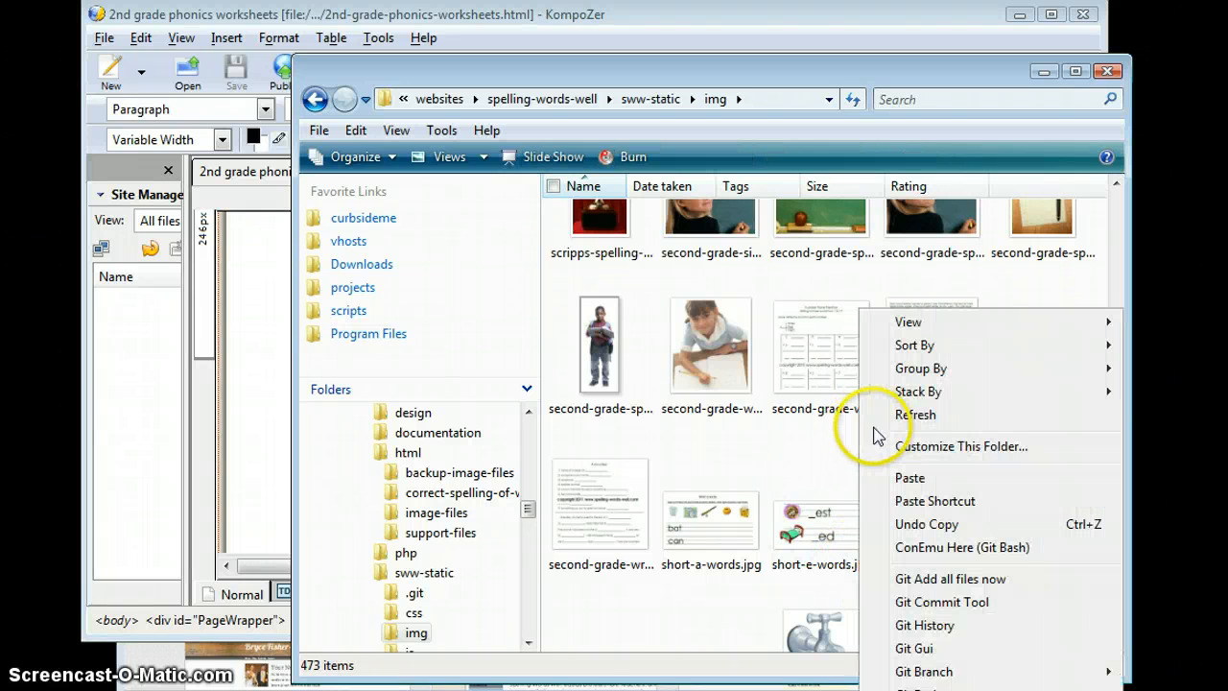
{"action": "mouse_move", "coordinate": [988, 357]}
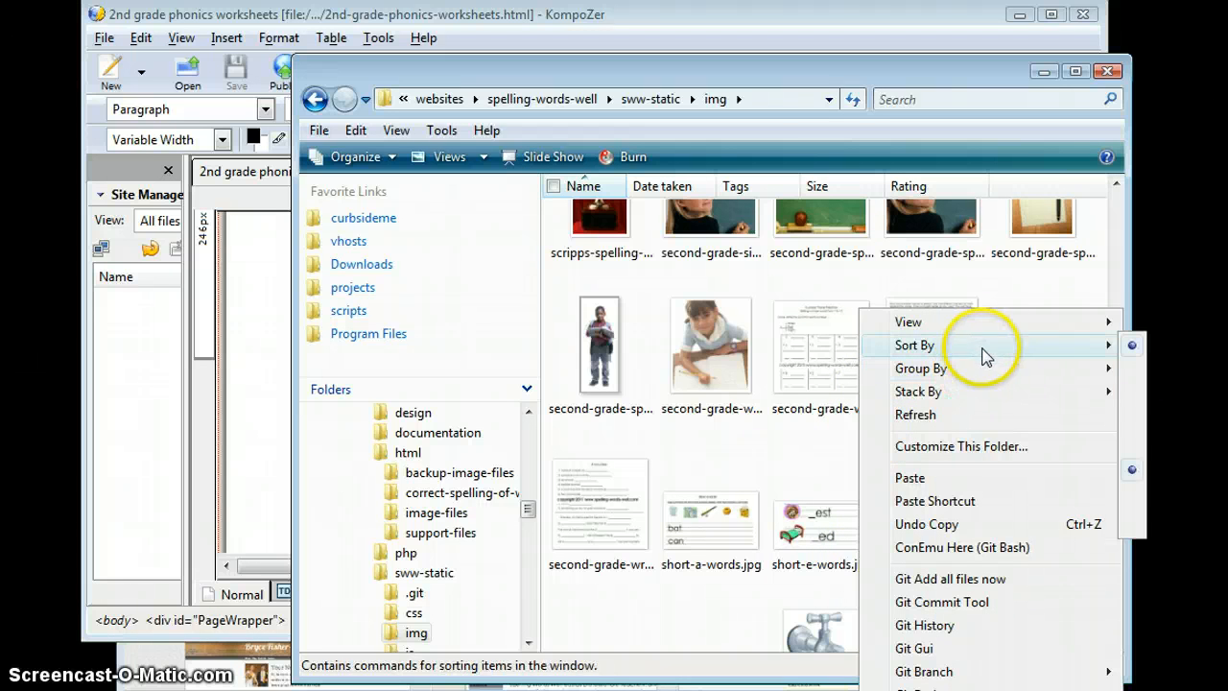
{"action": "left_click", "coordinate": [916, 414]}
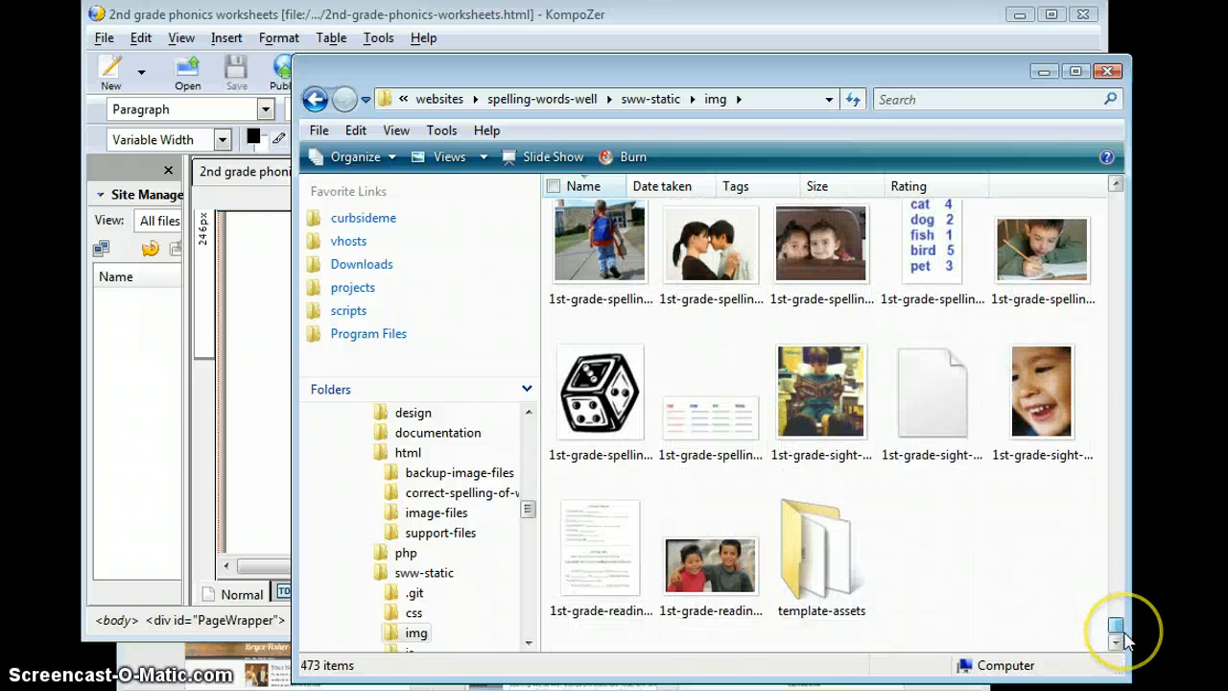
- Locate and select second-grade-worksheets-finish.jpg among the pasted worksheet images
{"action": "scroll", "scroll_direction": "down", "scroll_amount": 3}
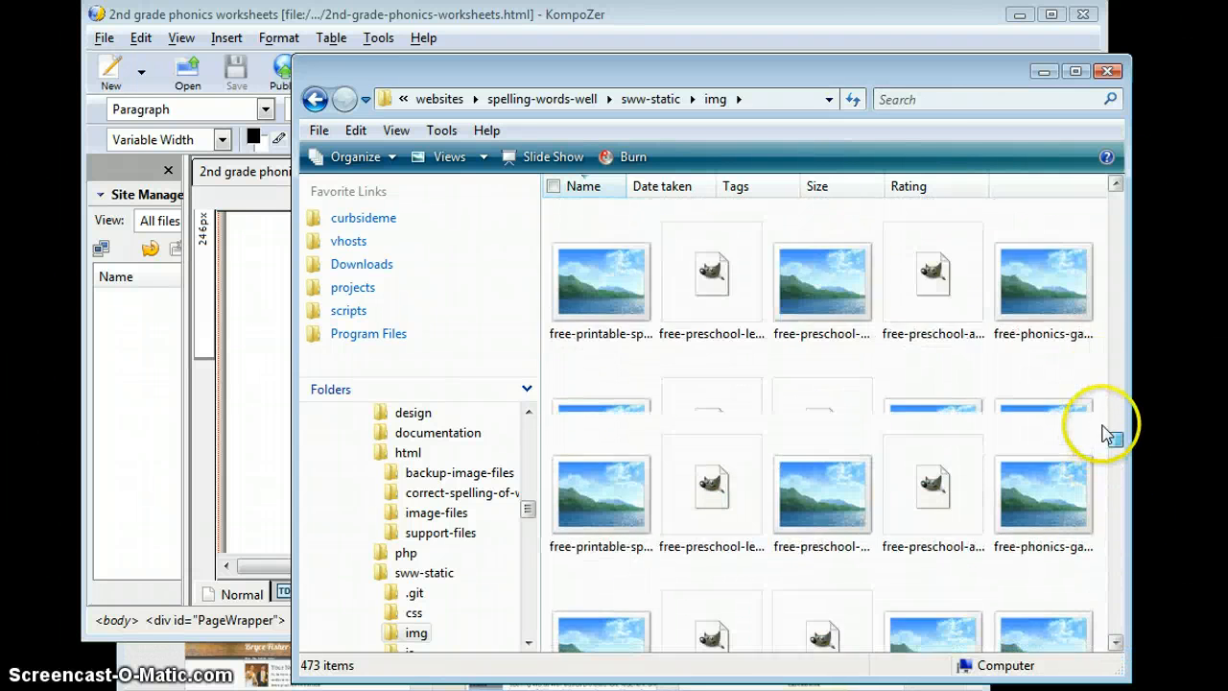
{"action": "scroll", "scroll_direction": "up", "scroll_amount": 3}
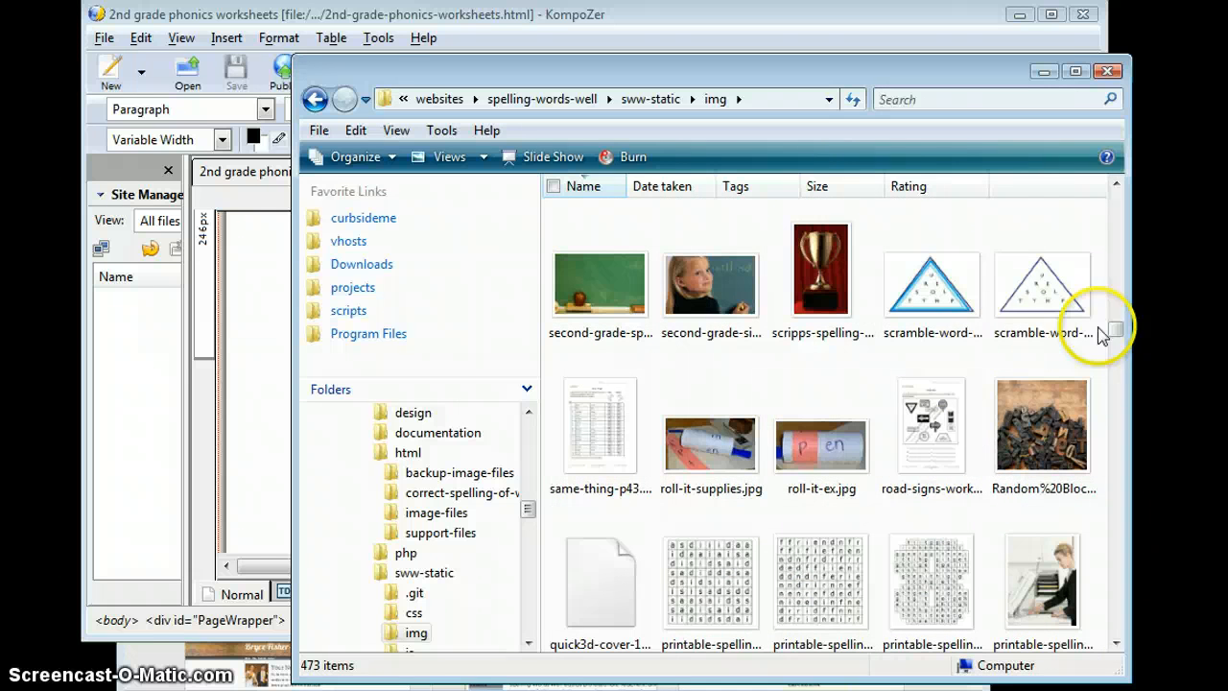
{"action": "scroll", "scroll_direction": "up", "scroll_amount": 3}
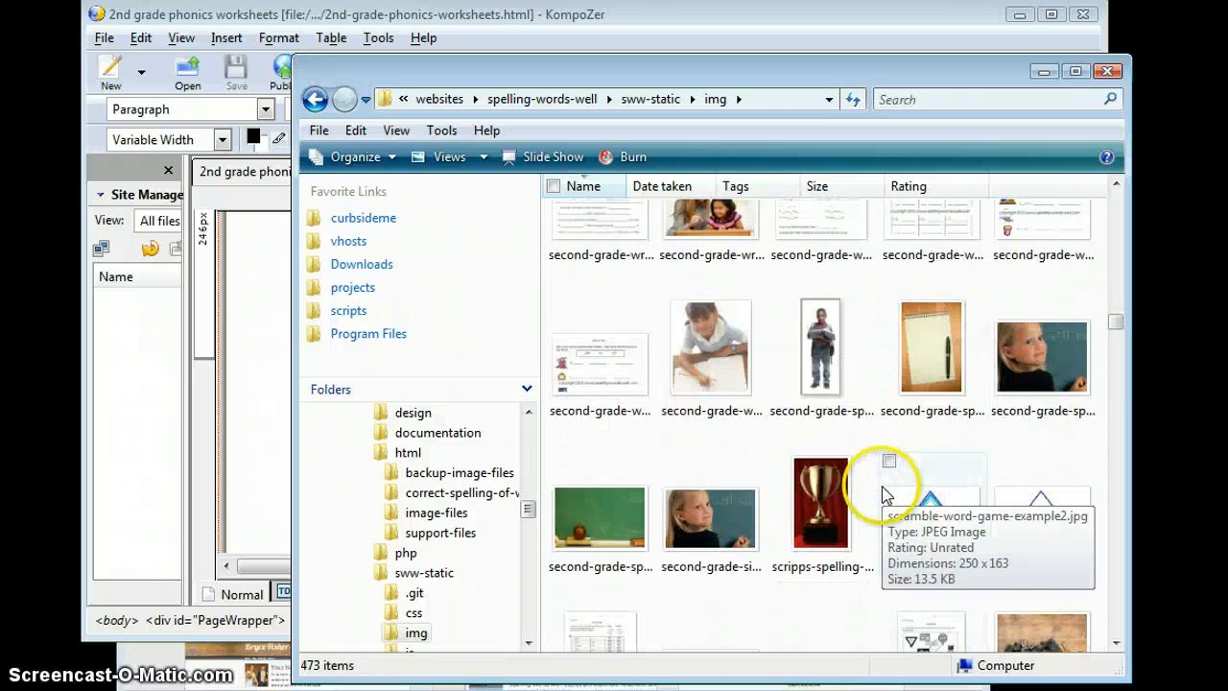
{"action": "scroll", "scroll_direction": "up", "scroll_amount": 3}
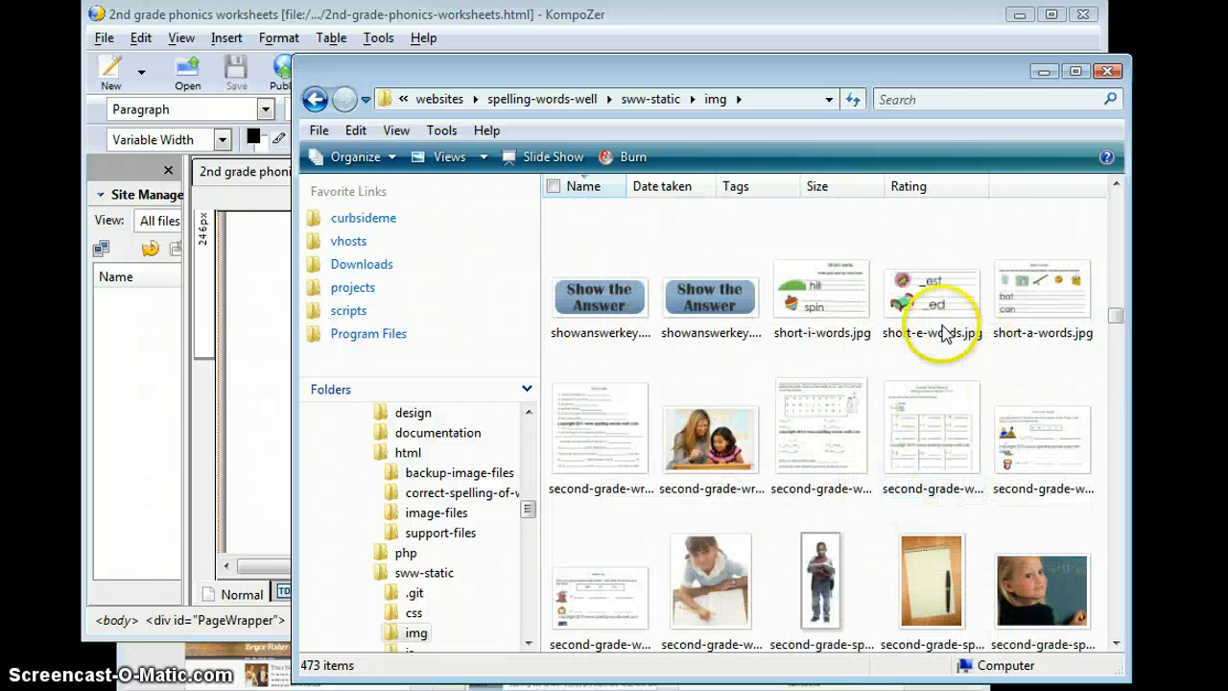
{"action": "left_click", "coordinate": [599, 425]}
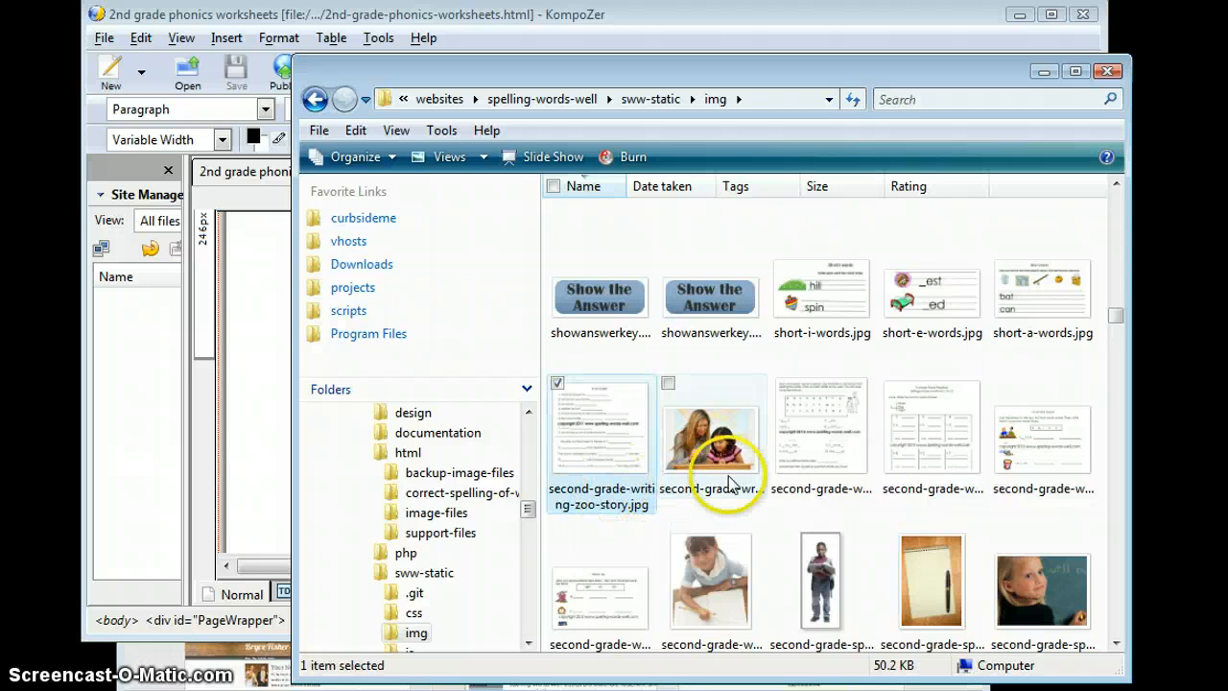
{"action": "left_click", "coordinate": [1042, 427]}
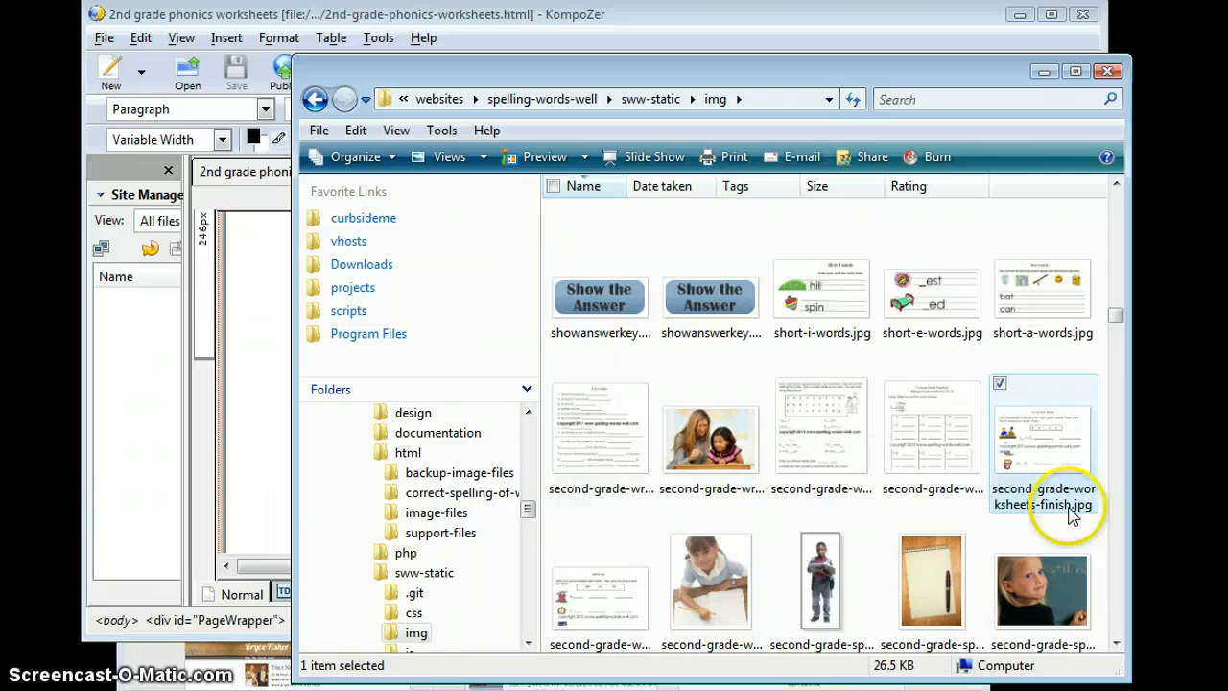
{"action": "scroll", "scroll_direction": "down", "scroll_amount": 3}
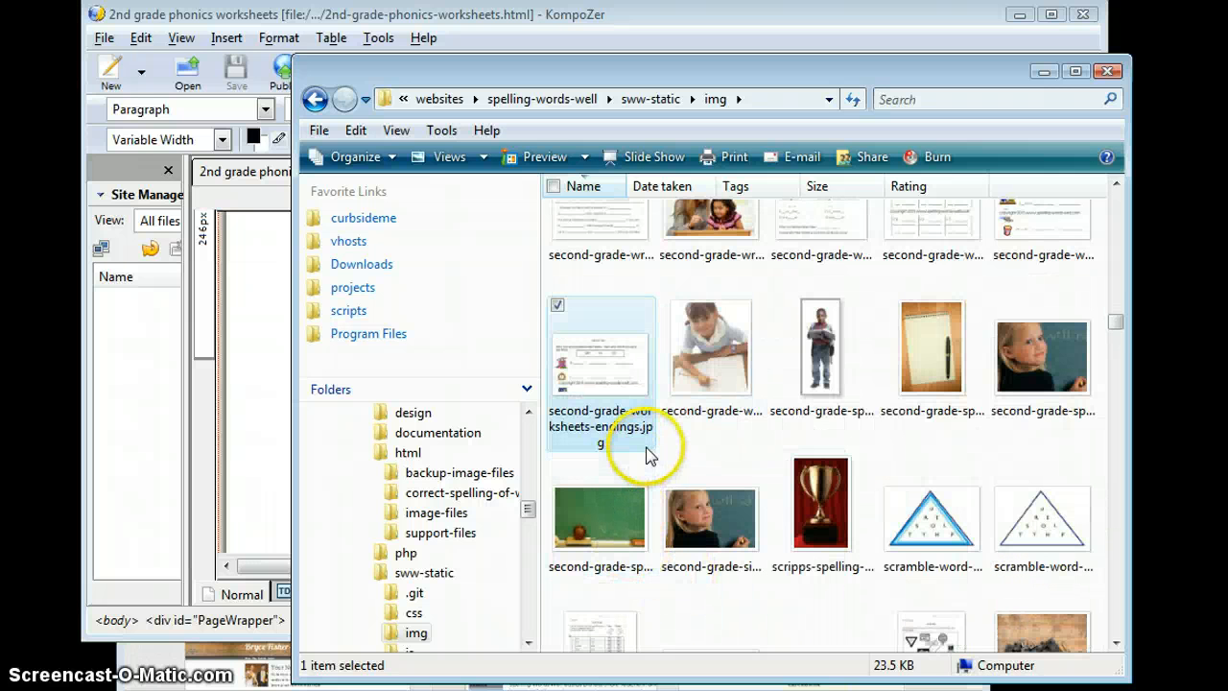
{"action": "mouse_move", "coordinate": [1051, 230]}
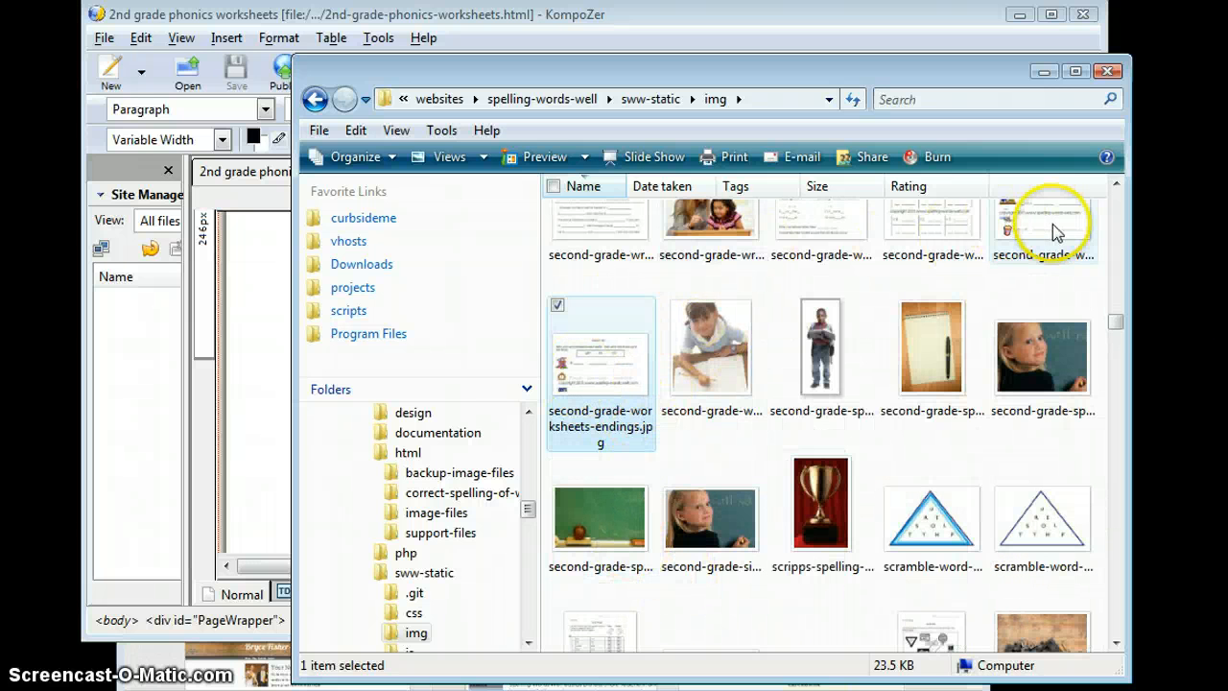
{"action": "mouse_move", "coordinate": [641, 93]}
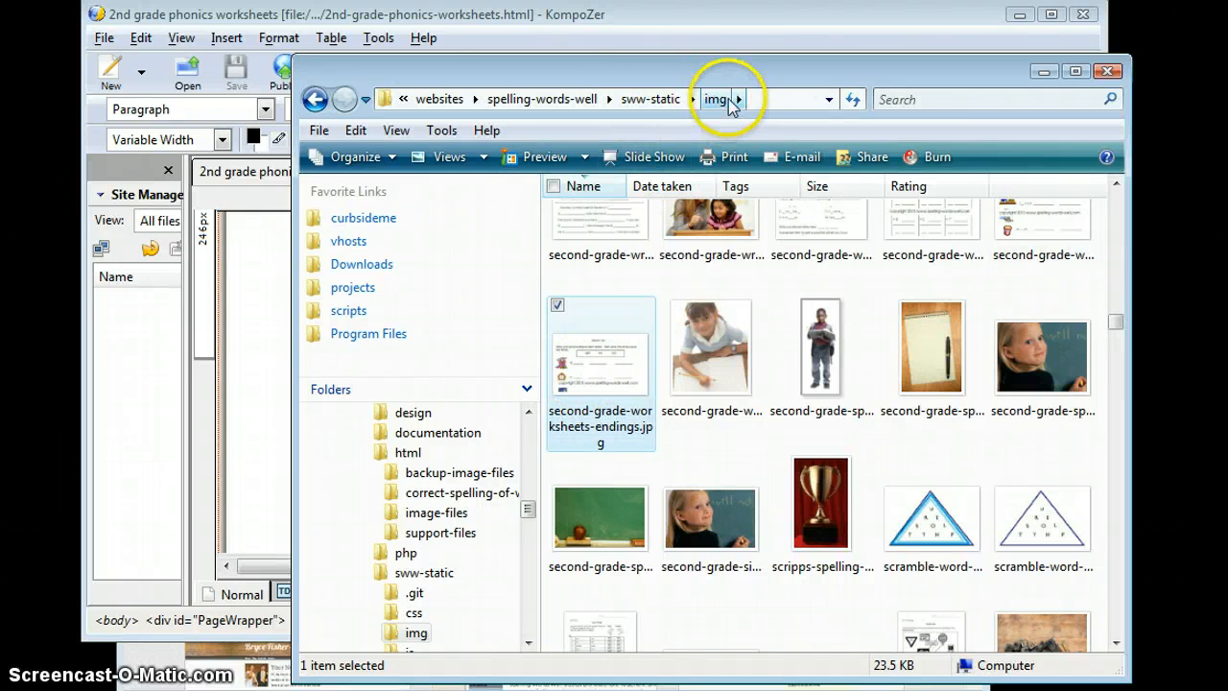
{"action": "mouse_move", "coordinate": [731, 115]}
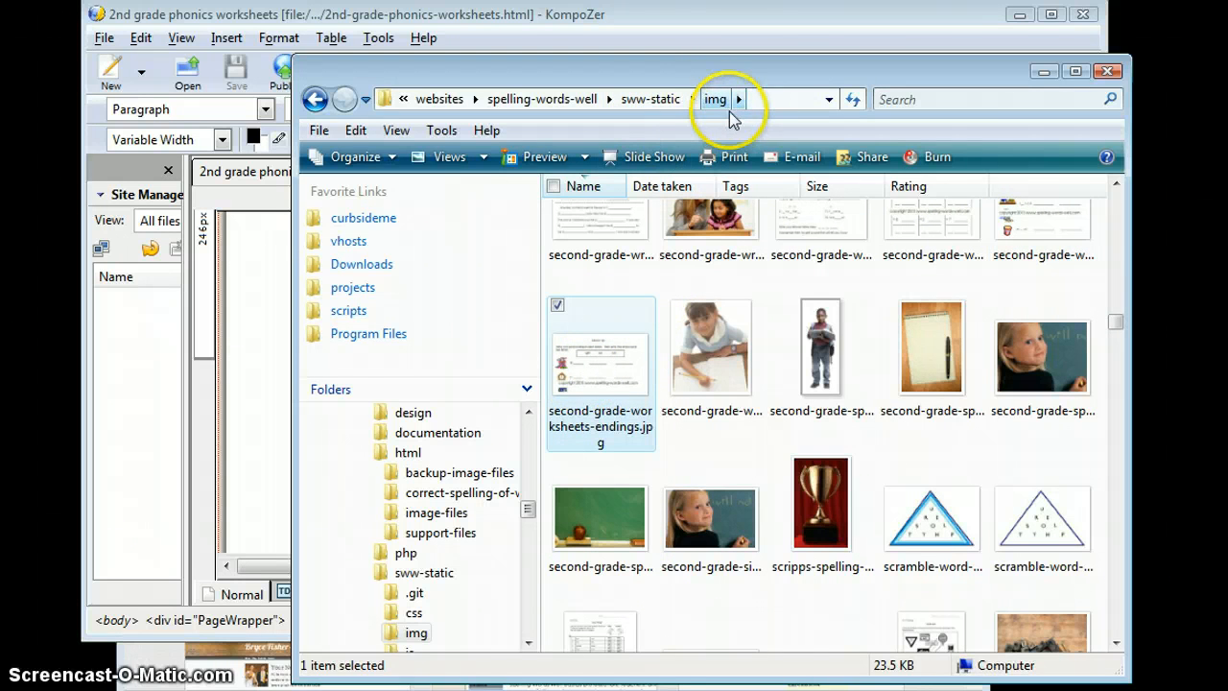
{"action": "mouse_move", "coordinate": [650, 98]}
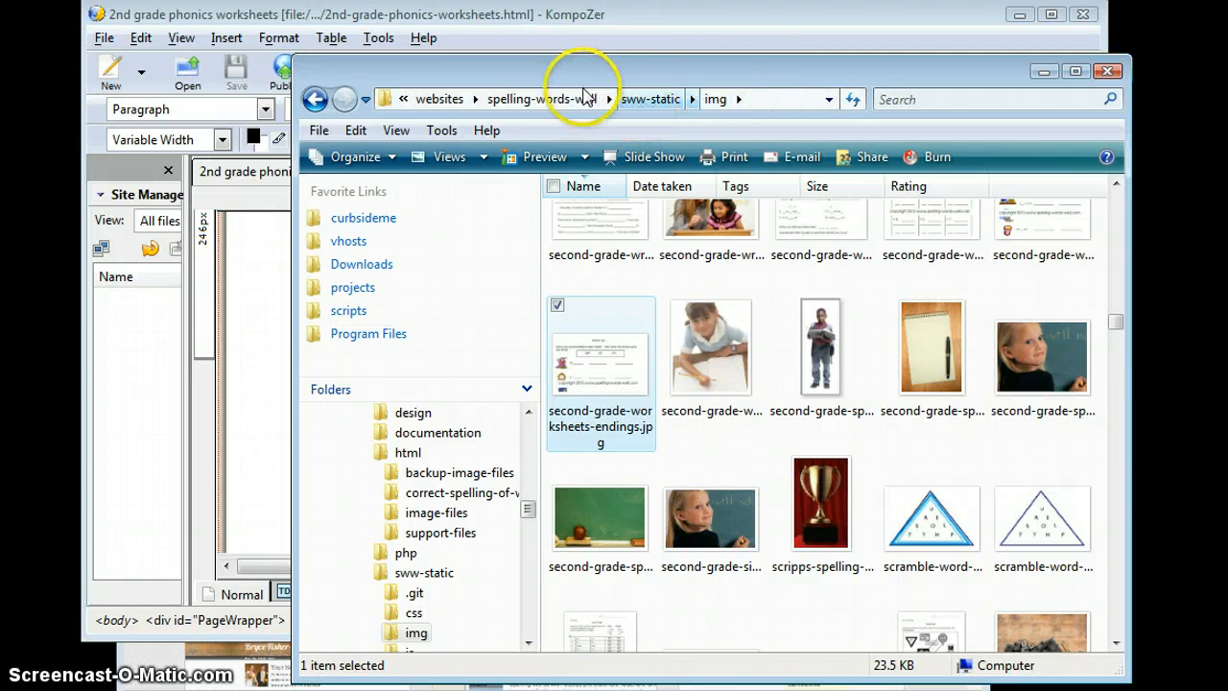
- Go up to spelling-words-well and run the git2.bat sync script
{"action": "left_click", "coordinate": [544, 99]}
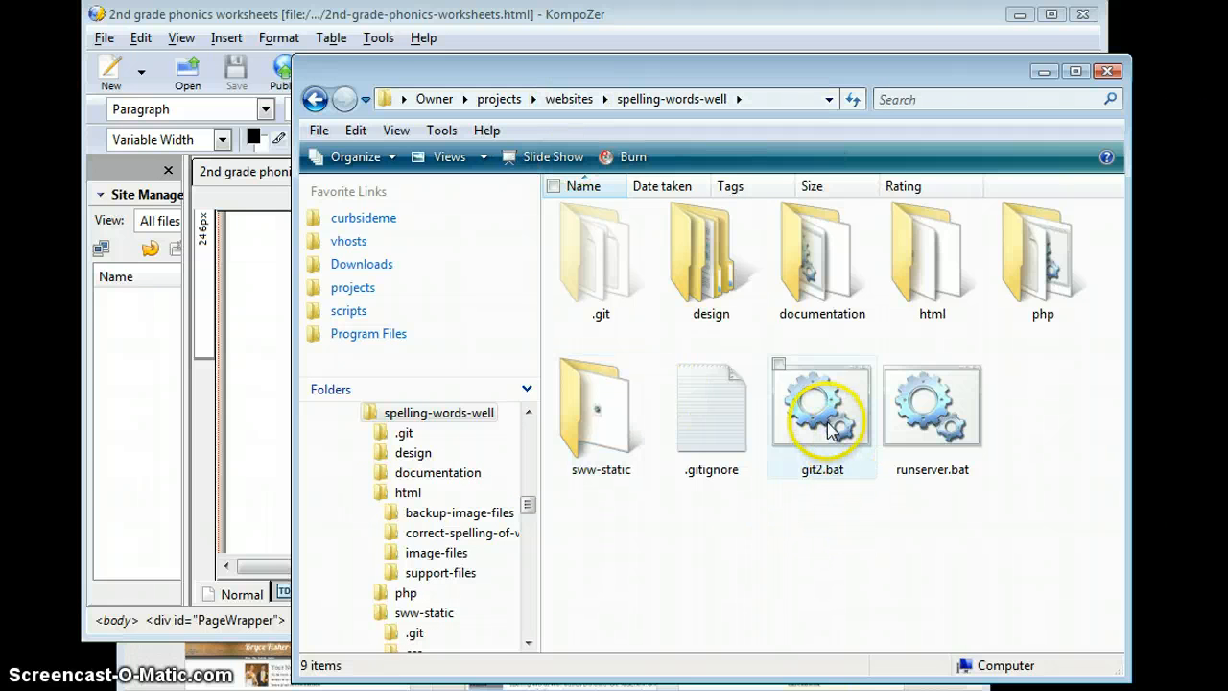
{"action": "mouse_move", "coordinate": [830, 427]}
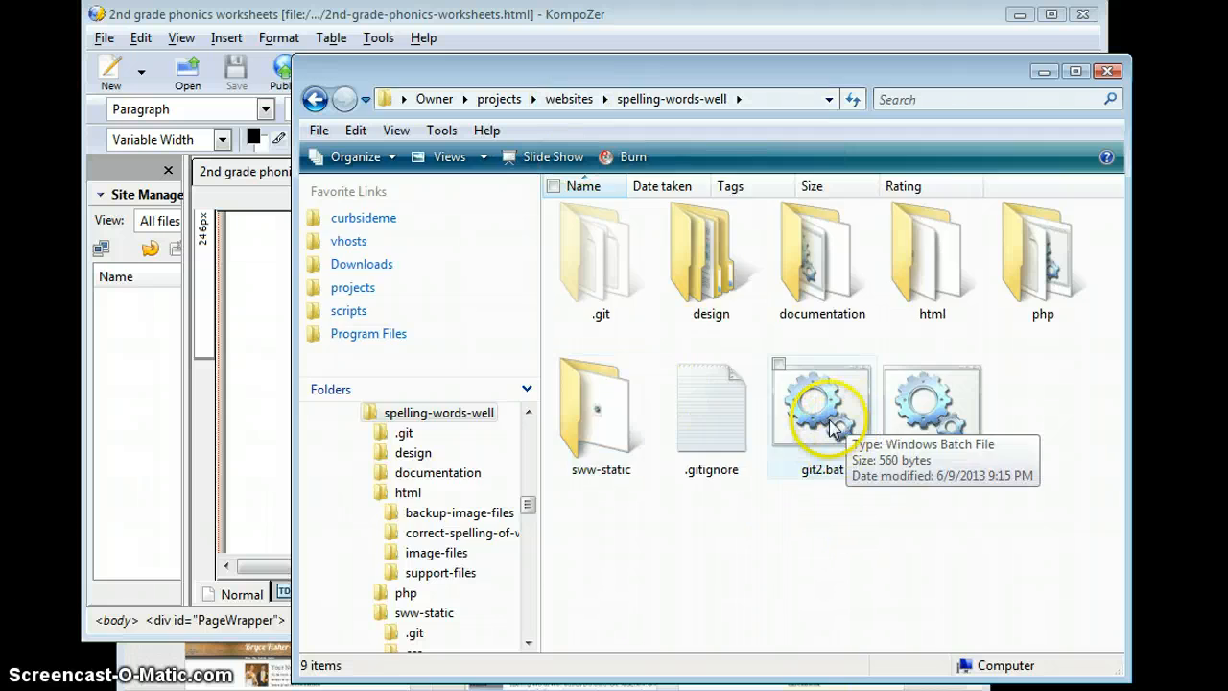
{"action": "double_click", "coordinate": [822, 403]}
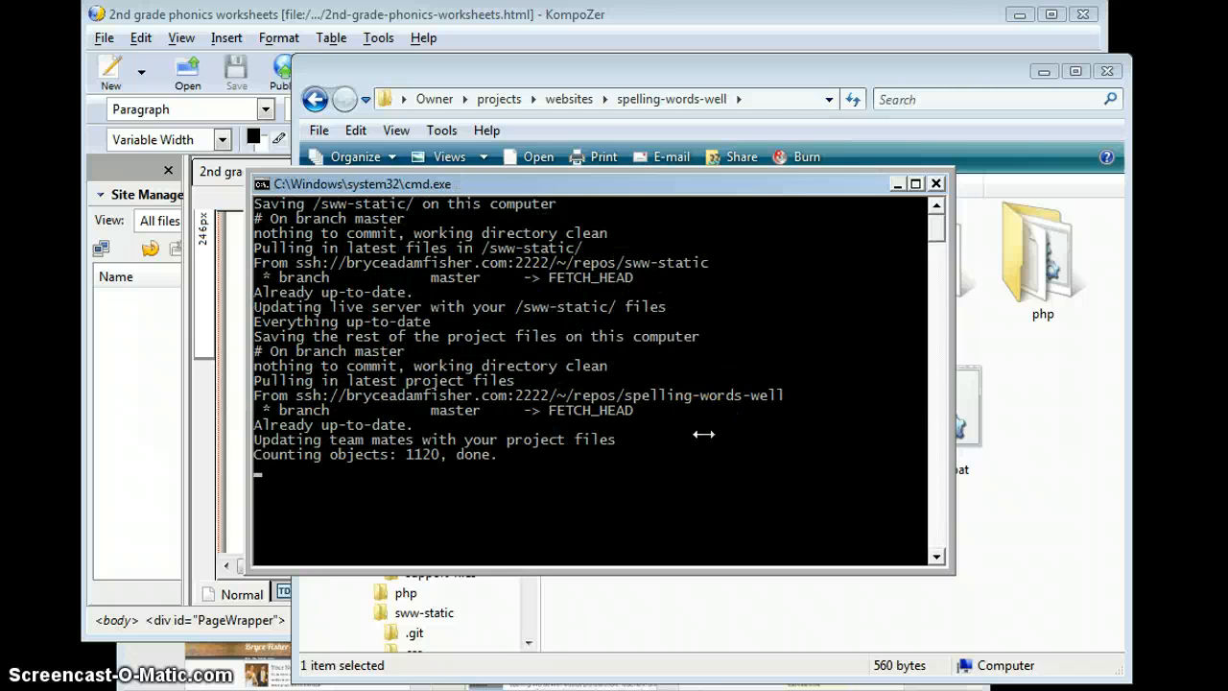
{"action": "mouse_move", "coordinate": [883, 168]}
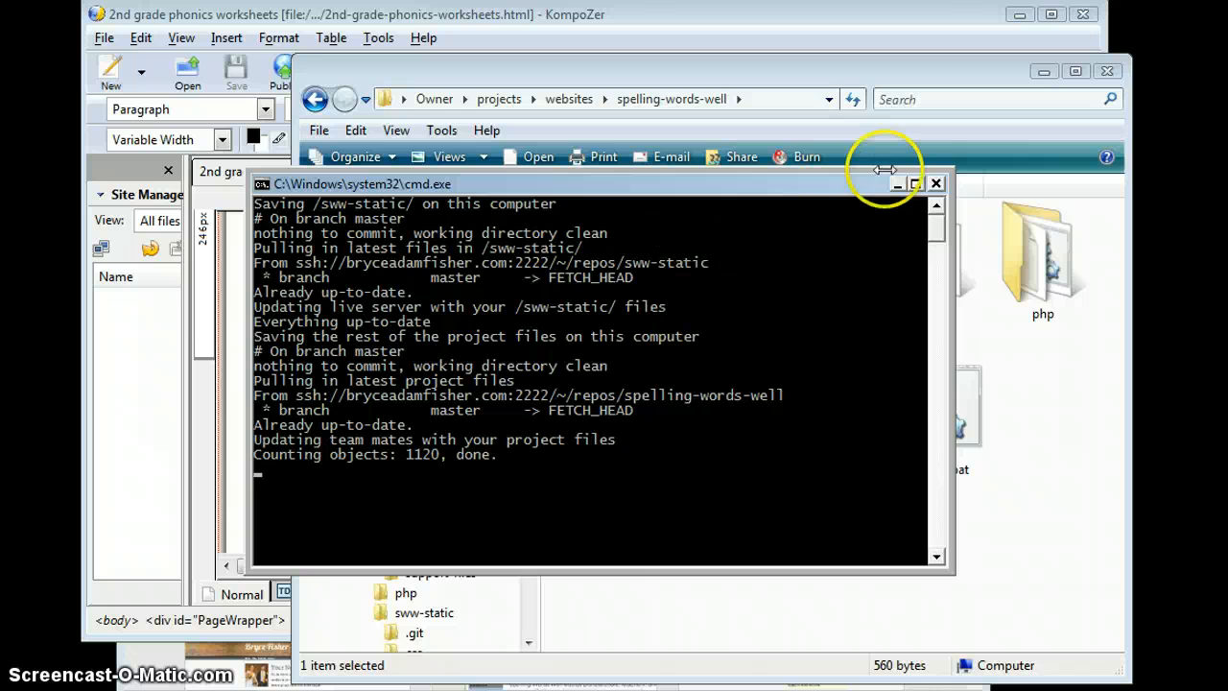
{"action": "mouse_move", "coordinate": [803, 343]}
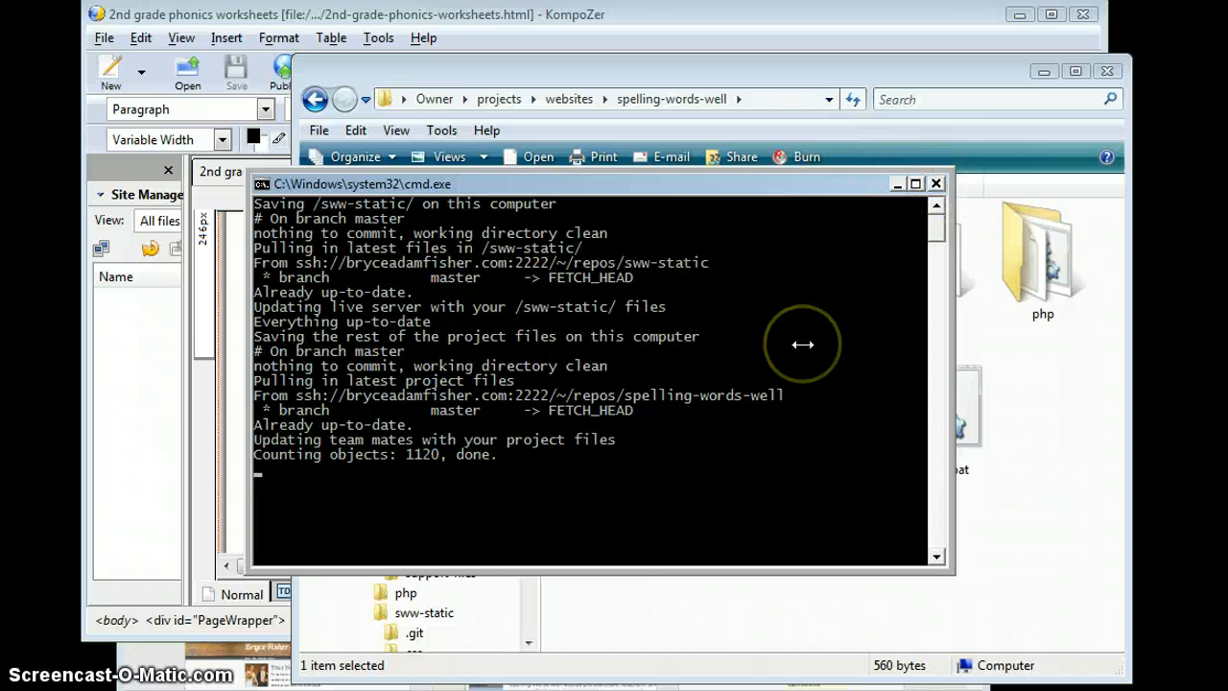
{"action": "mouse_move", "coordinate": [803, 343]}
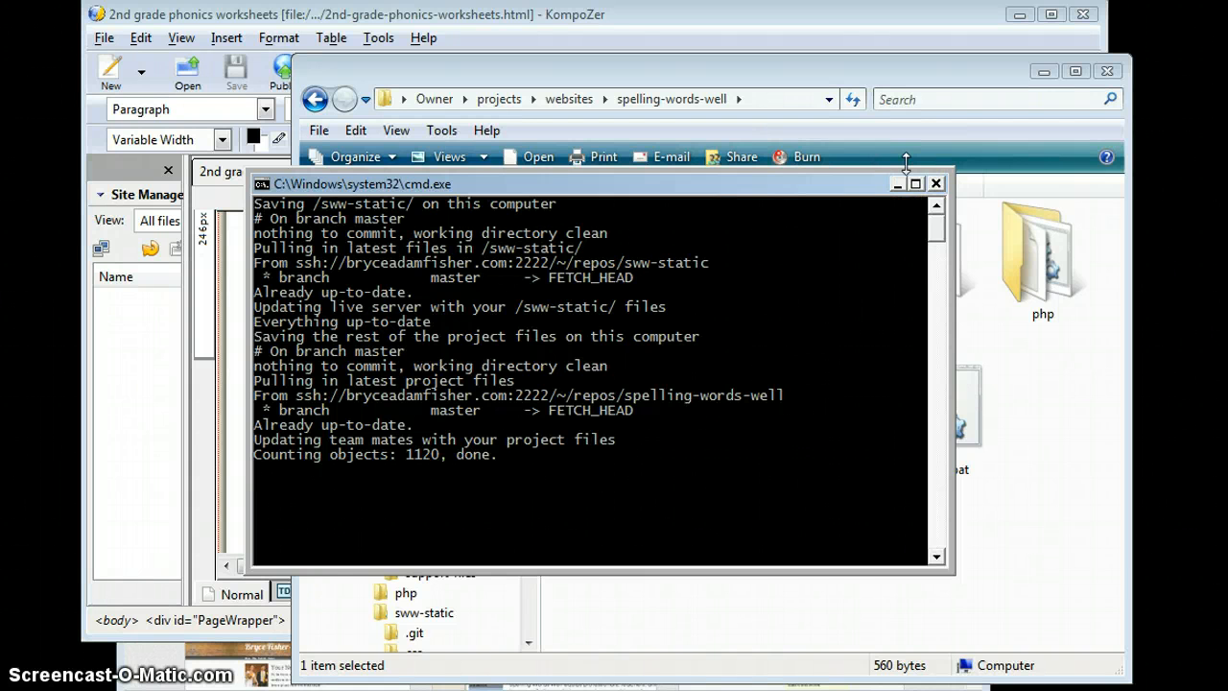
- Close the finished git2.bat sync command window
{"action": "left_click", "coordinate": [936, 183]}
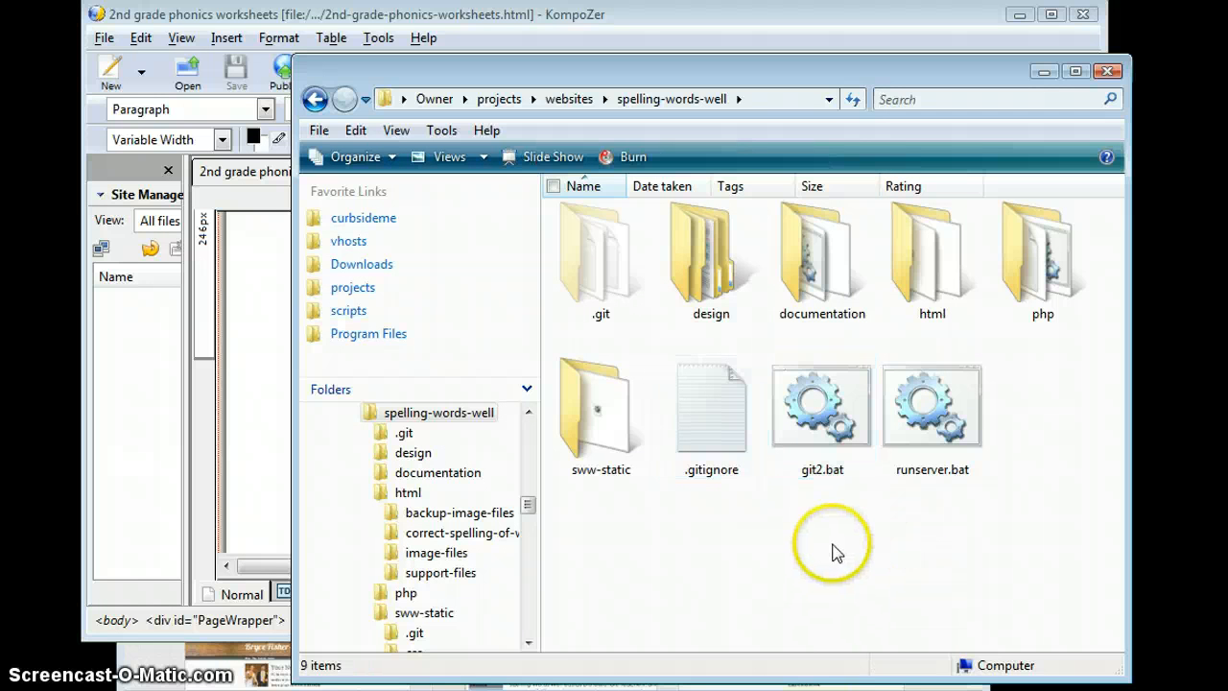
{"action": "mouse_move", "coordinate": [451, 307]}
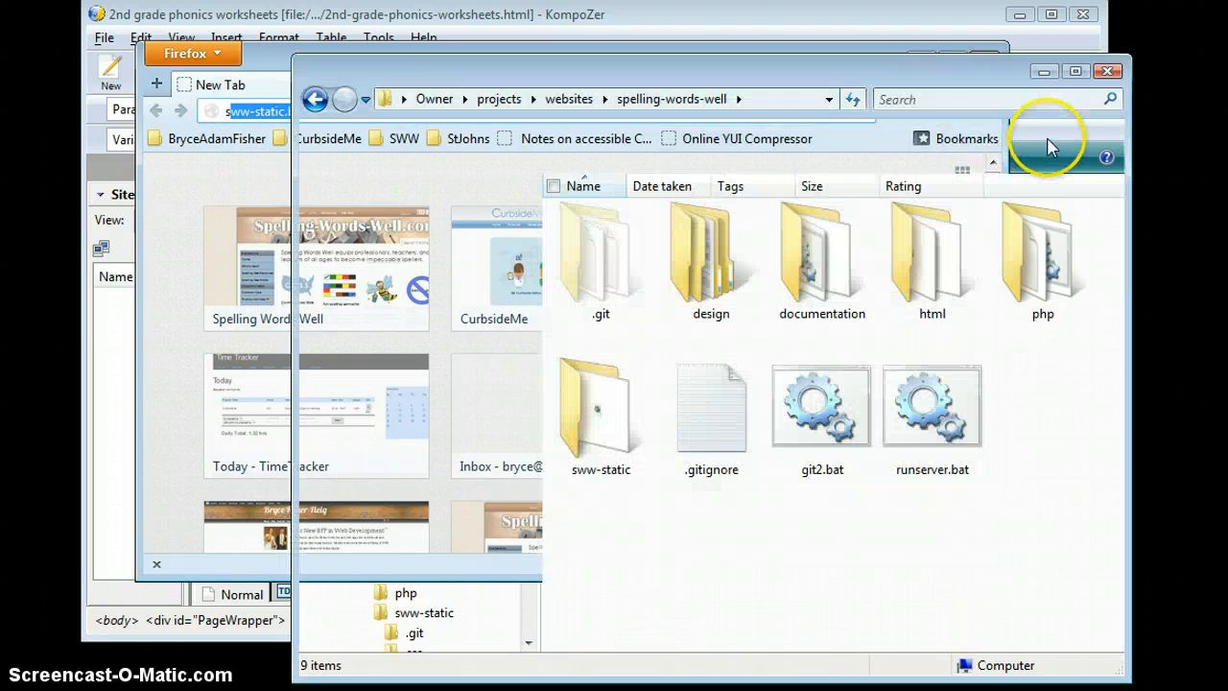
- Browse sww-static\img while starting the URL with img/second-grade- in Firefox
{"action": "left_click", "coordinate": [601, 407]}
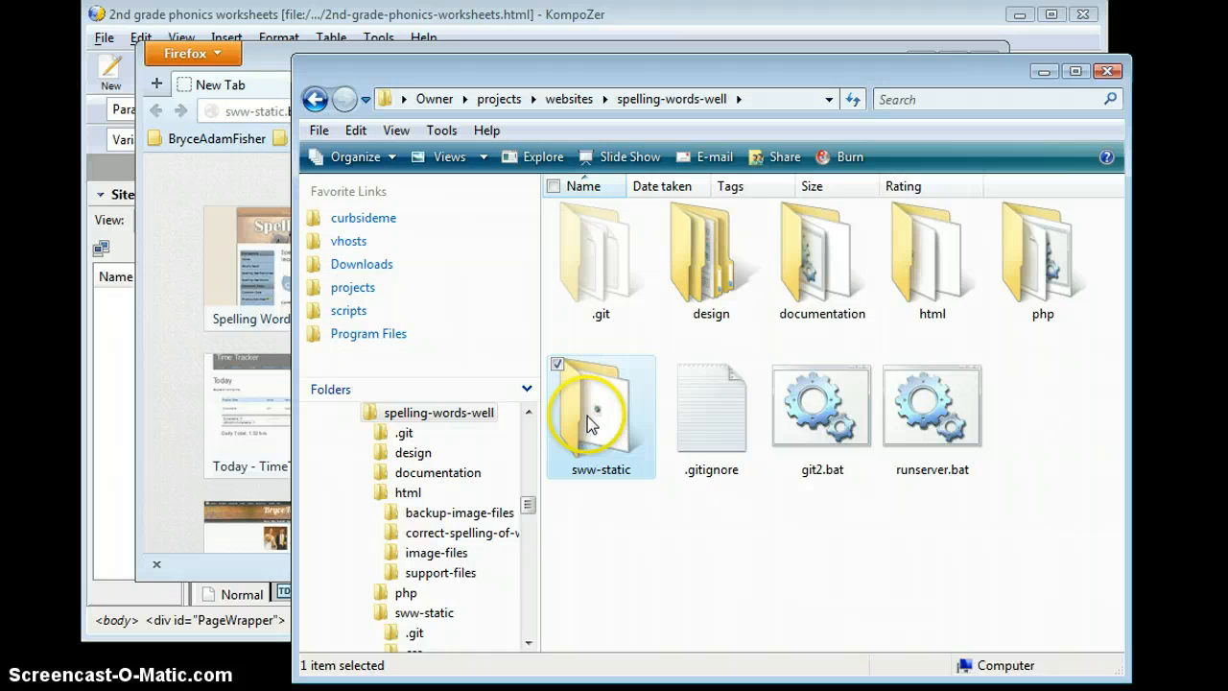
{"action": "double_click", "coordinate": [601, 403]}
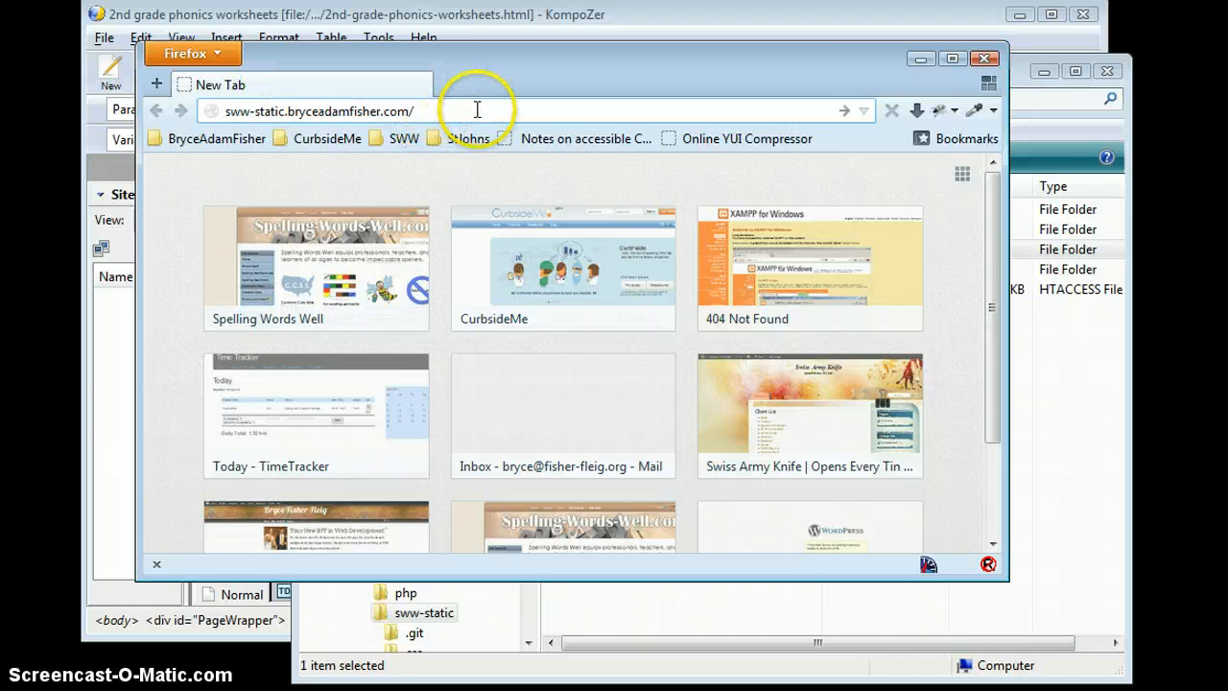
{"action": "type", "text": "img/"}
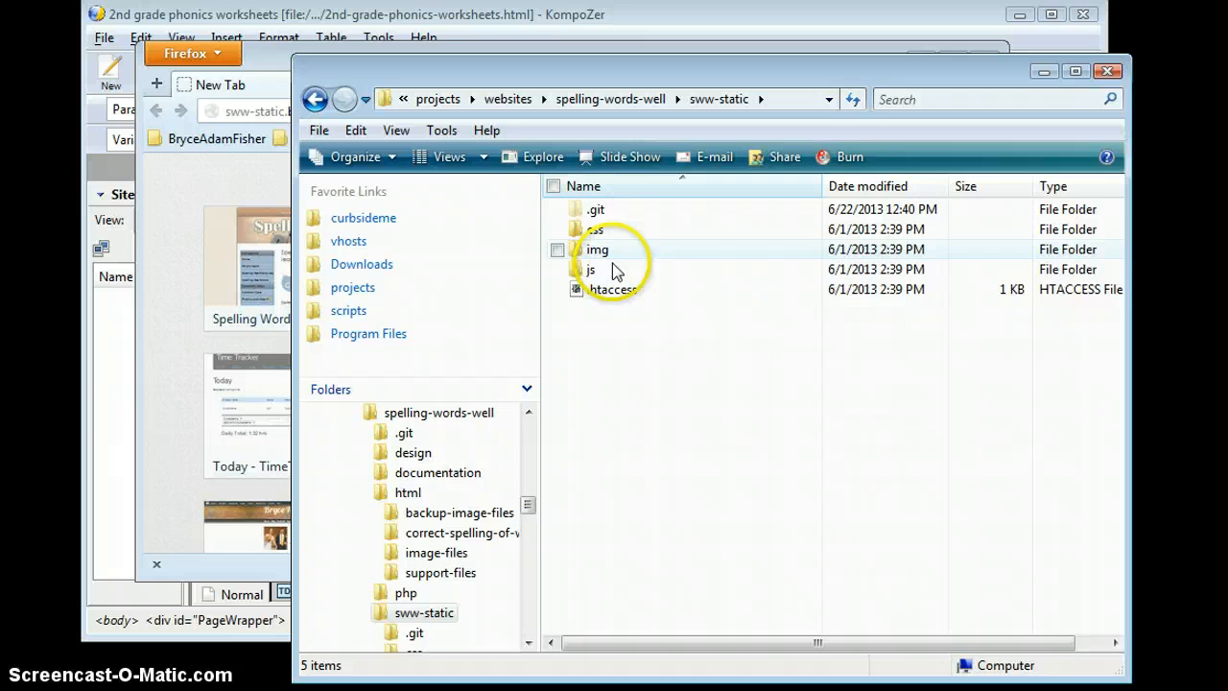
{"action": "double_click", "coordinate": [597, 250]}
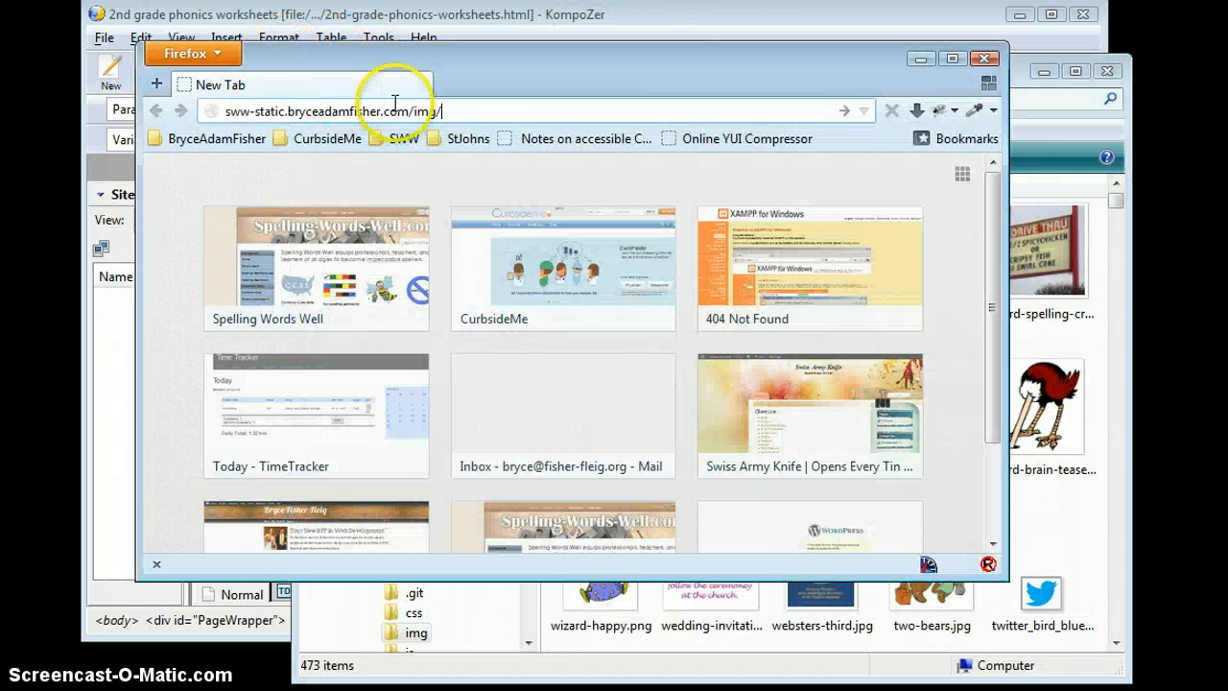
{"action": "type", "text": "secon"}
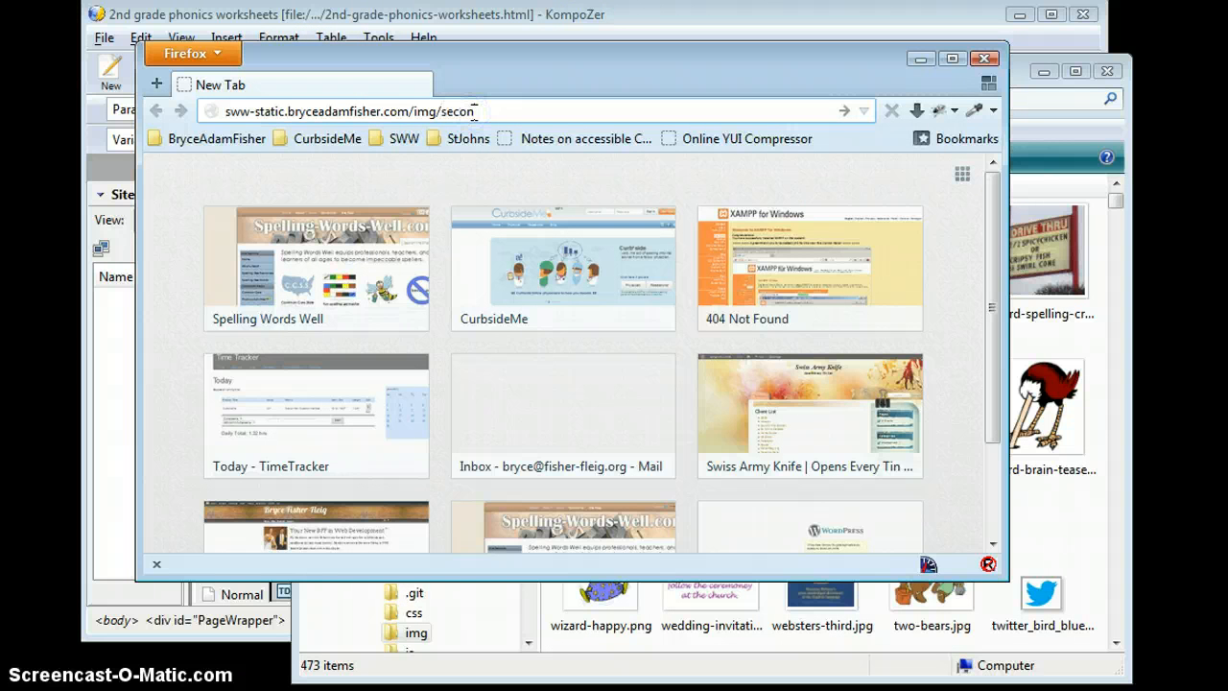
{"action": "type", "text": "d-grade-"}
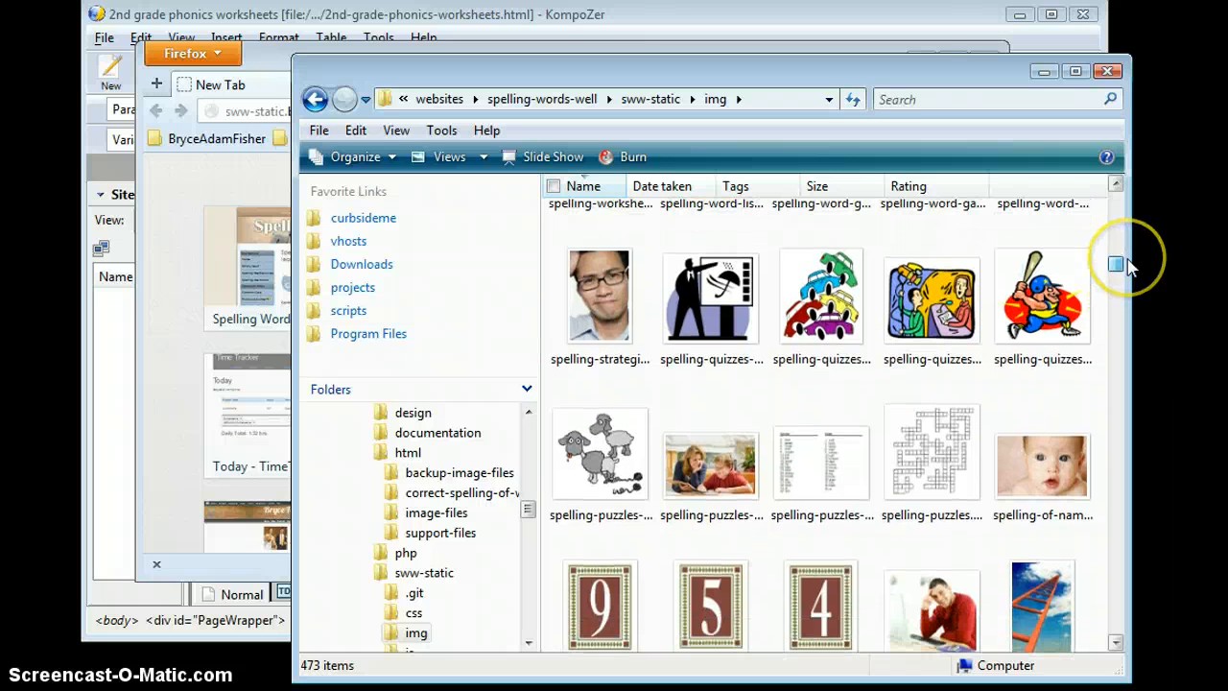
- Complete the address to img/second-grade-worksheets-finish.jpg and load it
{"action": "scroll", "scroll_direction": "down", "scroll_amount": 3}
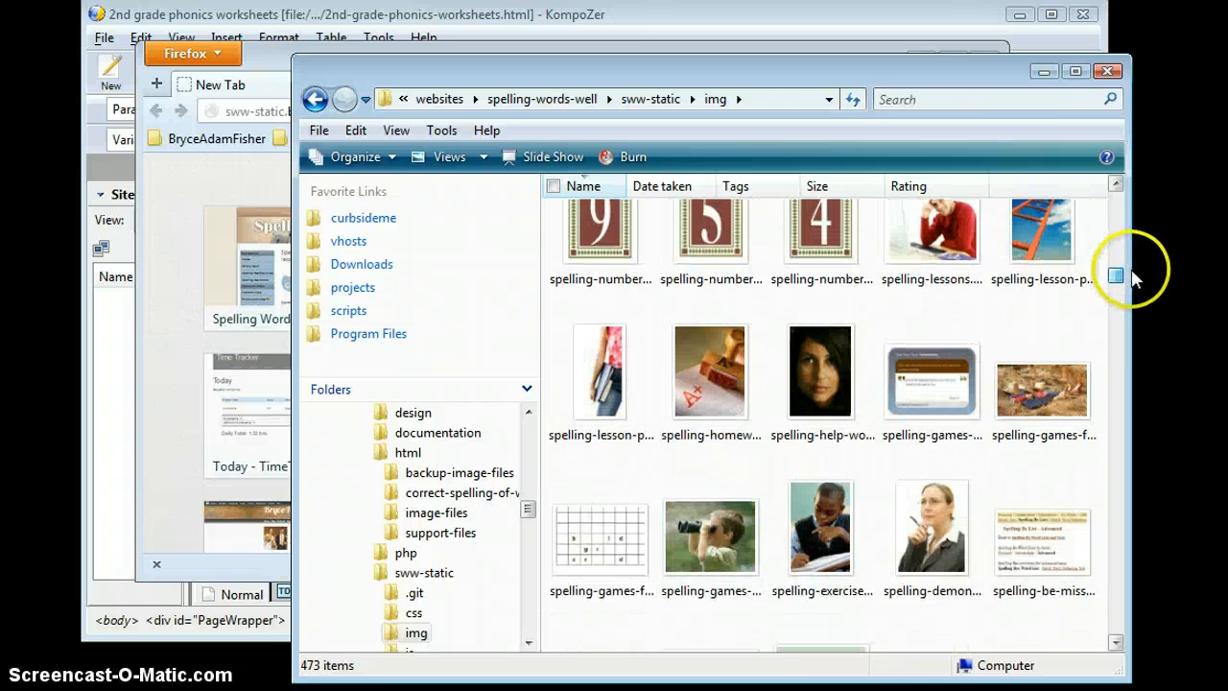
{"action": "scroll", "scroll_direction": "down", "scroll_amount": 3}
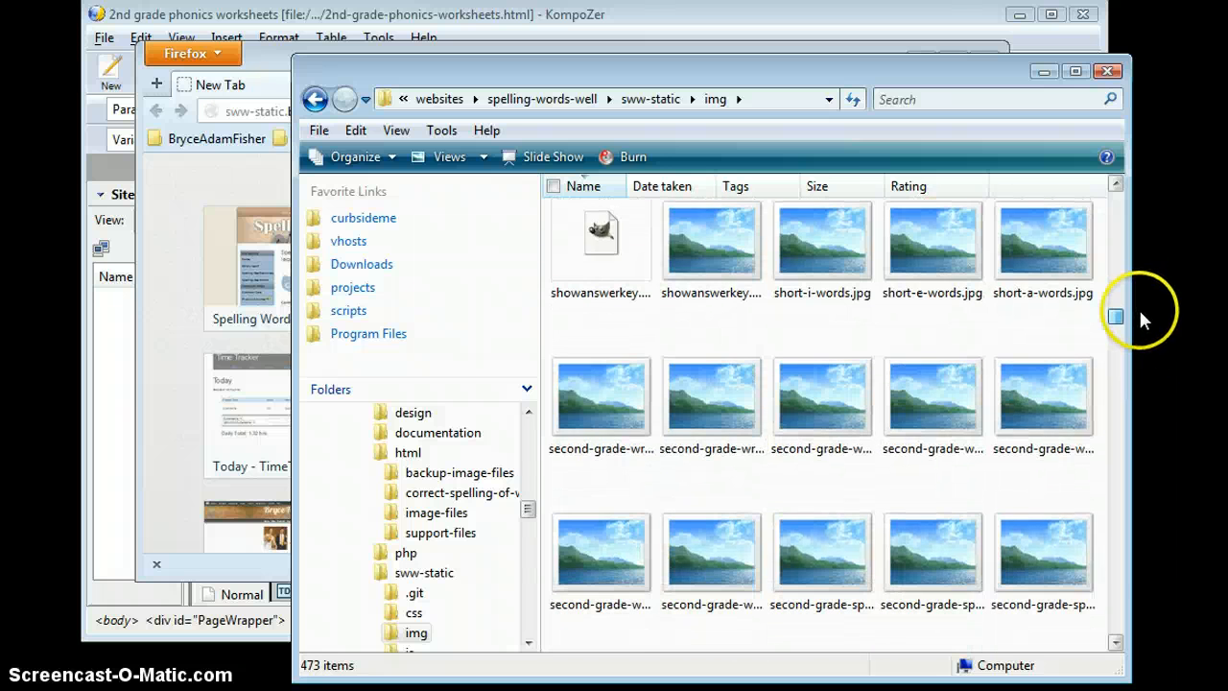
{"action": "left_click", "coordinate": [1043, 355]}
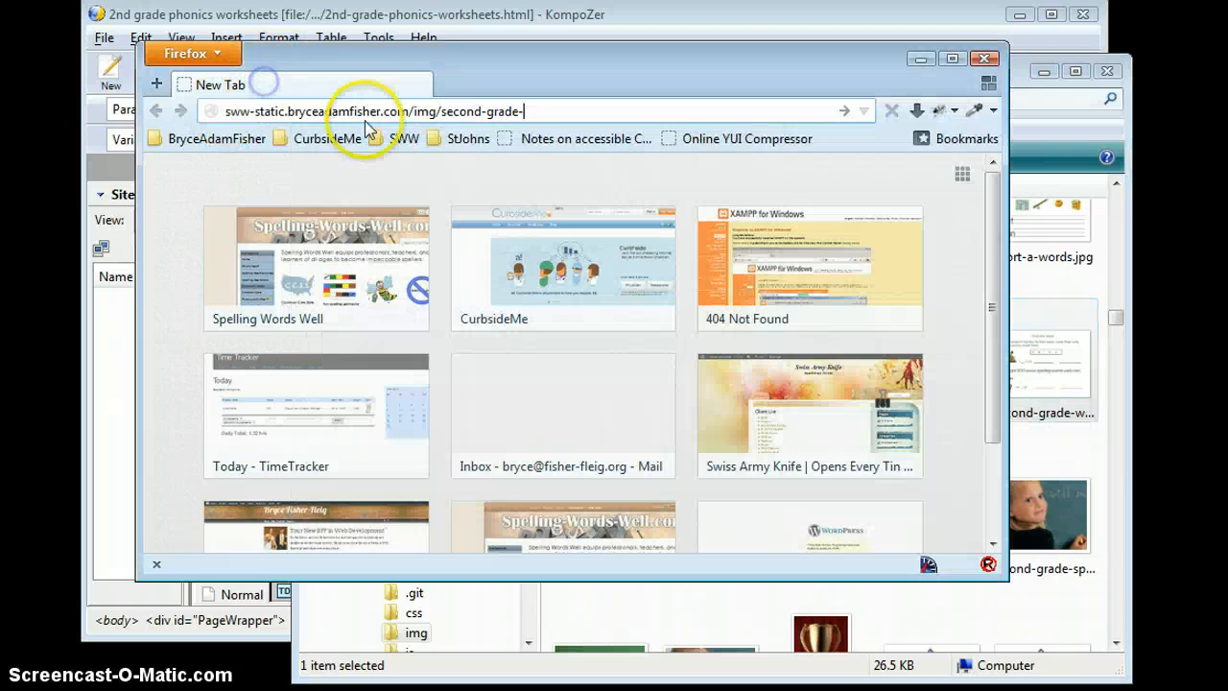
{"action": "type", "text": "worksheets-finish.jpg"}
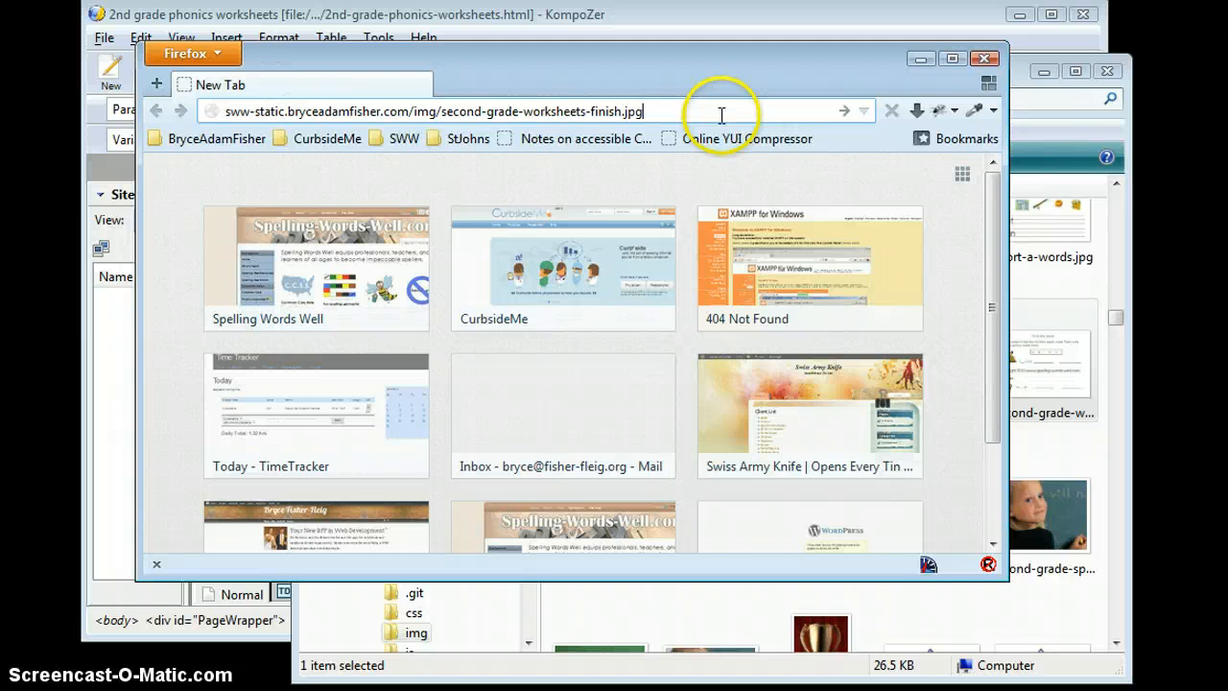
{"action": "key", "text": "Return"}
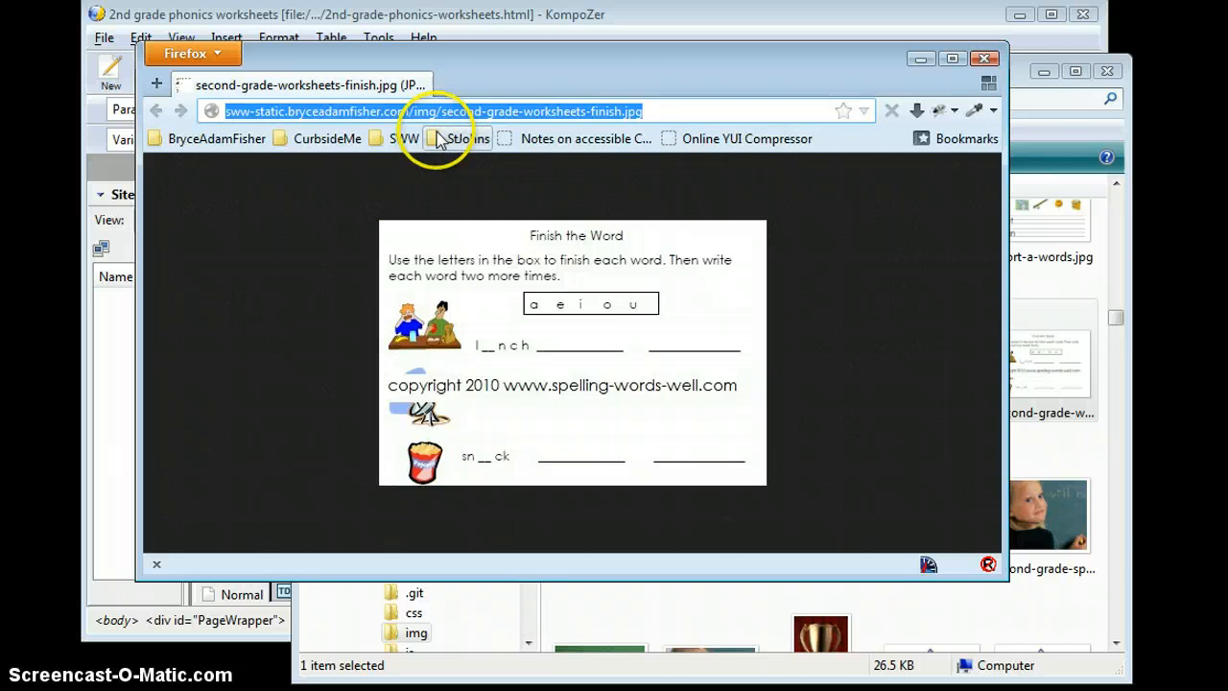
{"action": "mouse_move", "coordinate": [715, 21]}
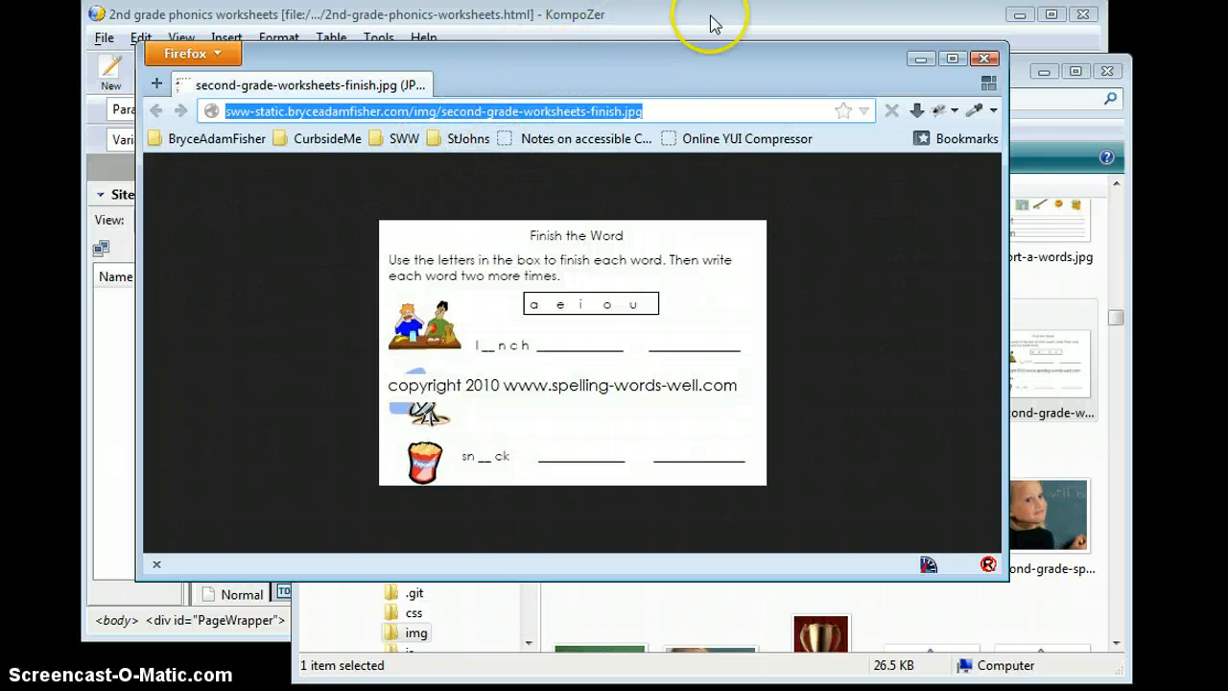
- Back in KompoZer, check the word endings image's properties and cancel
{"action": "left_click", "coordinate": [984, 59]}
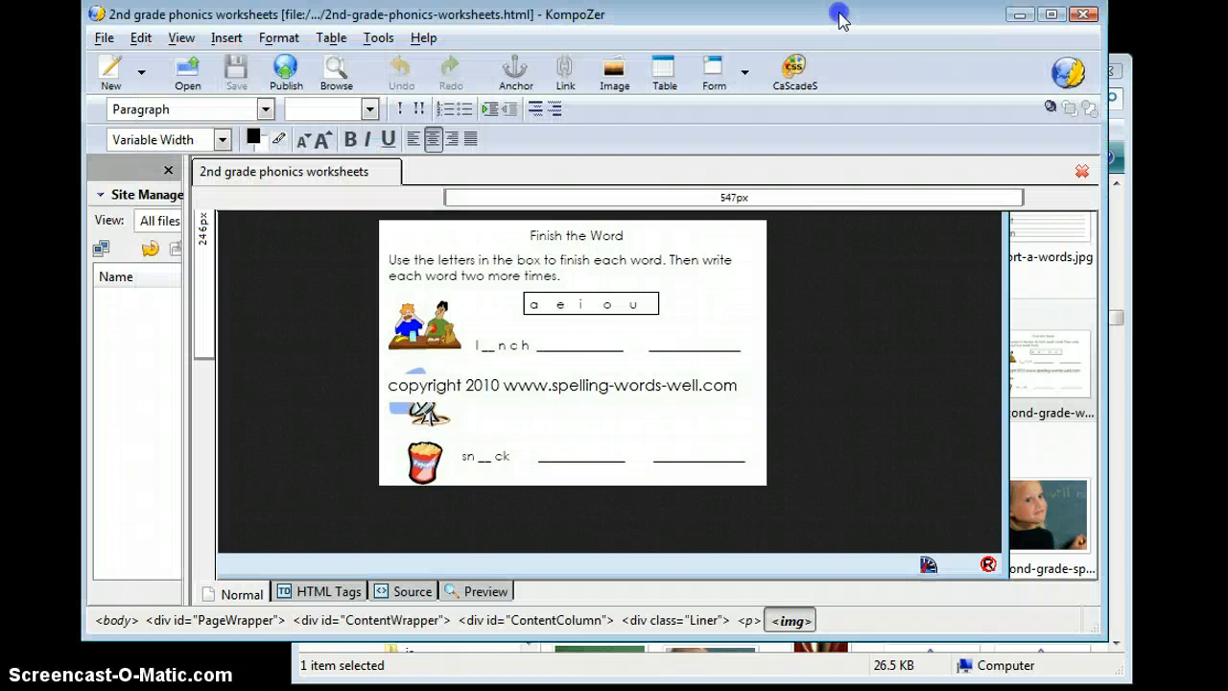
{"action": "right_click", "coordinate": [758, 268]}
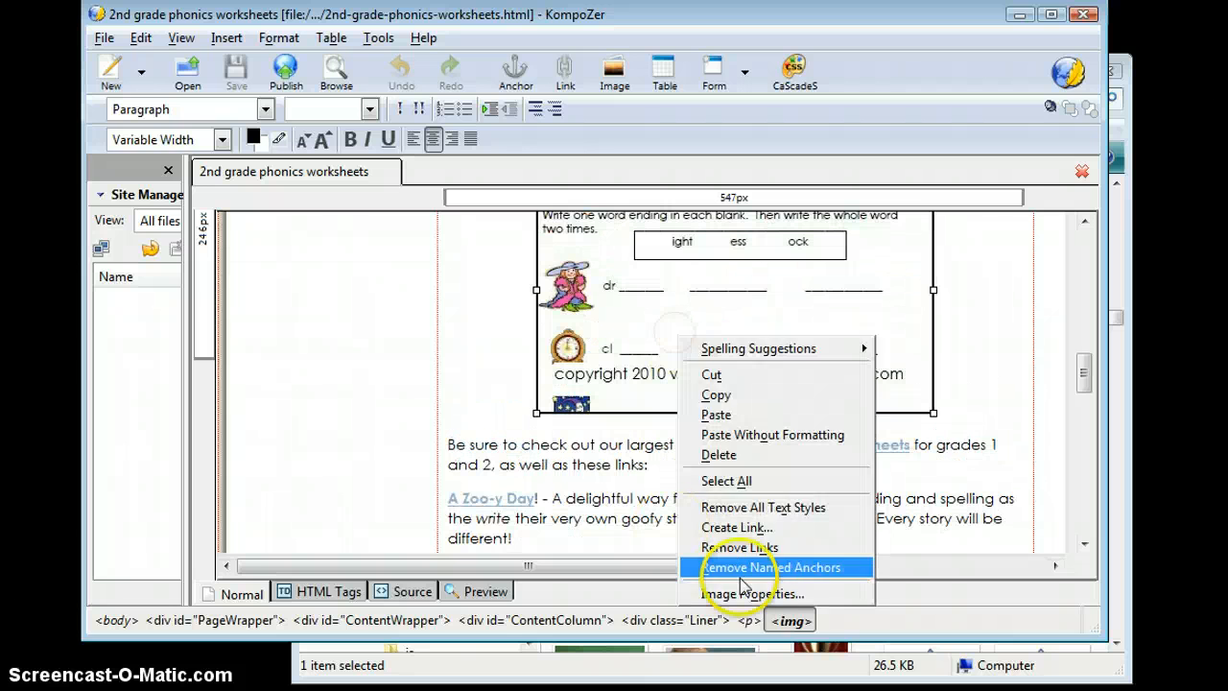
{"action": "left_click", "coordinate": [755, 593]}
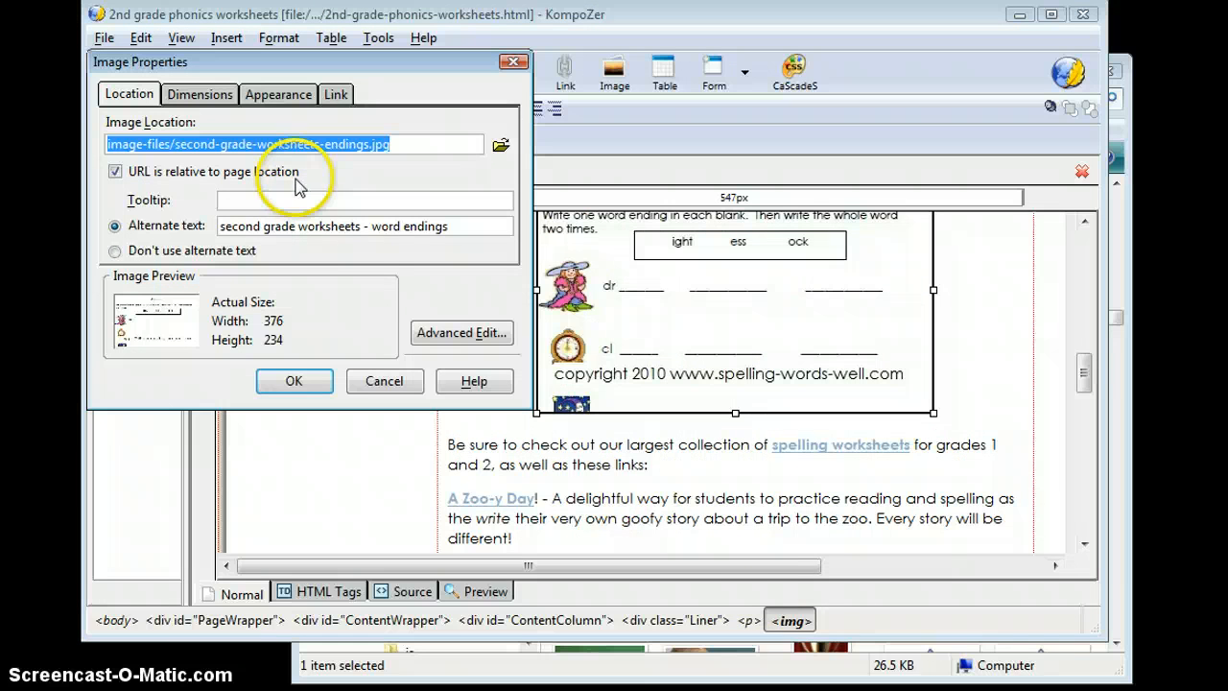
{"action": "left_click", "coordinate": [293, 381]}
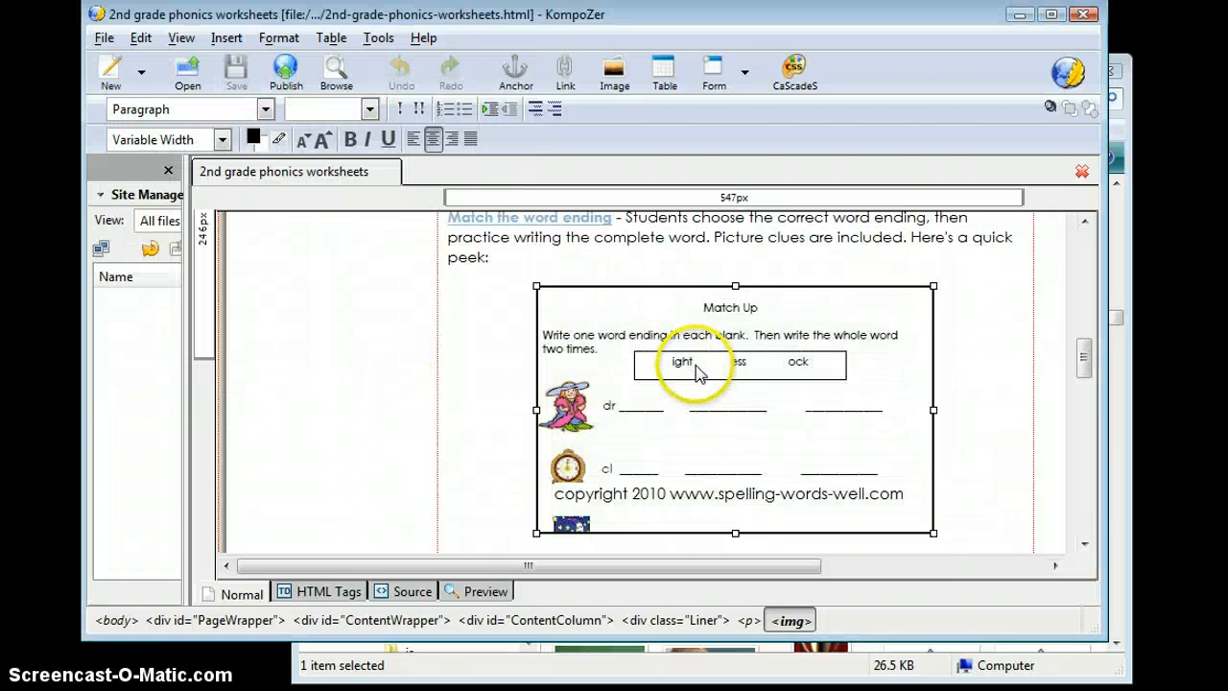
- Bring up Image Properties for the Finish the Word worksheet image
{"action": "right_click", "coordinate": [696, 370]}
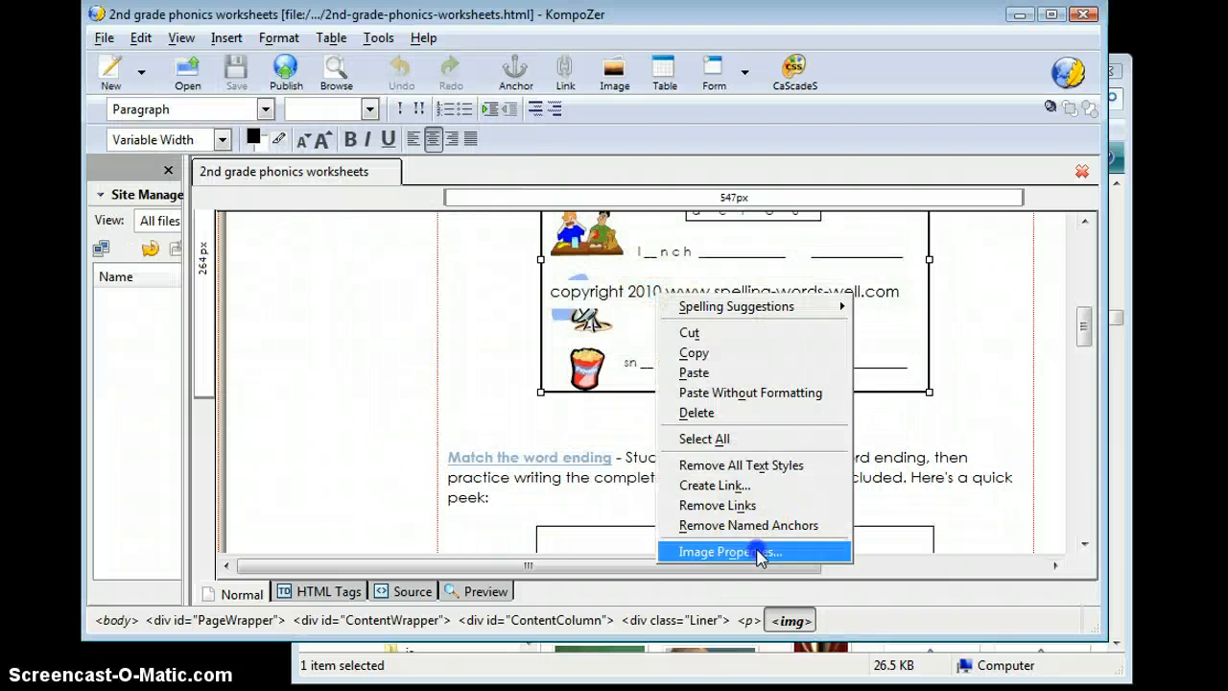
{"action": "left_click", "coordinate": [731, 552]}
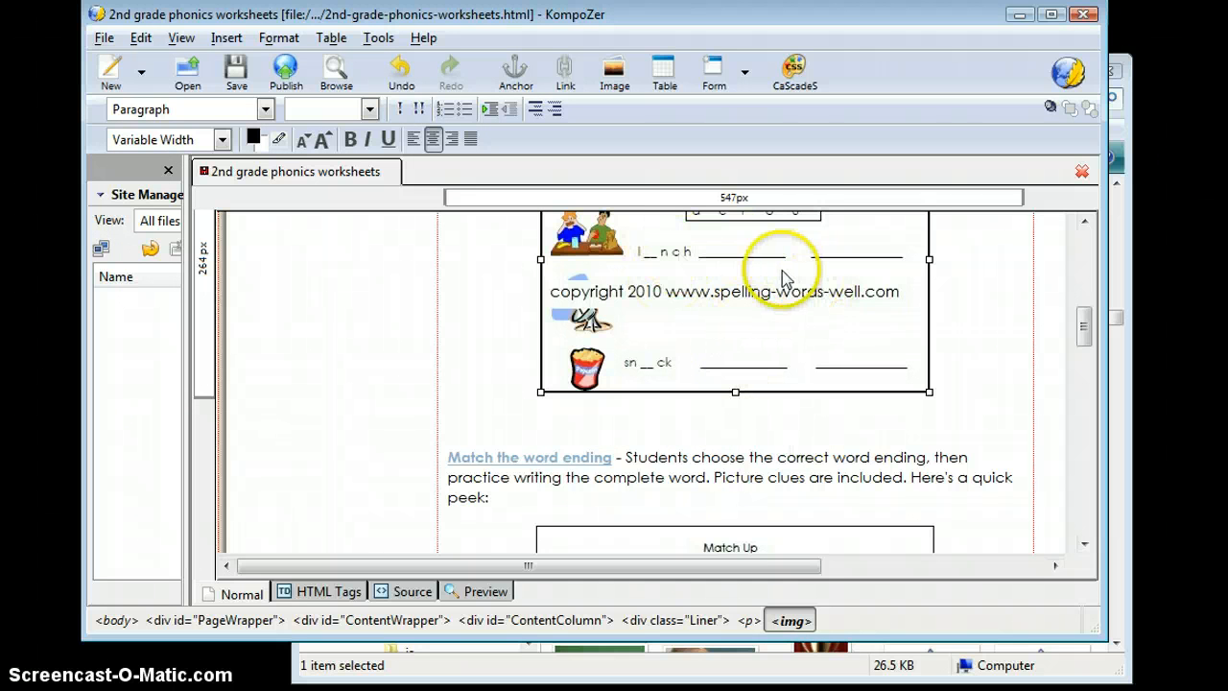
{"action": "mouse_move", "coordinate": [772, 367]}
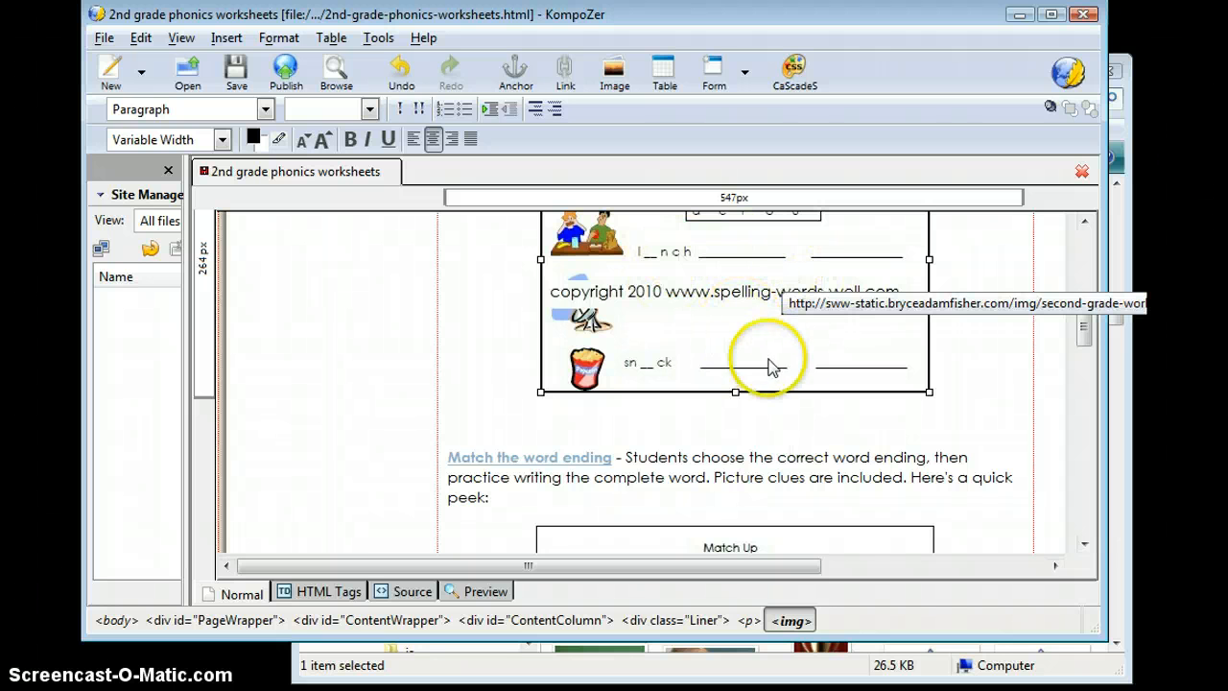
{"action": "mouse_move", "coordinate": [814, 360]}
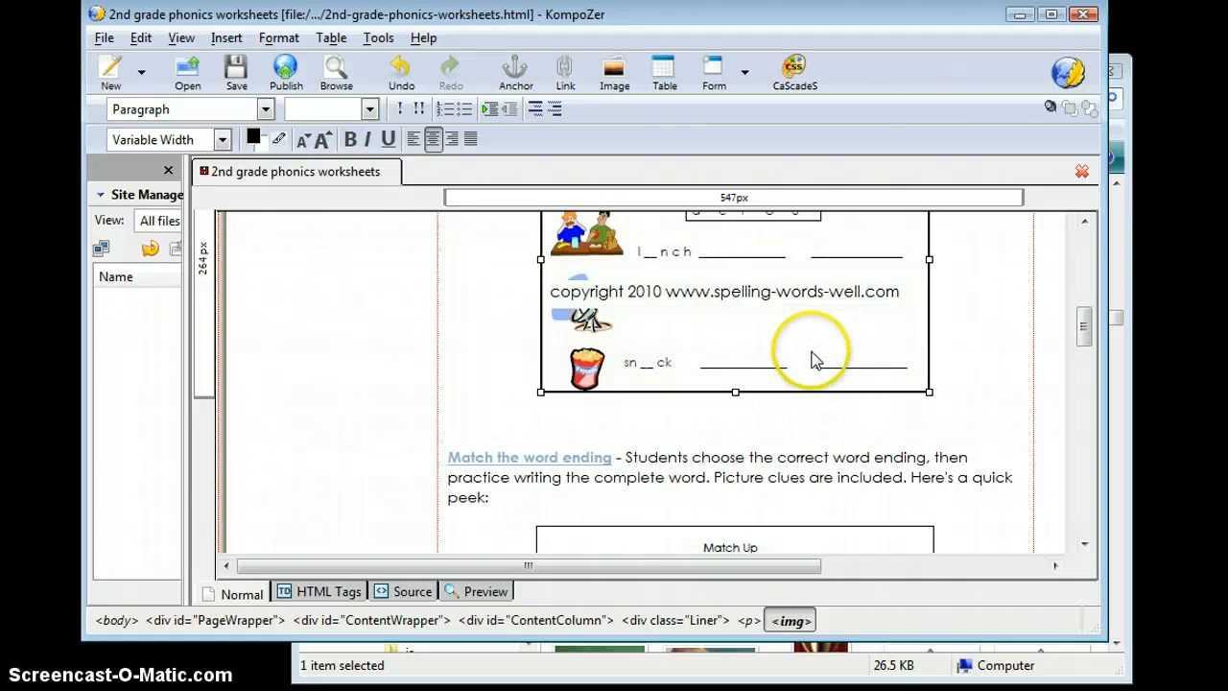
{"action": "mouse_move", "coordinate": [212, 183]}
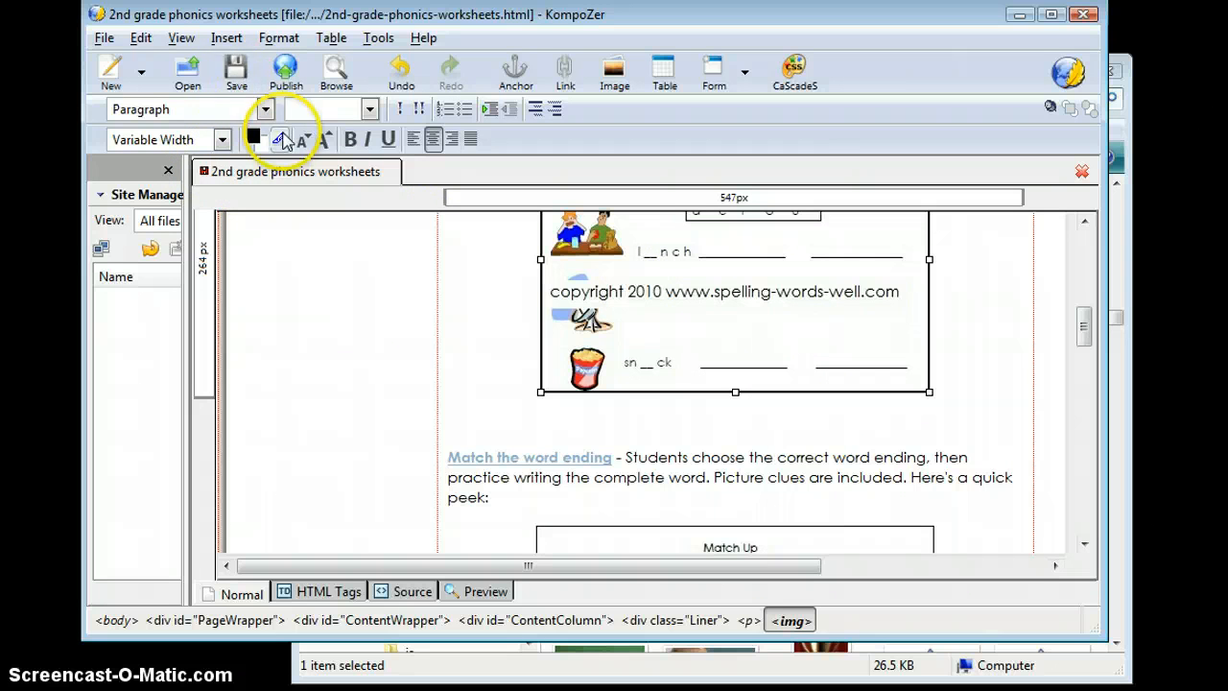
{"action": "mouse_move", "coordinate": [470, 261]}
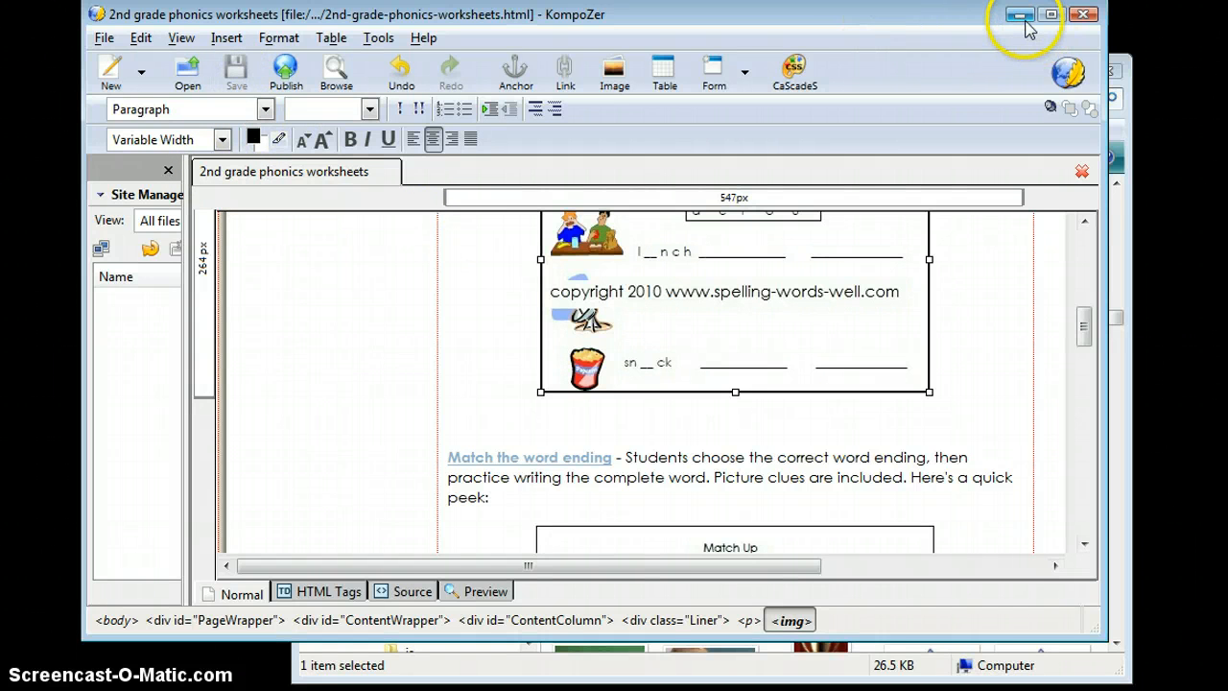
{"action": "mouse_move", "coordinate": [710, 370]}
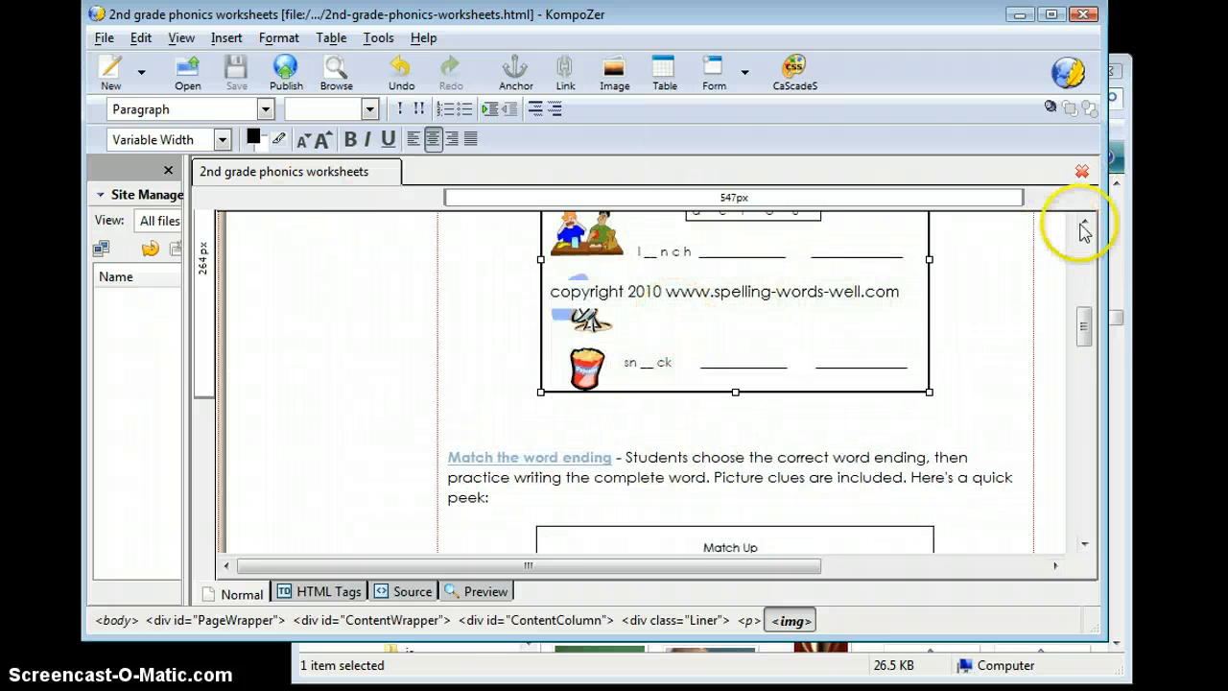
{"action": "mouse_move", "coordinate": [471, 659]}
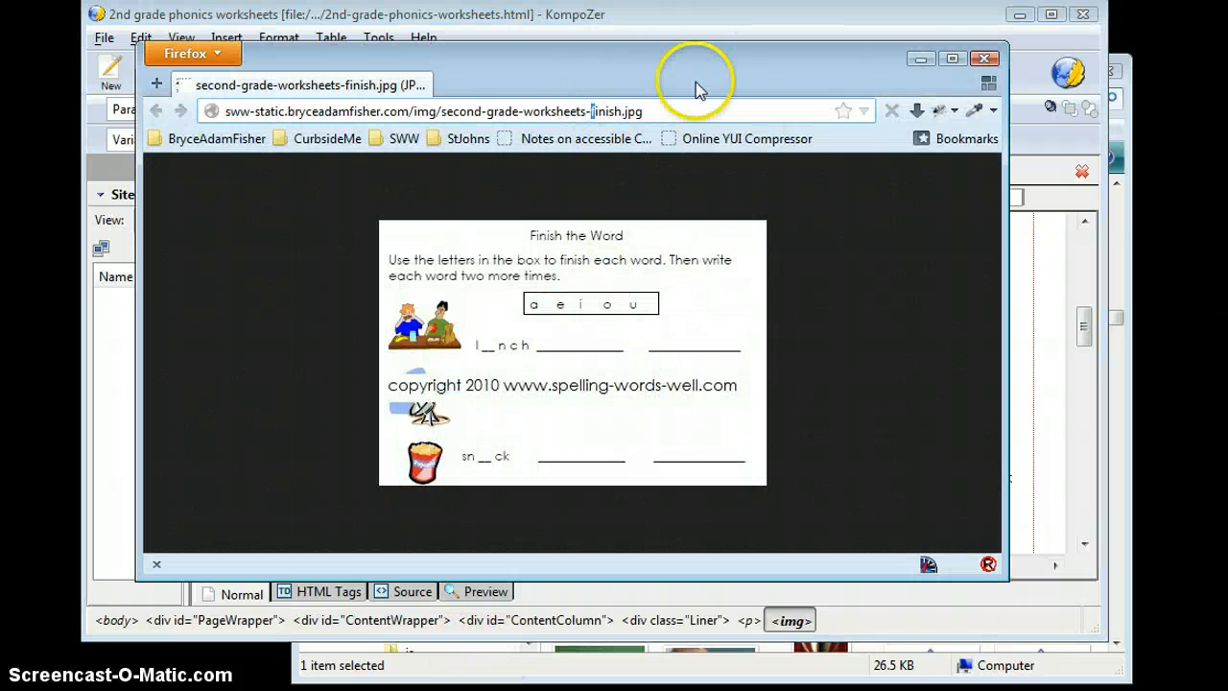
- Change the URL to second-grade-worksheets-endings.jpg, select it, and minimize Firefox
{"action": "type", "text": "ending"}
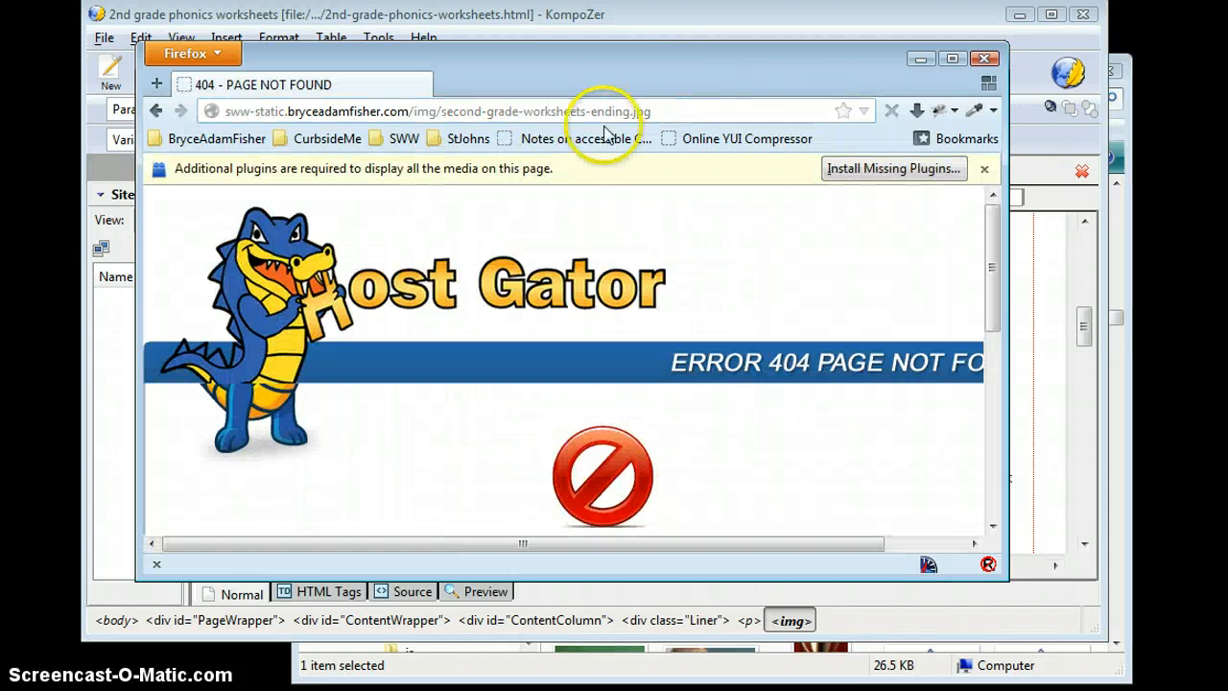
{"action": "left_click", "coordinate": [652, 111]}
{"action": "type", "text": "s"}
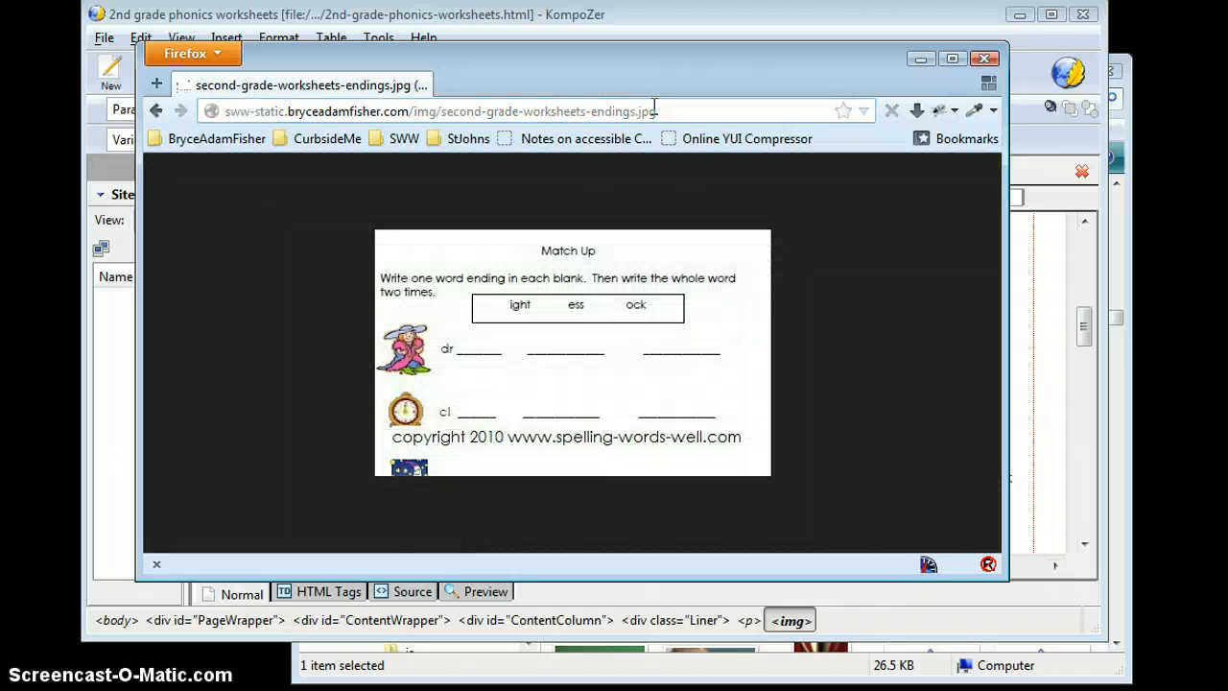
{"action": "left_click", "coordinate": [442, 110]}
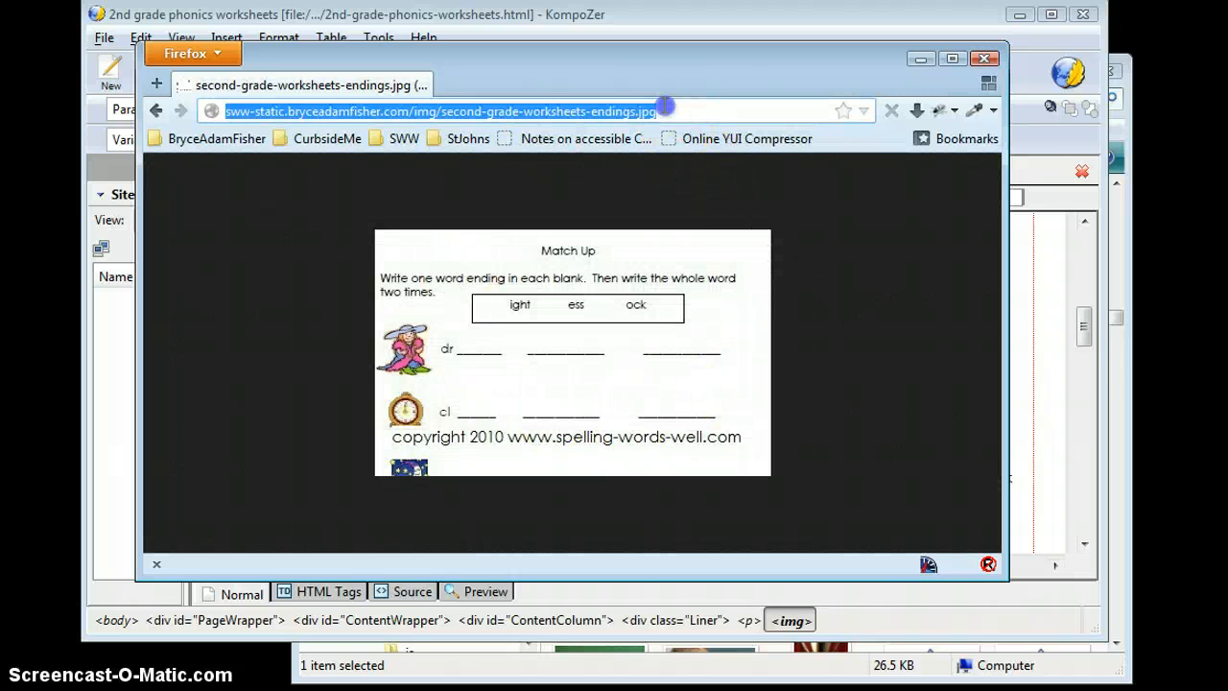
{"action": "left_click", "coordinate": [985, 58]}
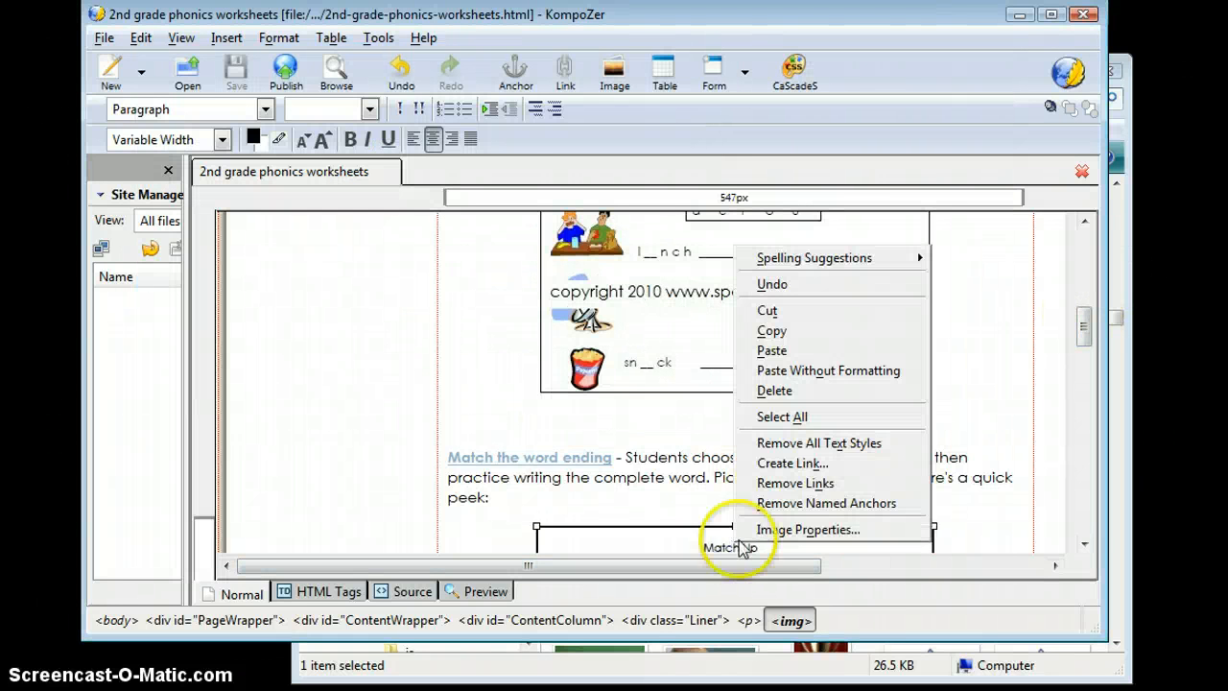
- Point the Match Up image's location at the sww-static second-grade-worksheets-endings.jpg URL and confirm
{"action": "left_click", "coordinate": [810, 528]}
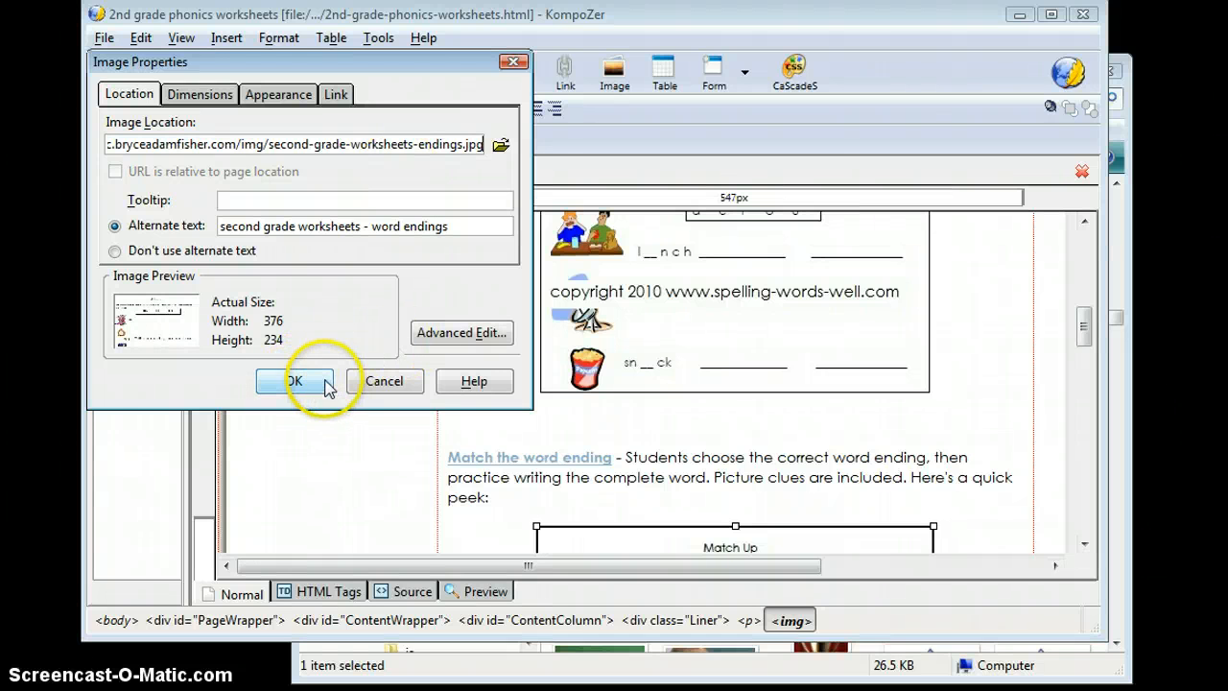
{"action": "left_click", "coordinate": [294, 381]}
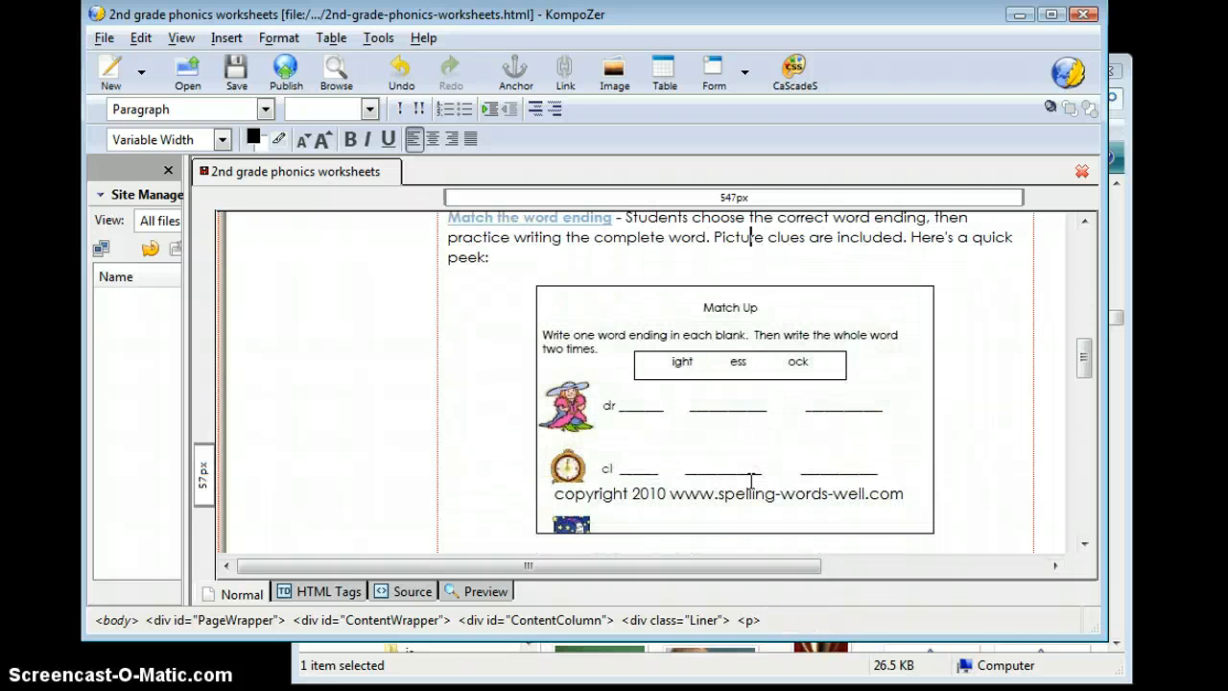
{"action": "scroll", "scroll_direction": "down", "scroll_amount": 3}
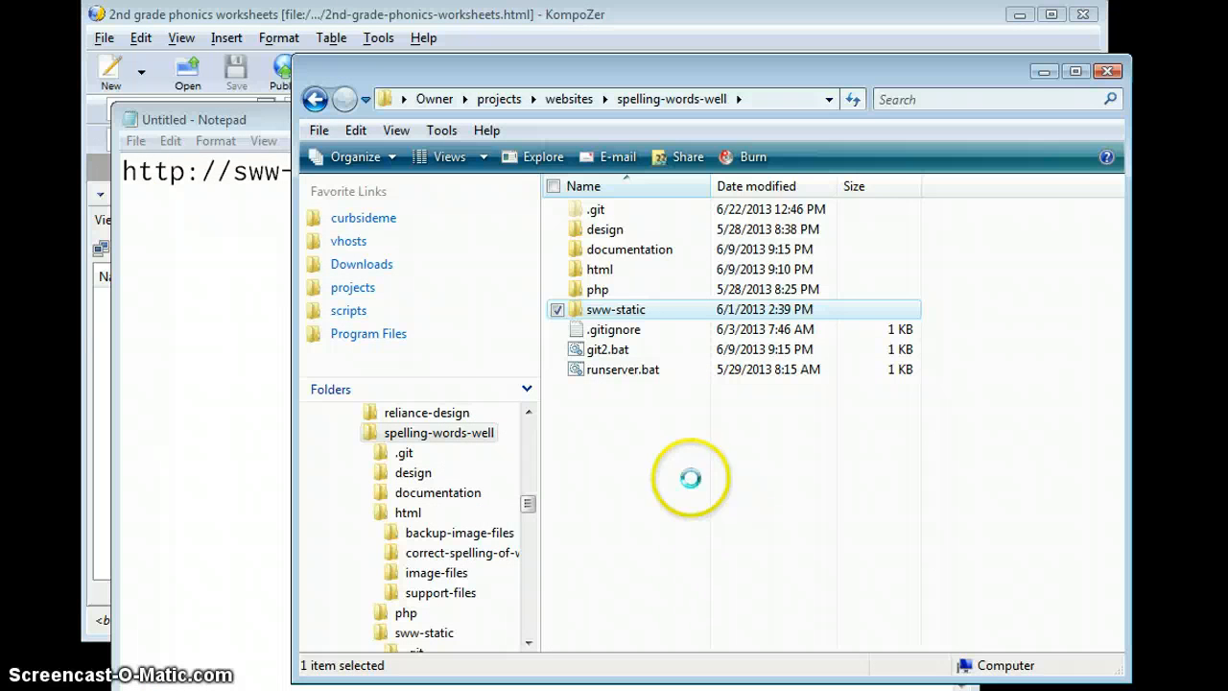
{"action": "mouse_move", "coordinate": [641, 387]}
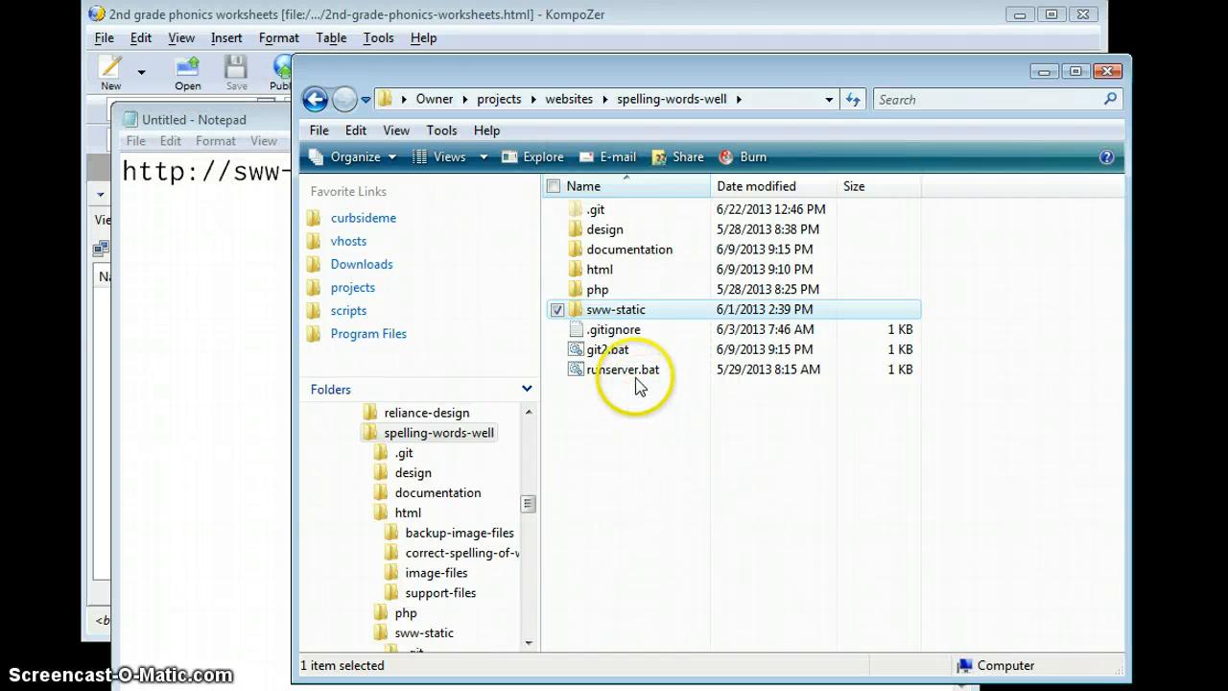
{"action": "mouse_move", "coordinate": [616, 309]}
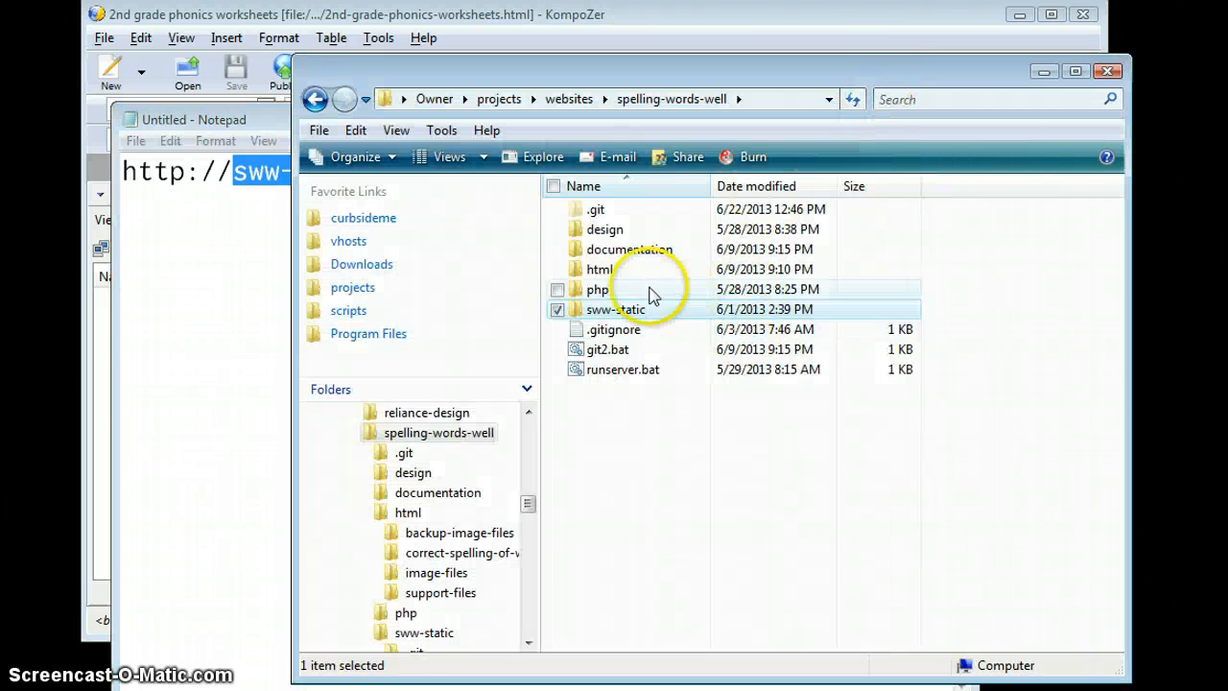
- Browse into sww-static then its img folder, keeping the Notepad base-address note in front
{"action": "double_click", "coordinate": [615, 309]}
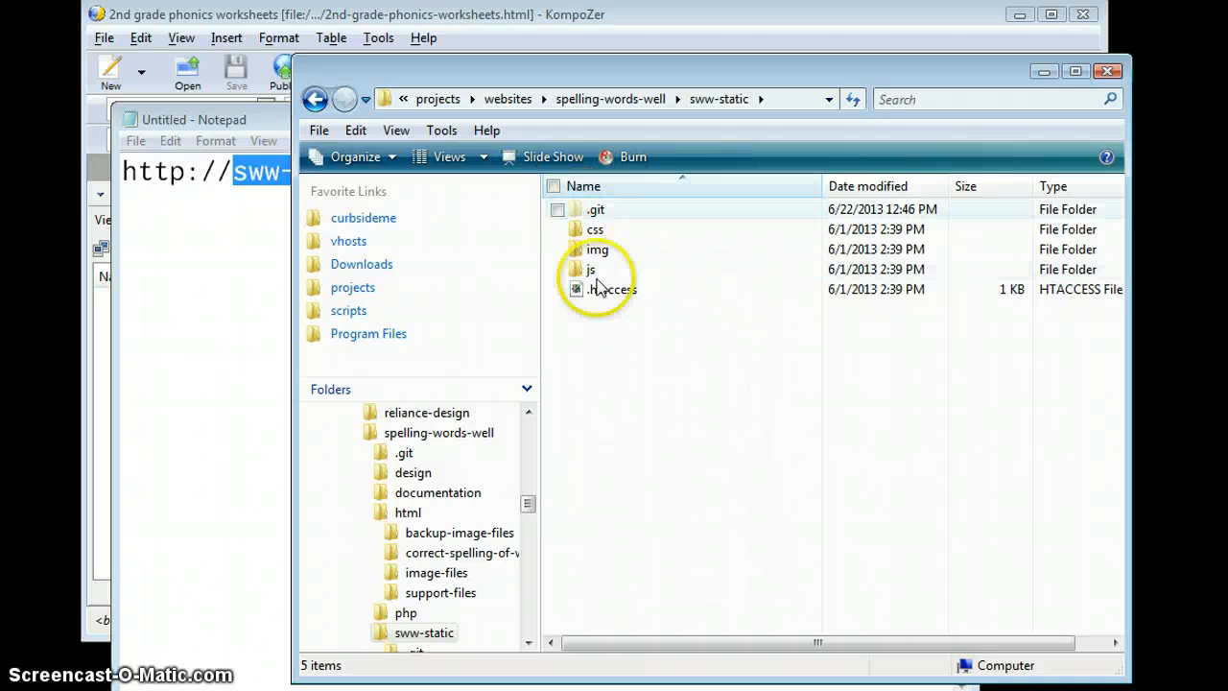
{"action": "left_click", "coordinate": [192, 119]}
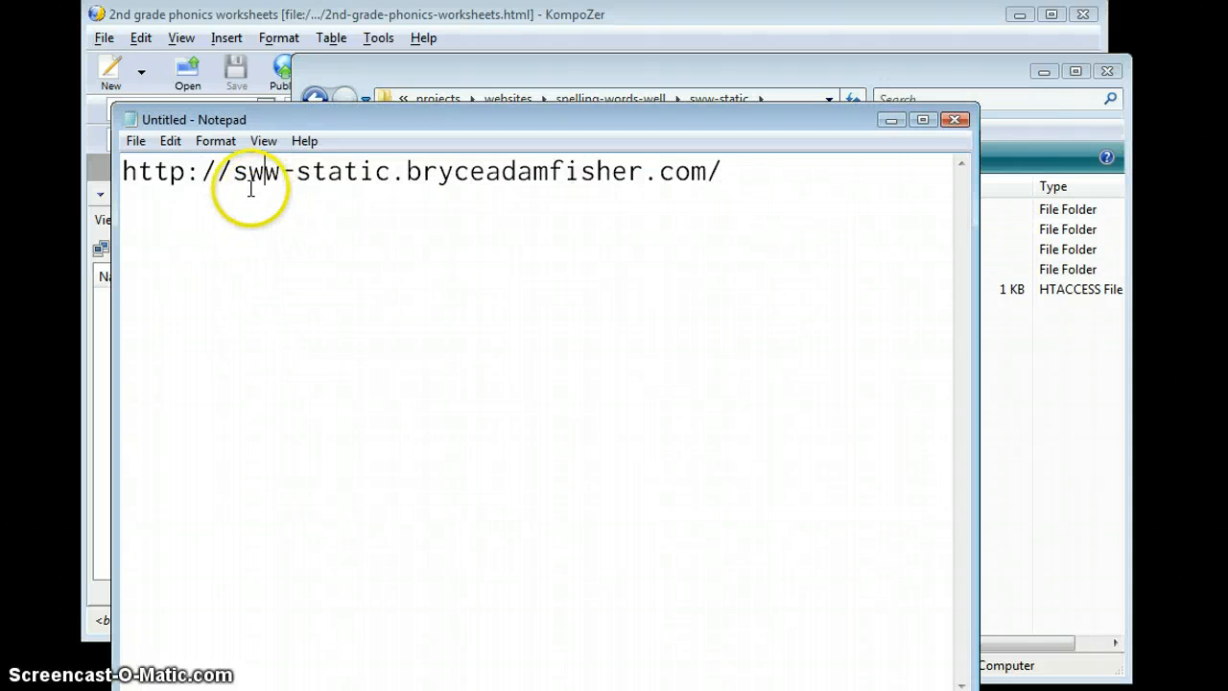
{"action": "left_click", "coordinate": [720, 171]}
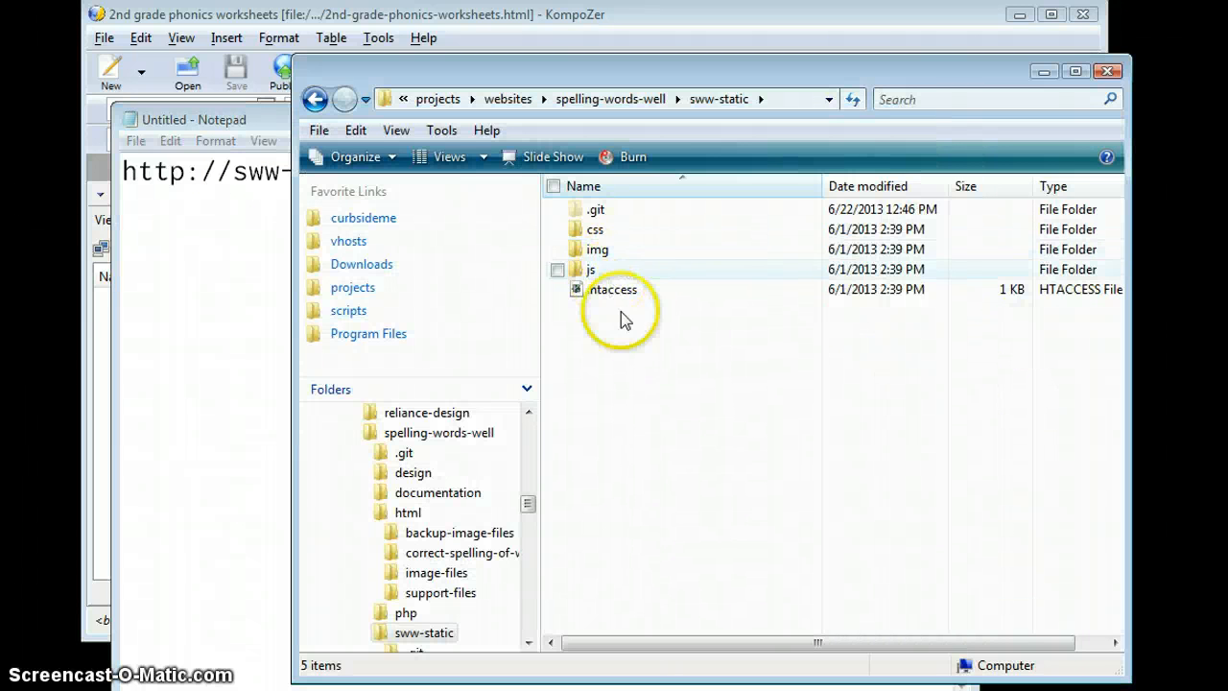
{"action": "mouse_move", "coordinate": [624, 249]}
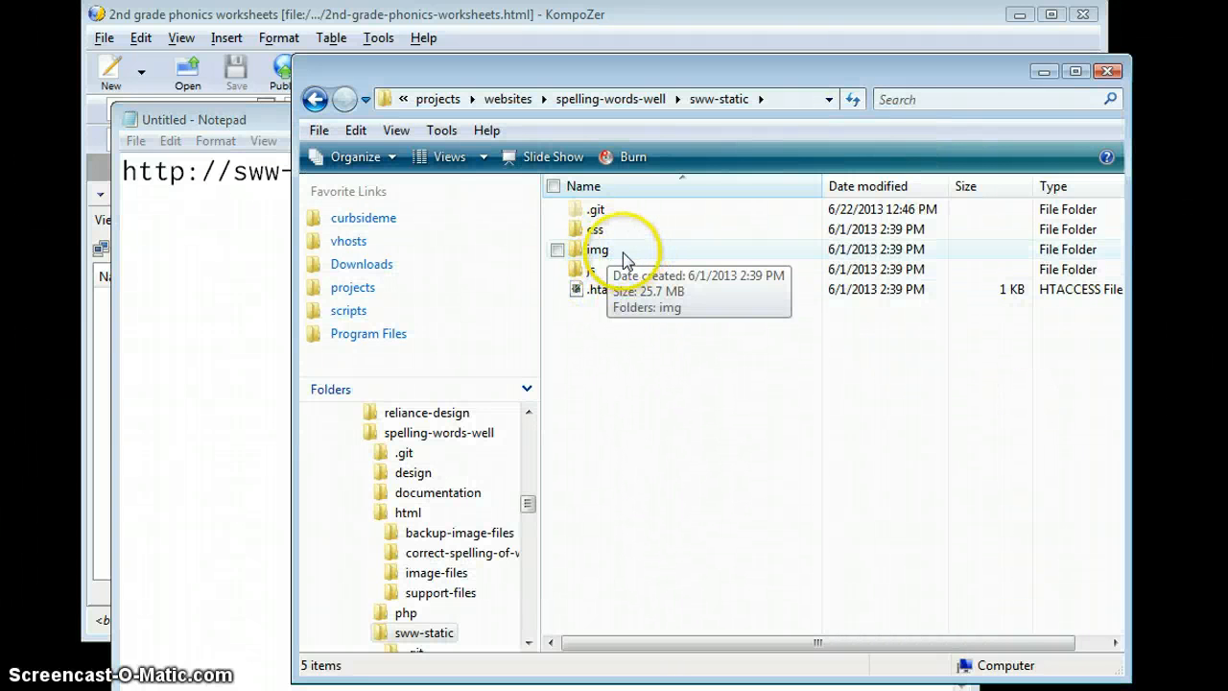
{"action": "double_click", "coordinate": [597, 249]}
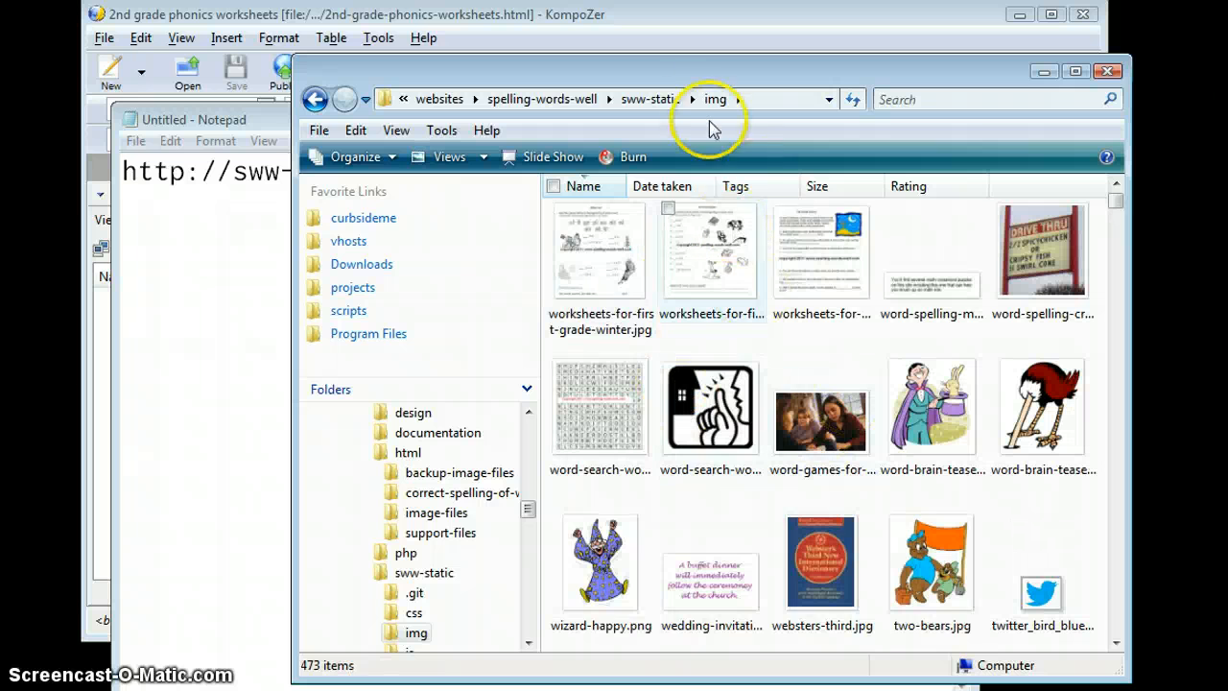
{"action": "left_click", "coordinate": [192, 119]}
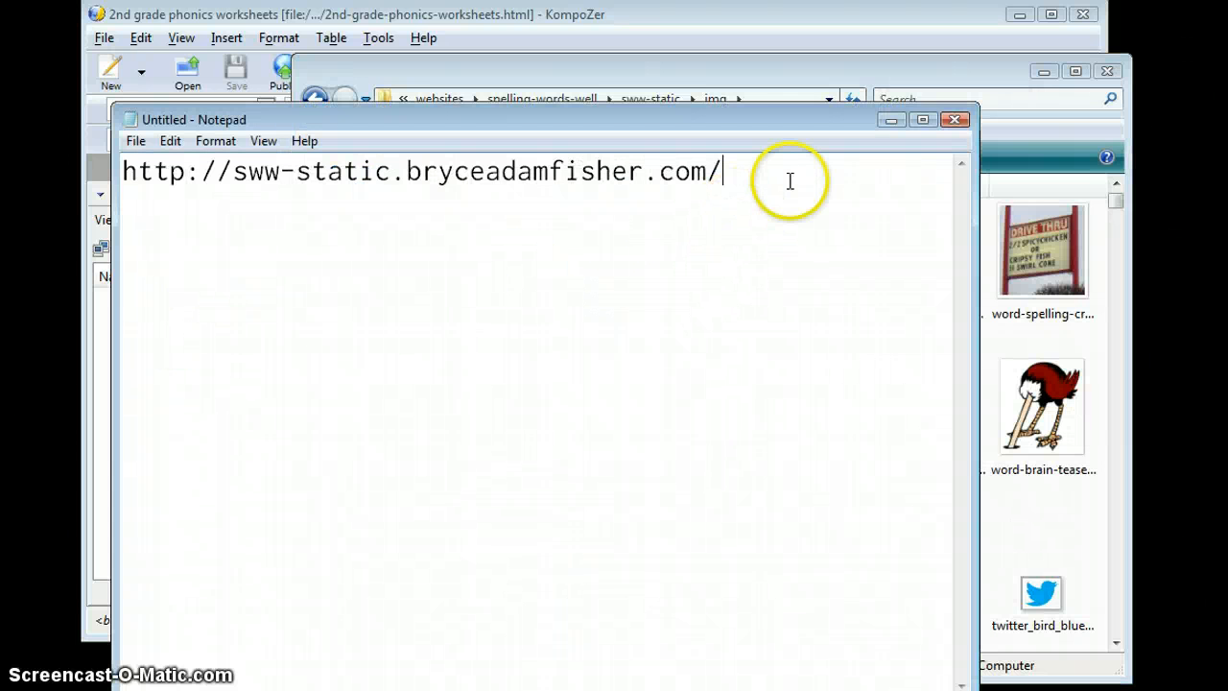
- Extend the note's URL with img/worksheets-for-first-grade-winter.jpg, select the file name, and return Explorer to sww-static
{"action": "type", "text": "img"}
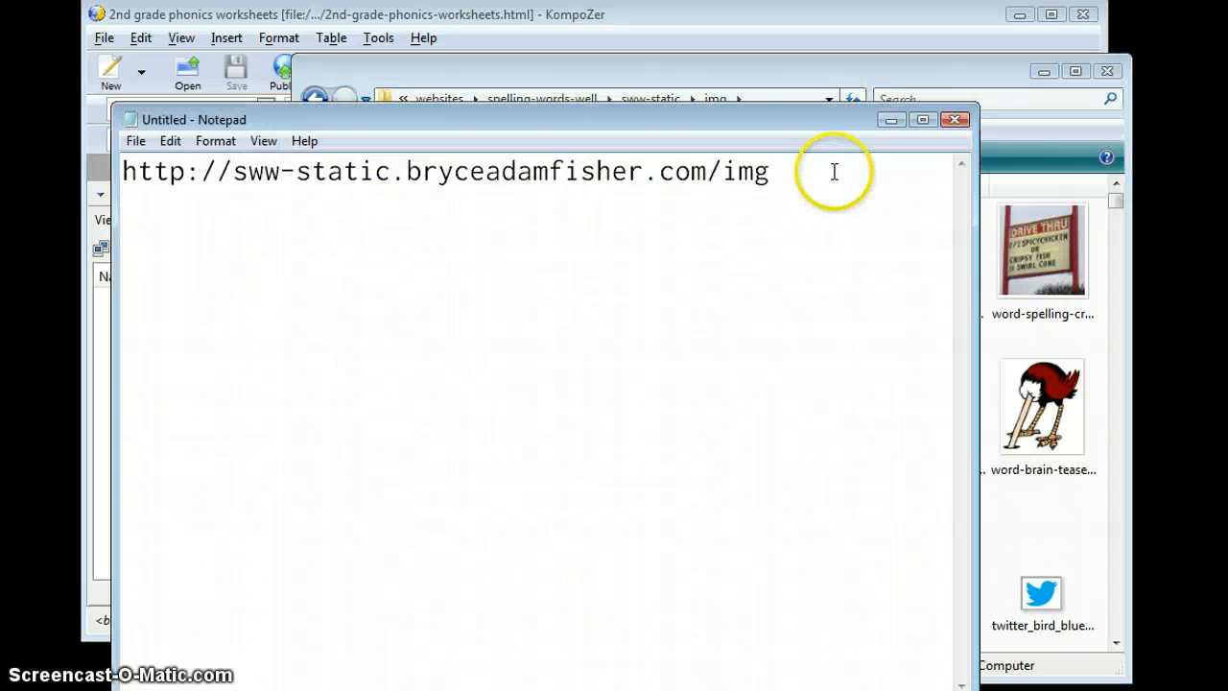
{"action": "type", "text": "/worksheets-for-first-grade-winter.jpg"}
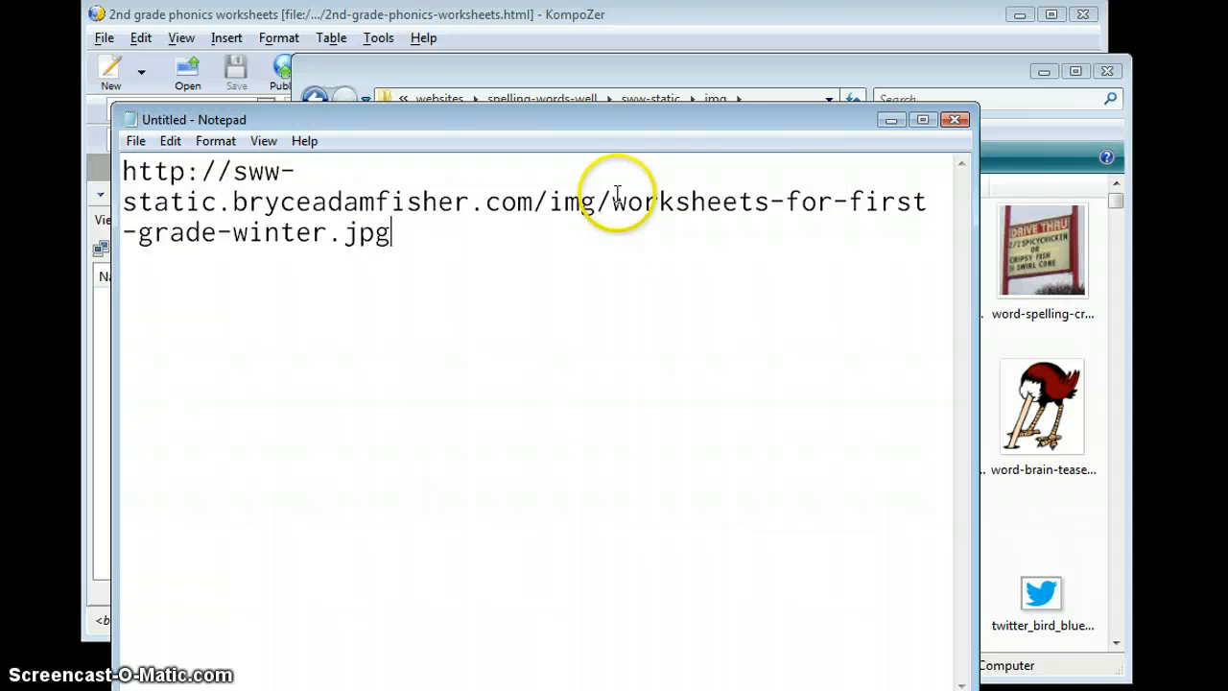
{"action": "left_click_drag", "start_coordinate": [613, 201], "coordinate": [391, 232]}
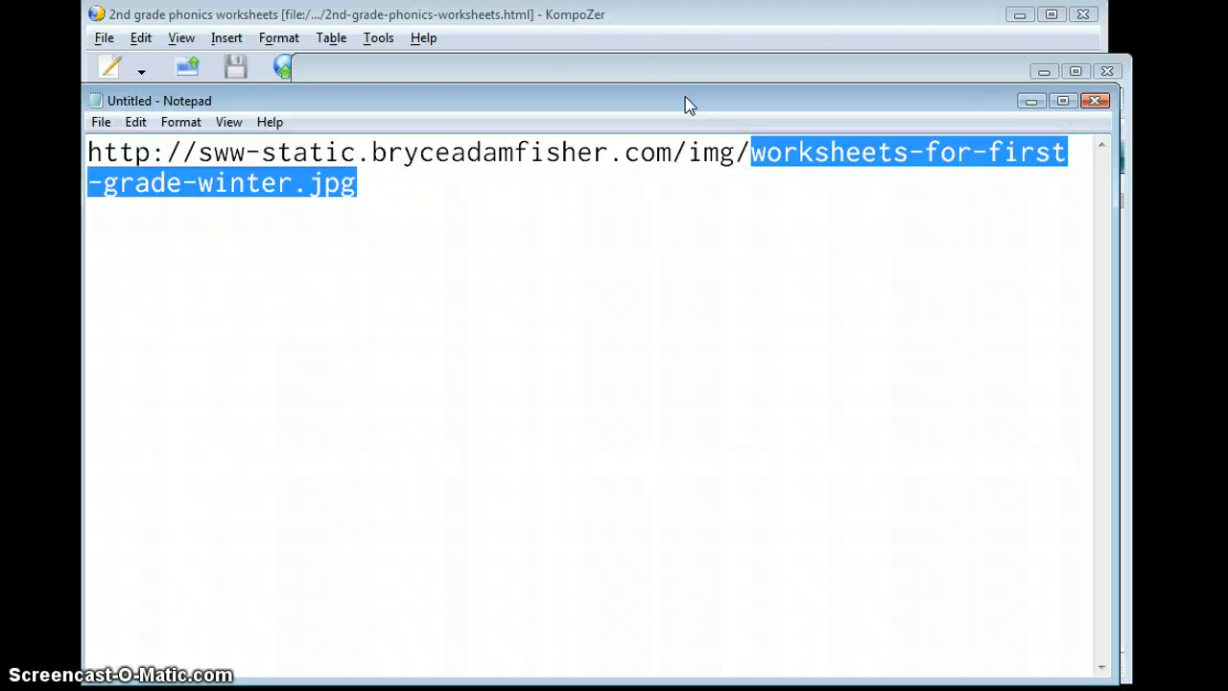
{"action": "mouse_move", "coordinate": [669, 87]}
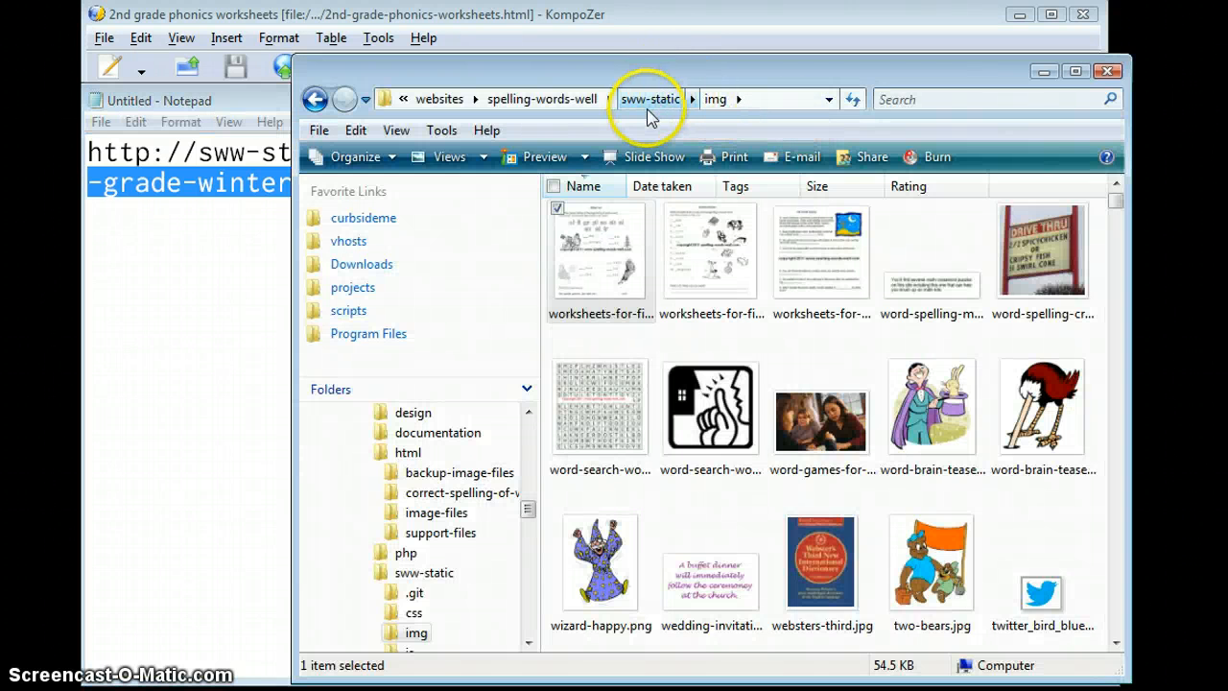
{"action": "left_click", "coordinate": [650, 99]}
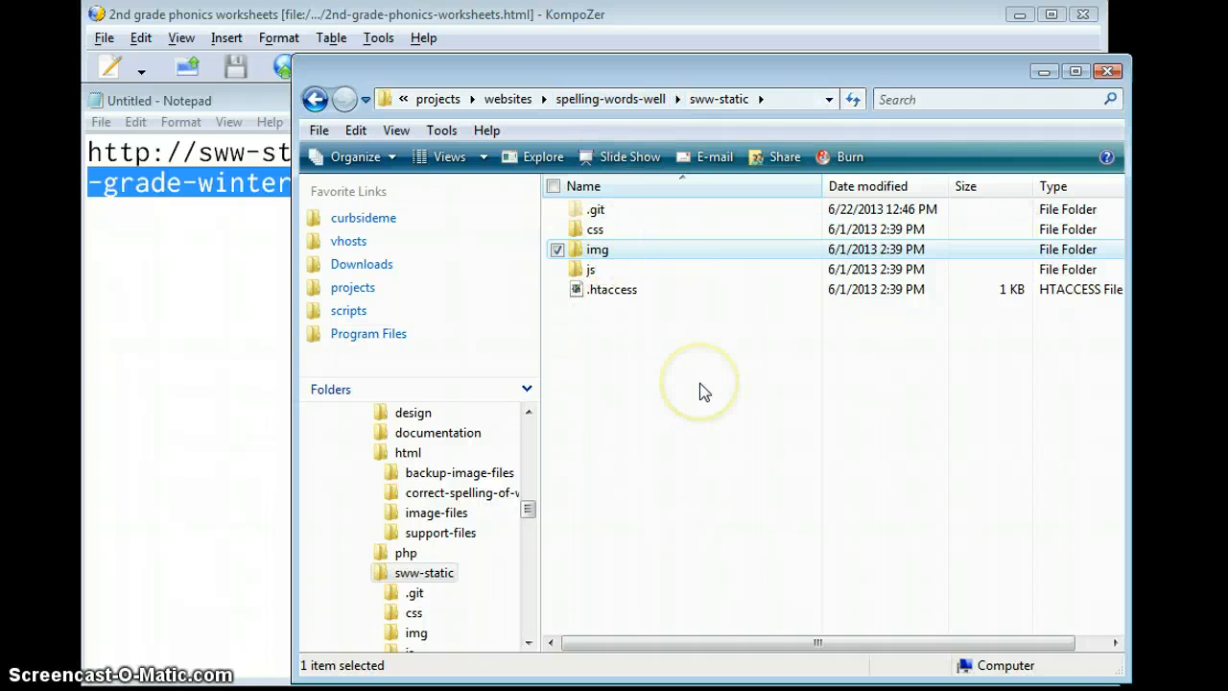
{"action": "mouse_move", "coordinate": [700, 392]}
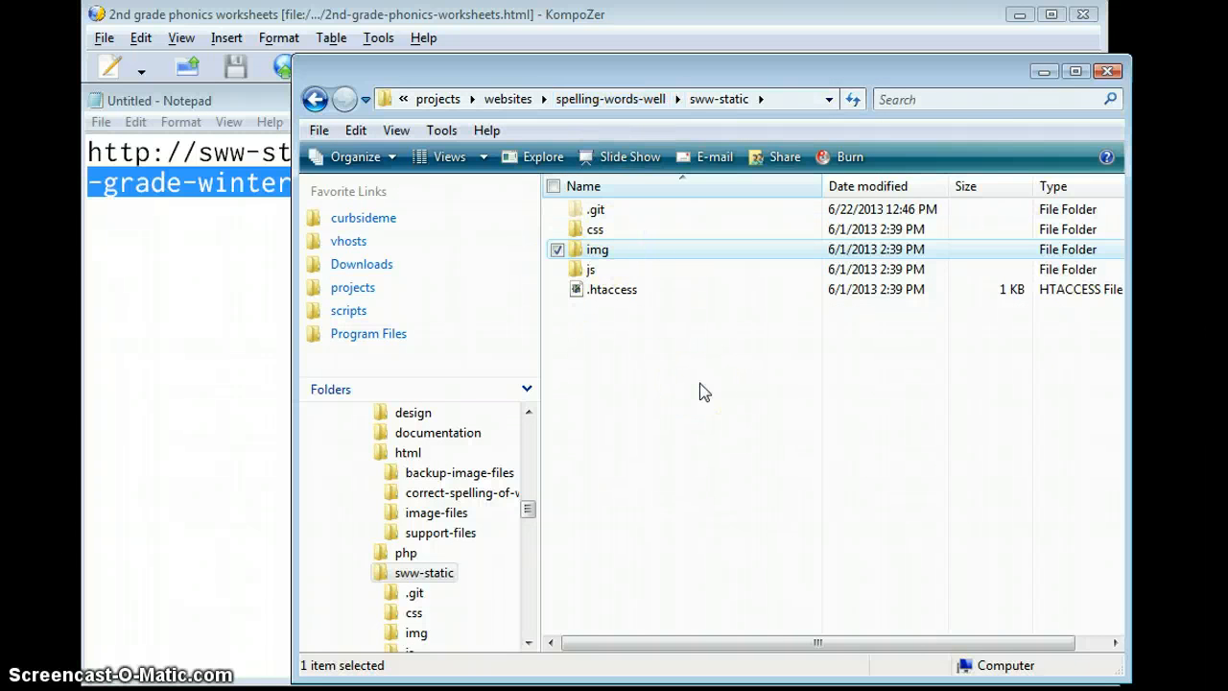